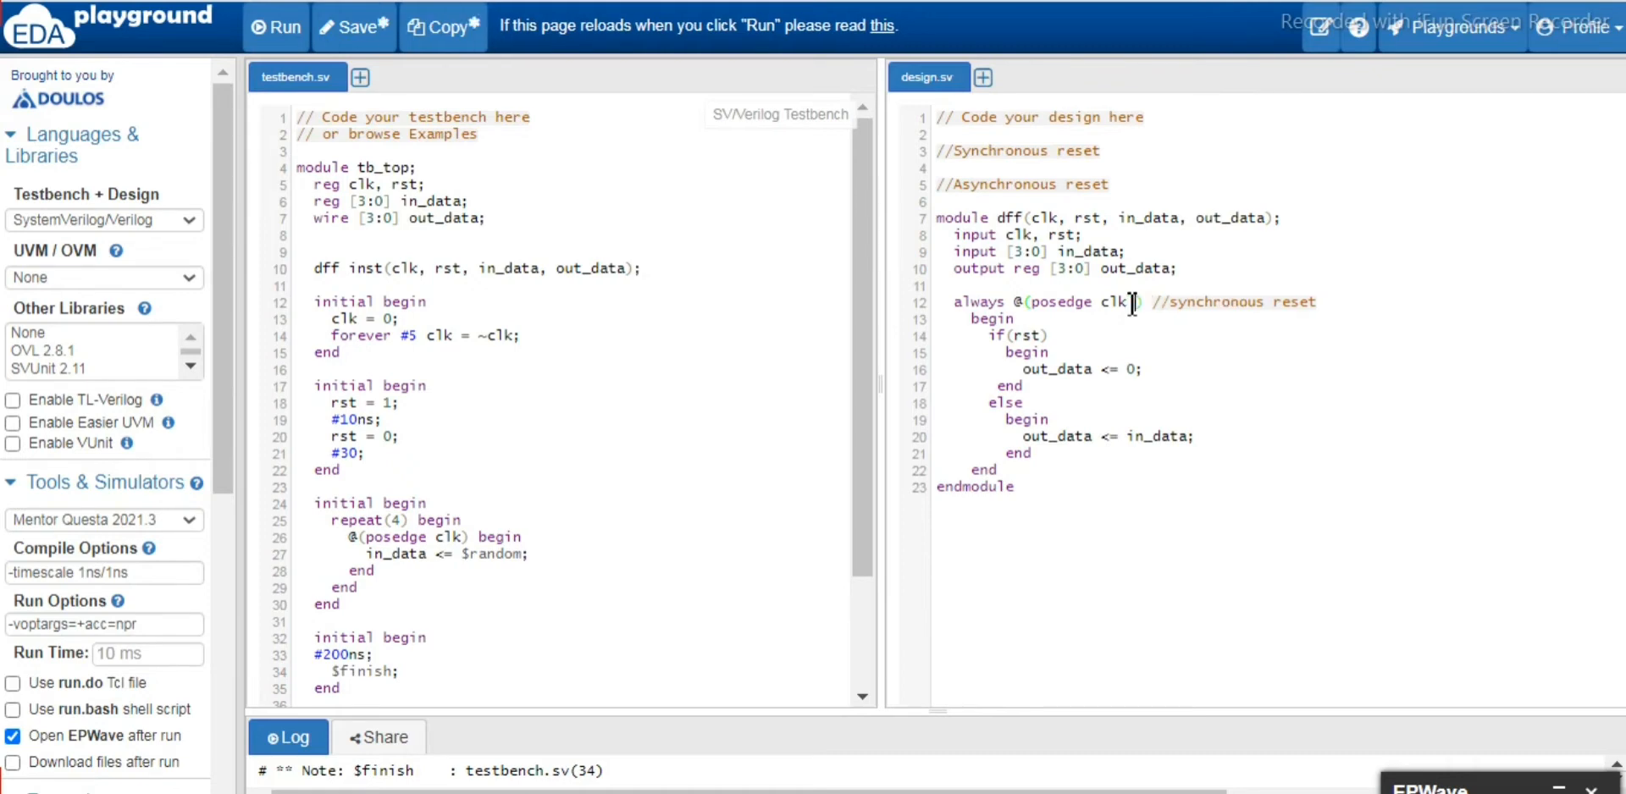
# Change line 12 of design.sv to always @(posedge clk or negedge rst).
pyautogui.write('or')
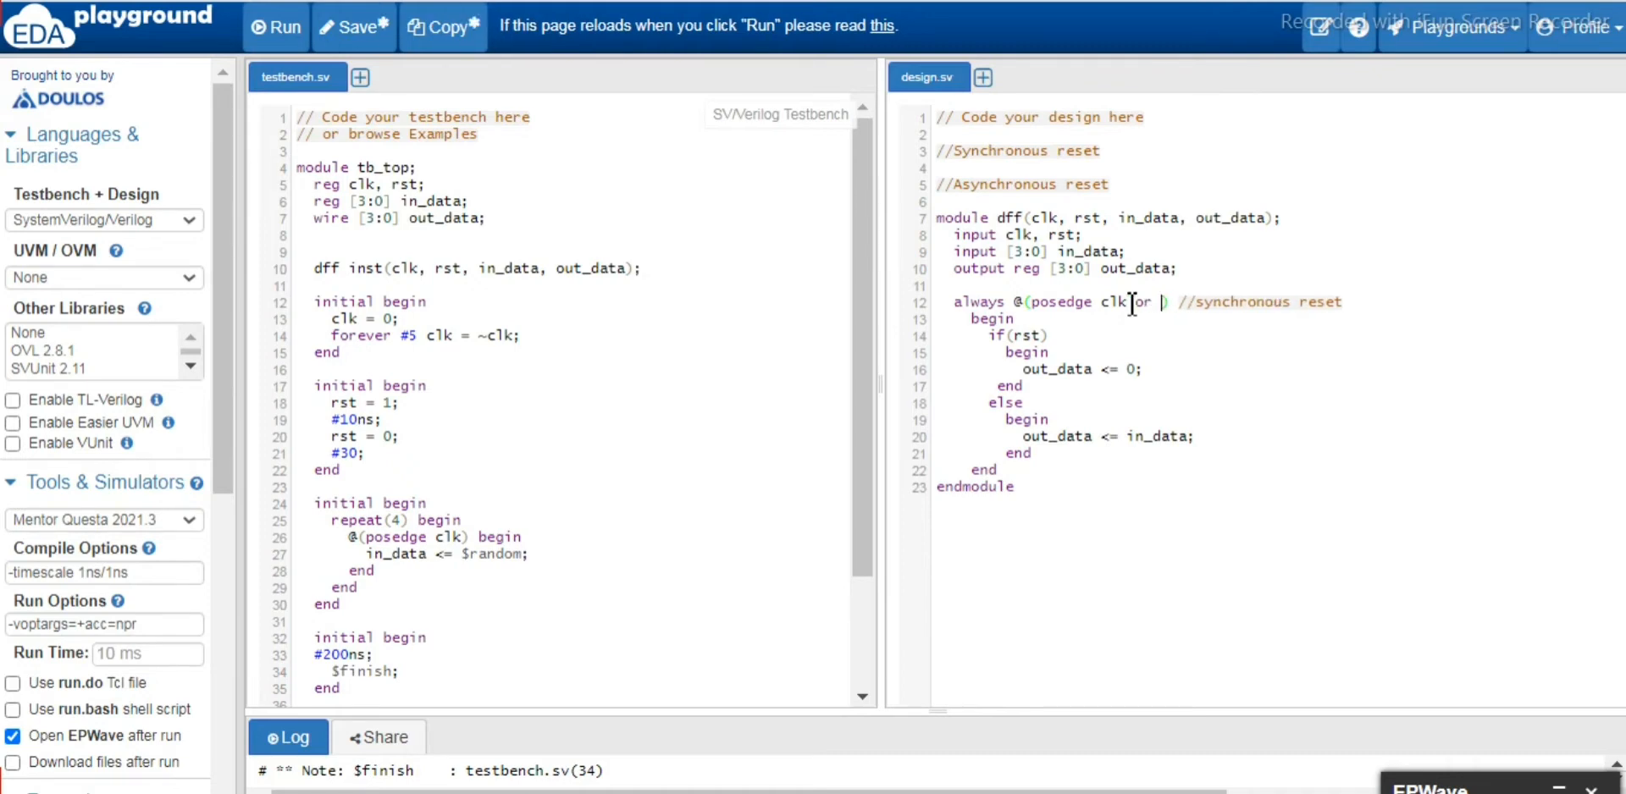
pyautogui.write('negedge')
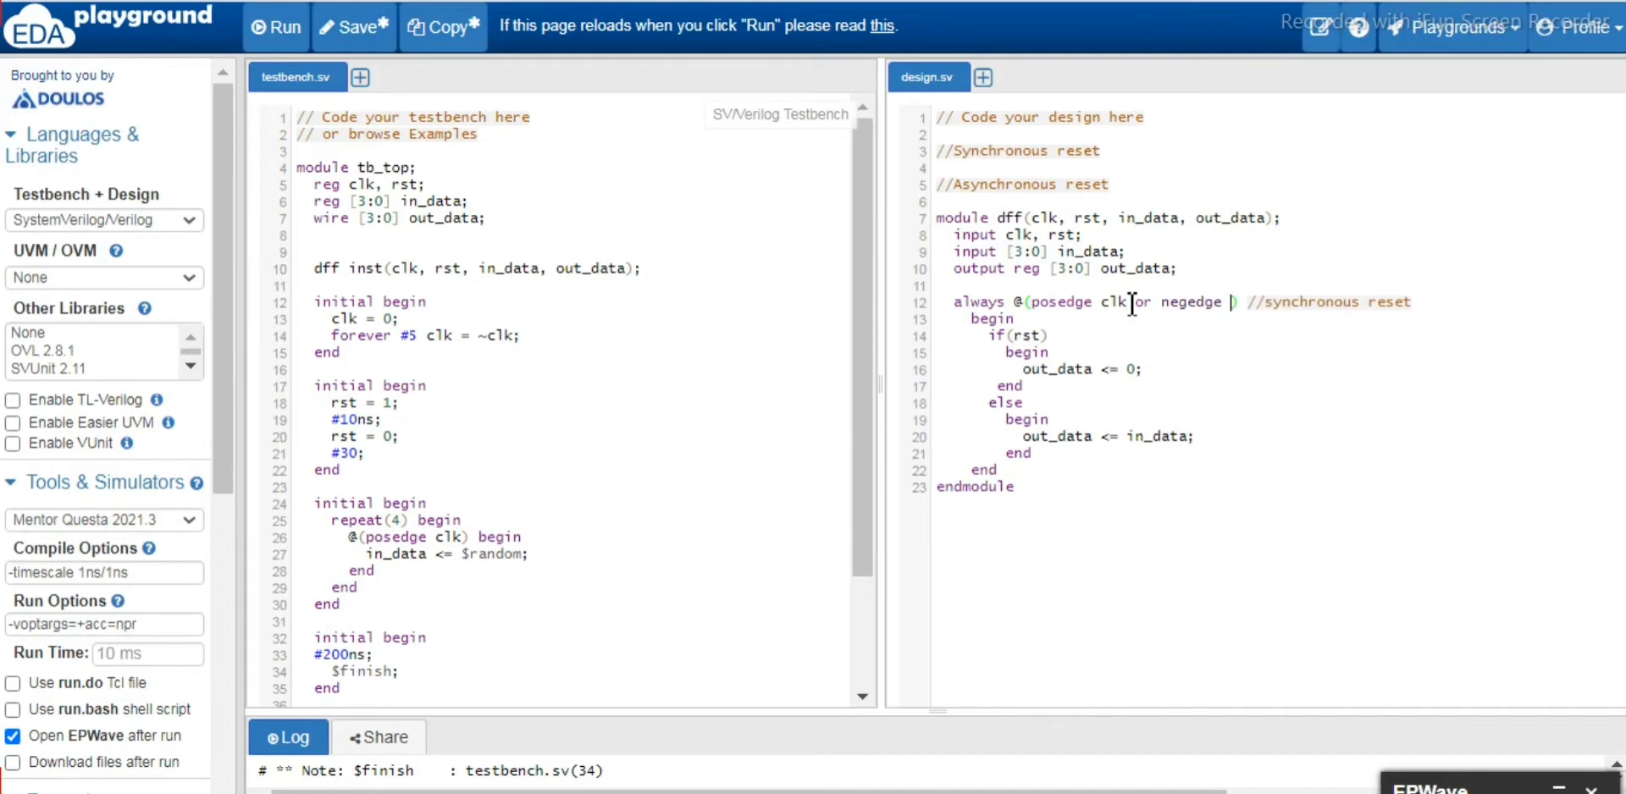
pyautogui.write('rst')
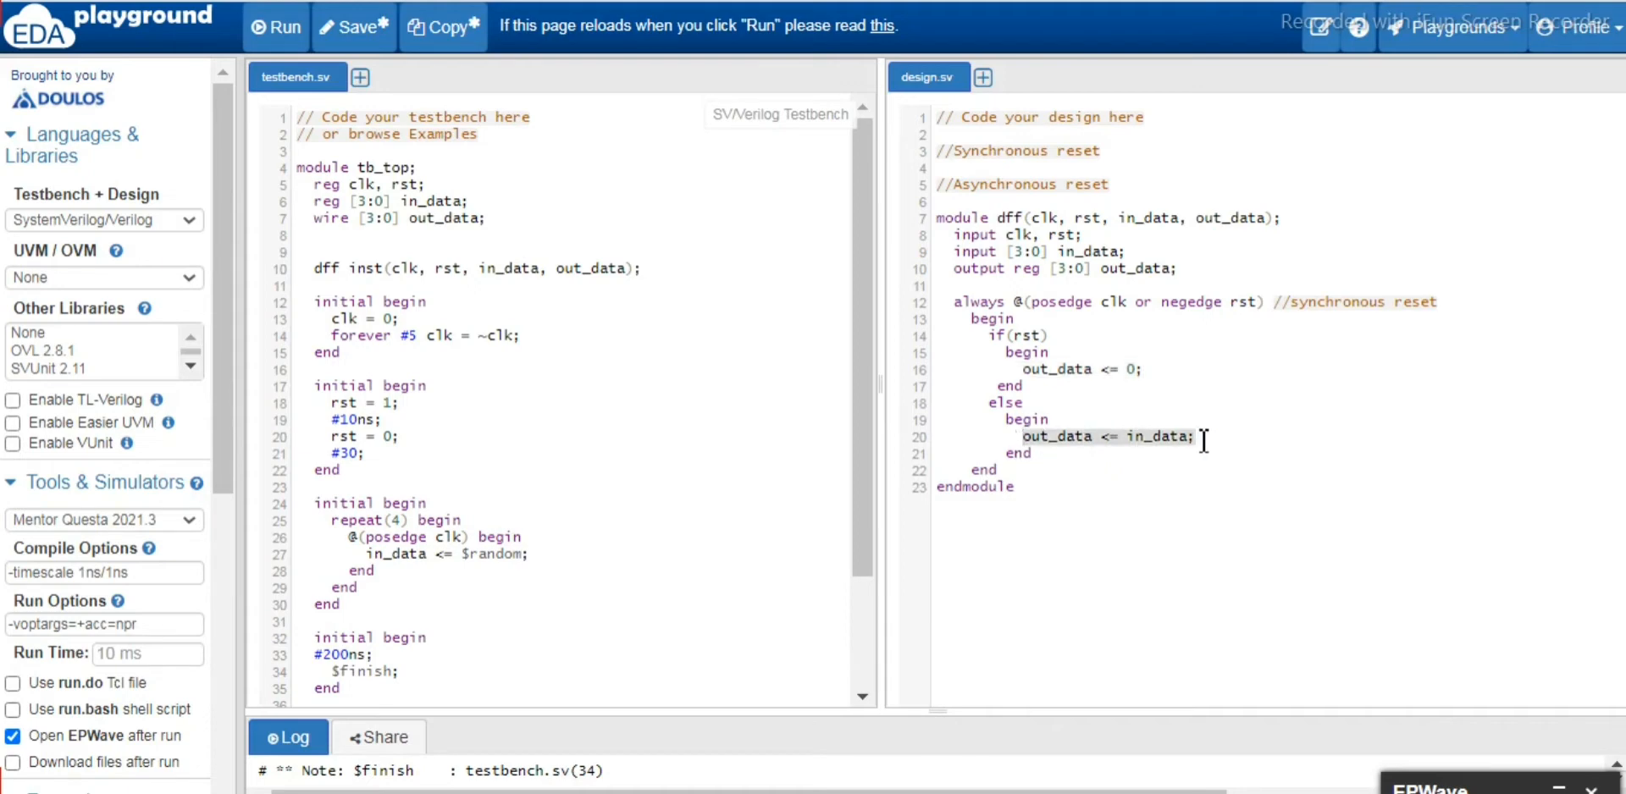
pyautogui.moveTo(1081, 363)
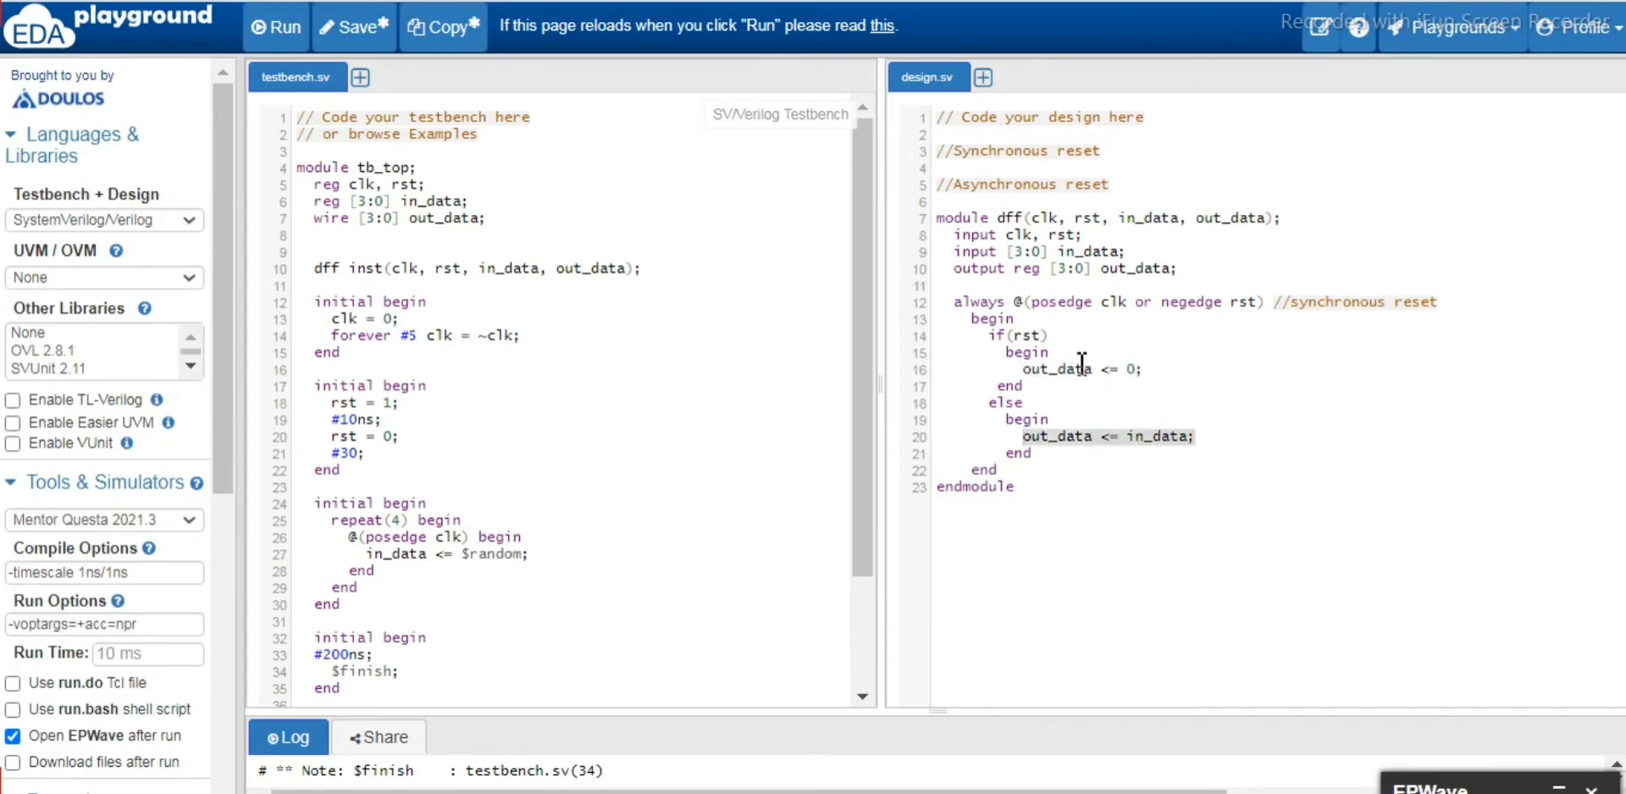
pyautogui.moveTo(1142, 383)
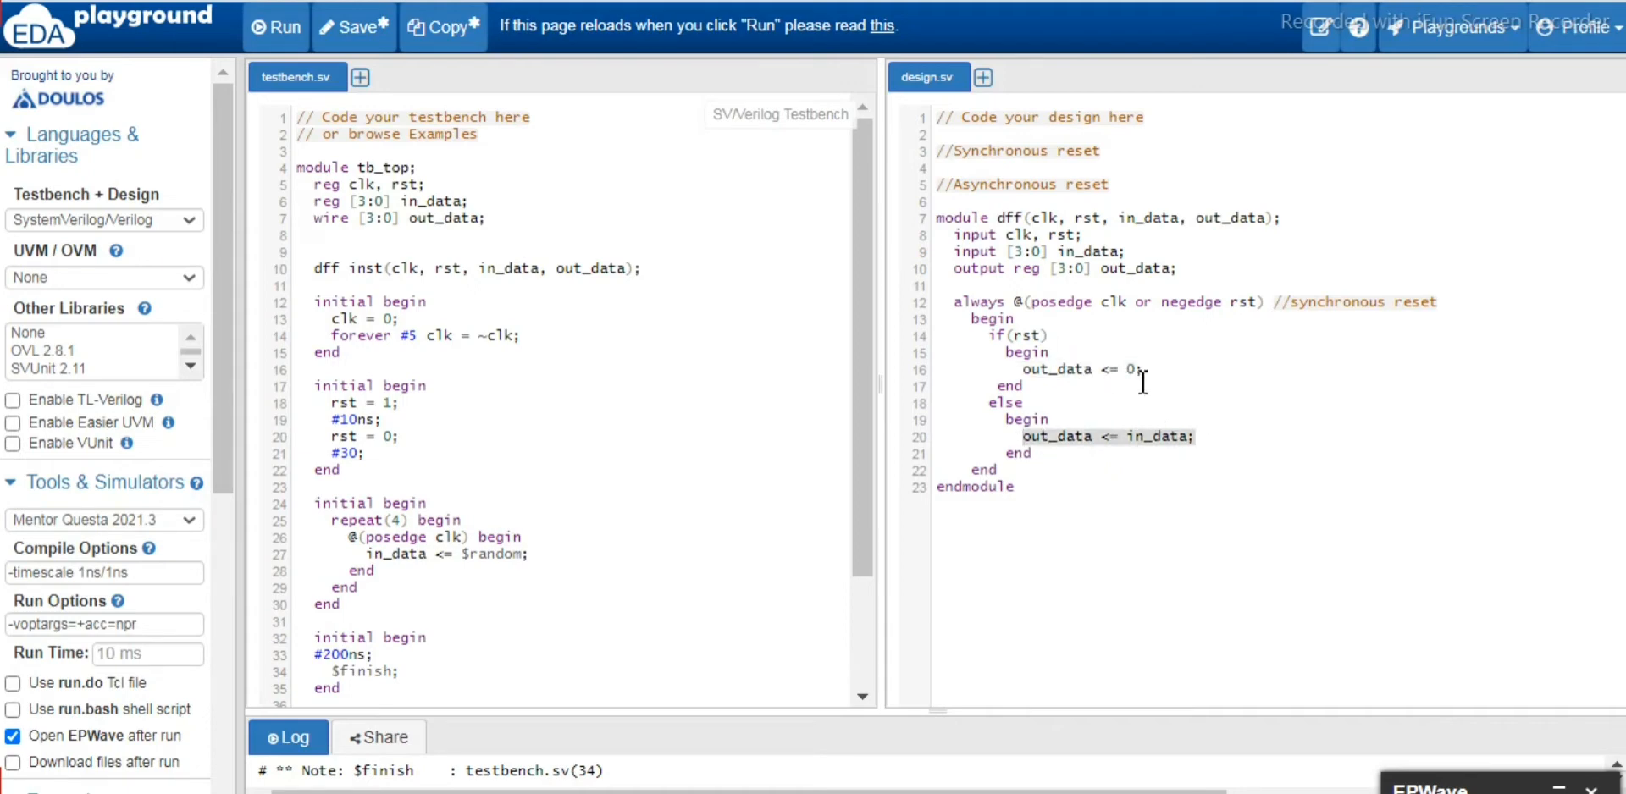
pyautogui.moveTo(1086, 383)
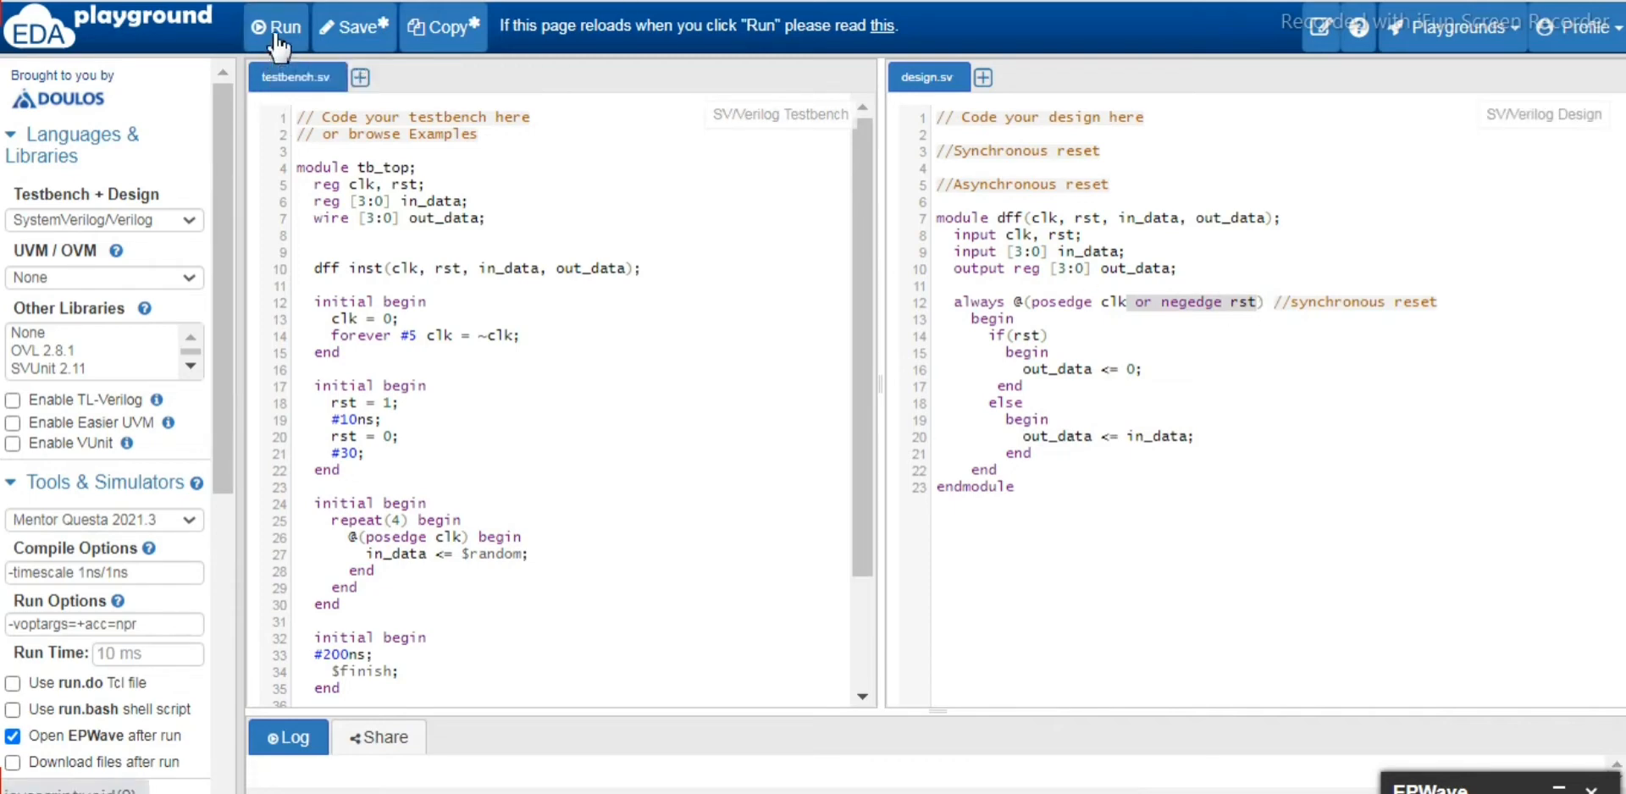
# Run the simulation and view clk, rst, in_data and out_data in EPWave.
pyautogui.click(276, 27)
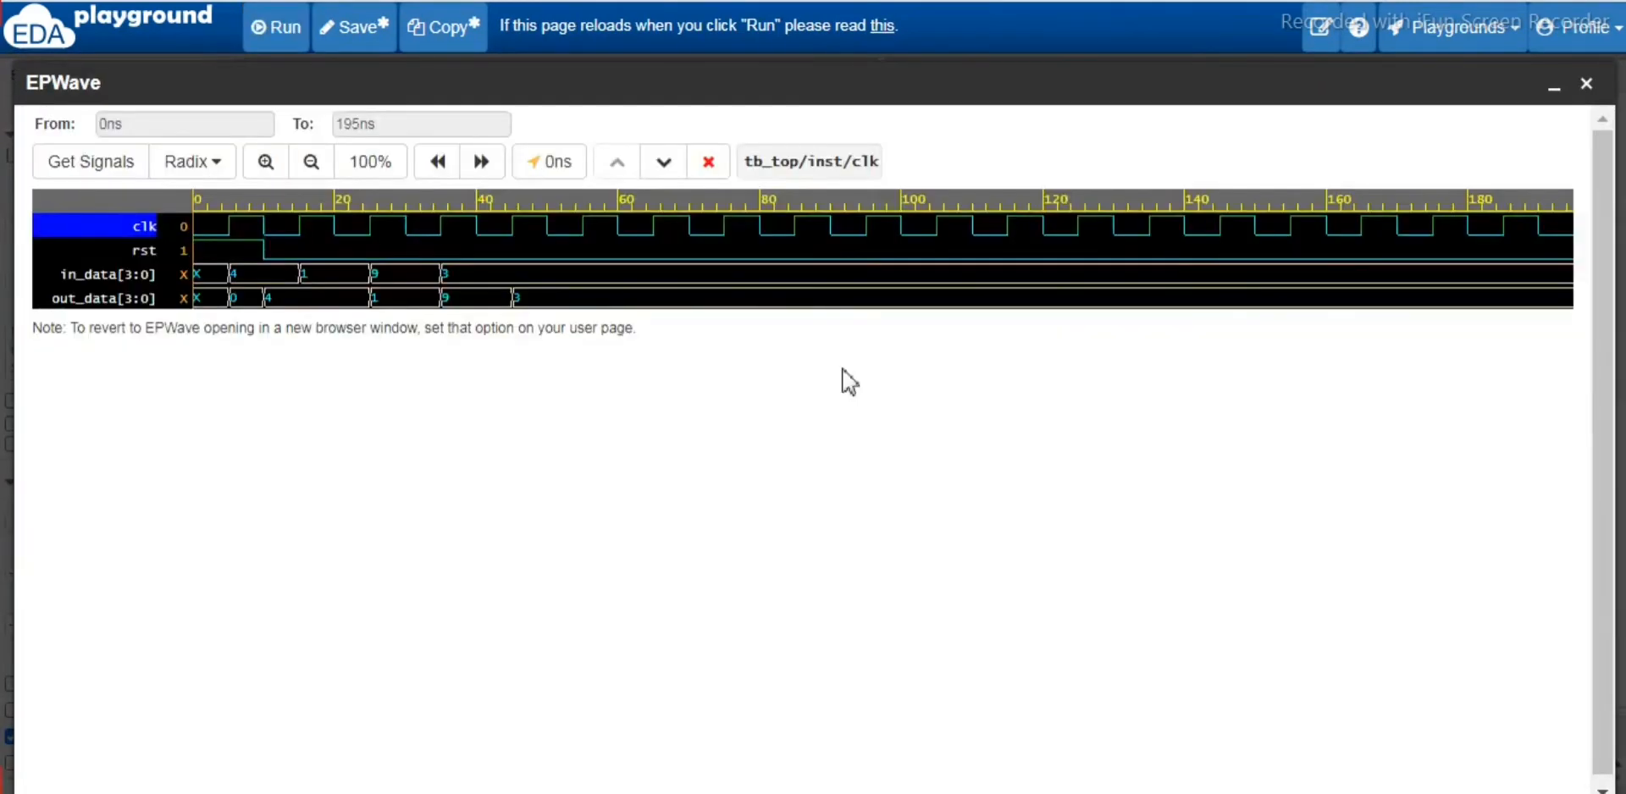
pyautogui.moveTo(830, 386)
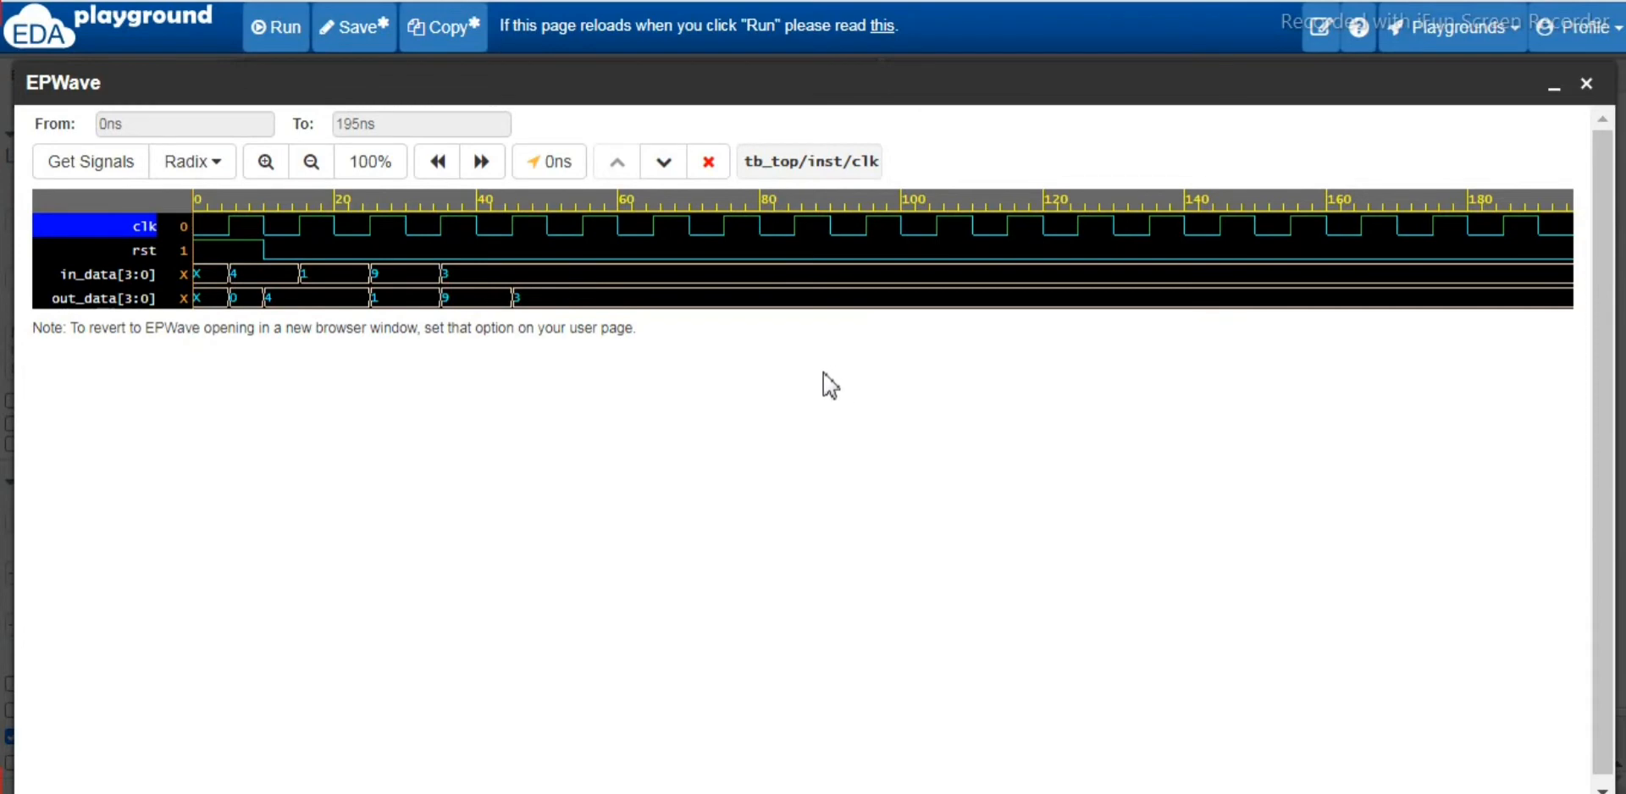
pyautogui.moveTo(601, 396)
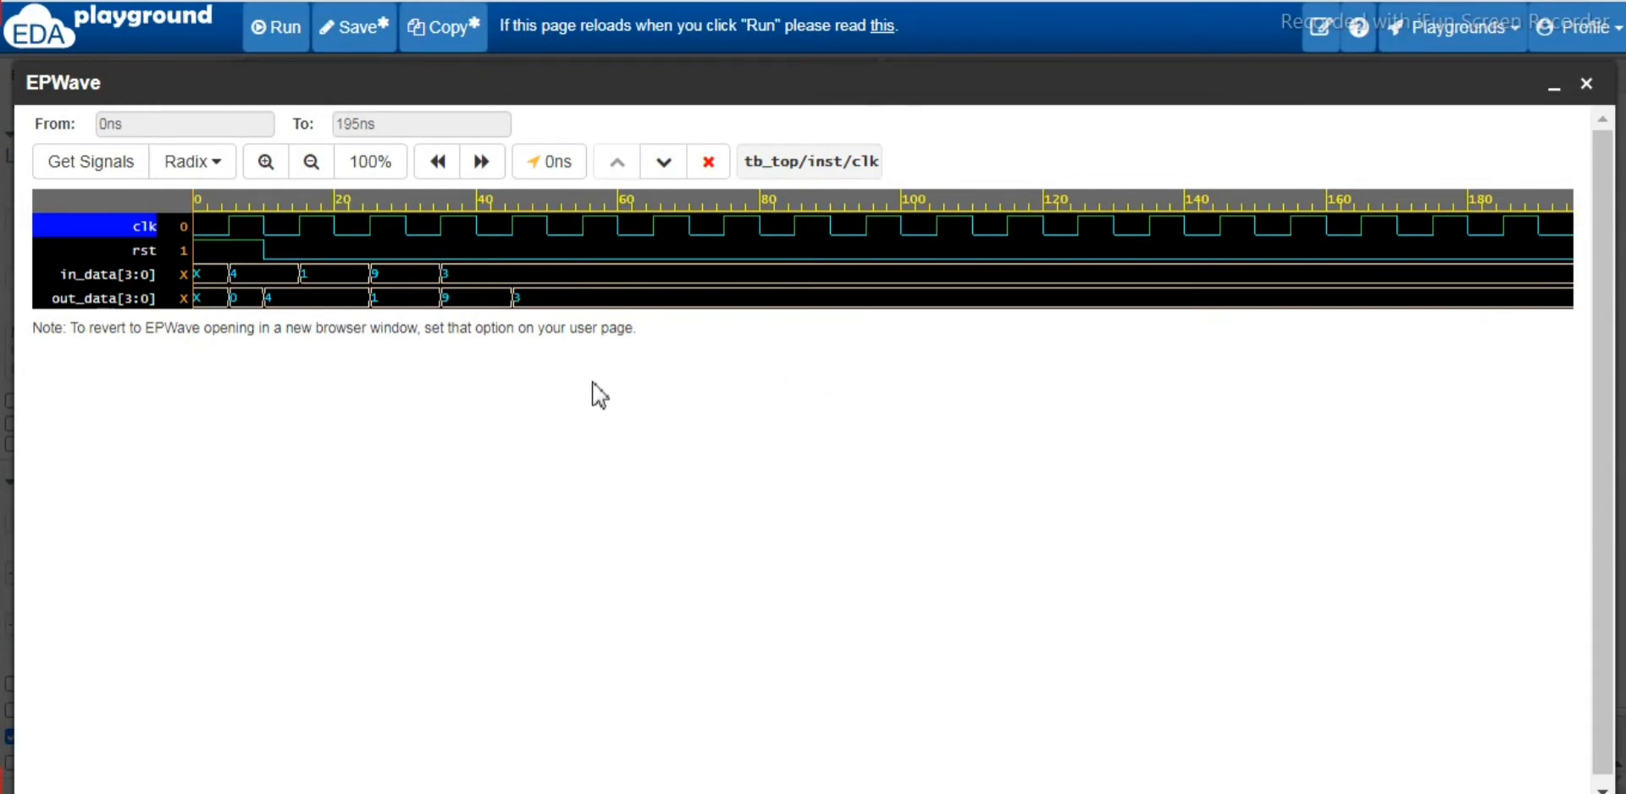
pyautogui.moveTo(301, 236)
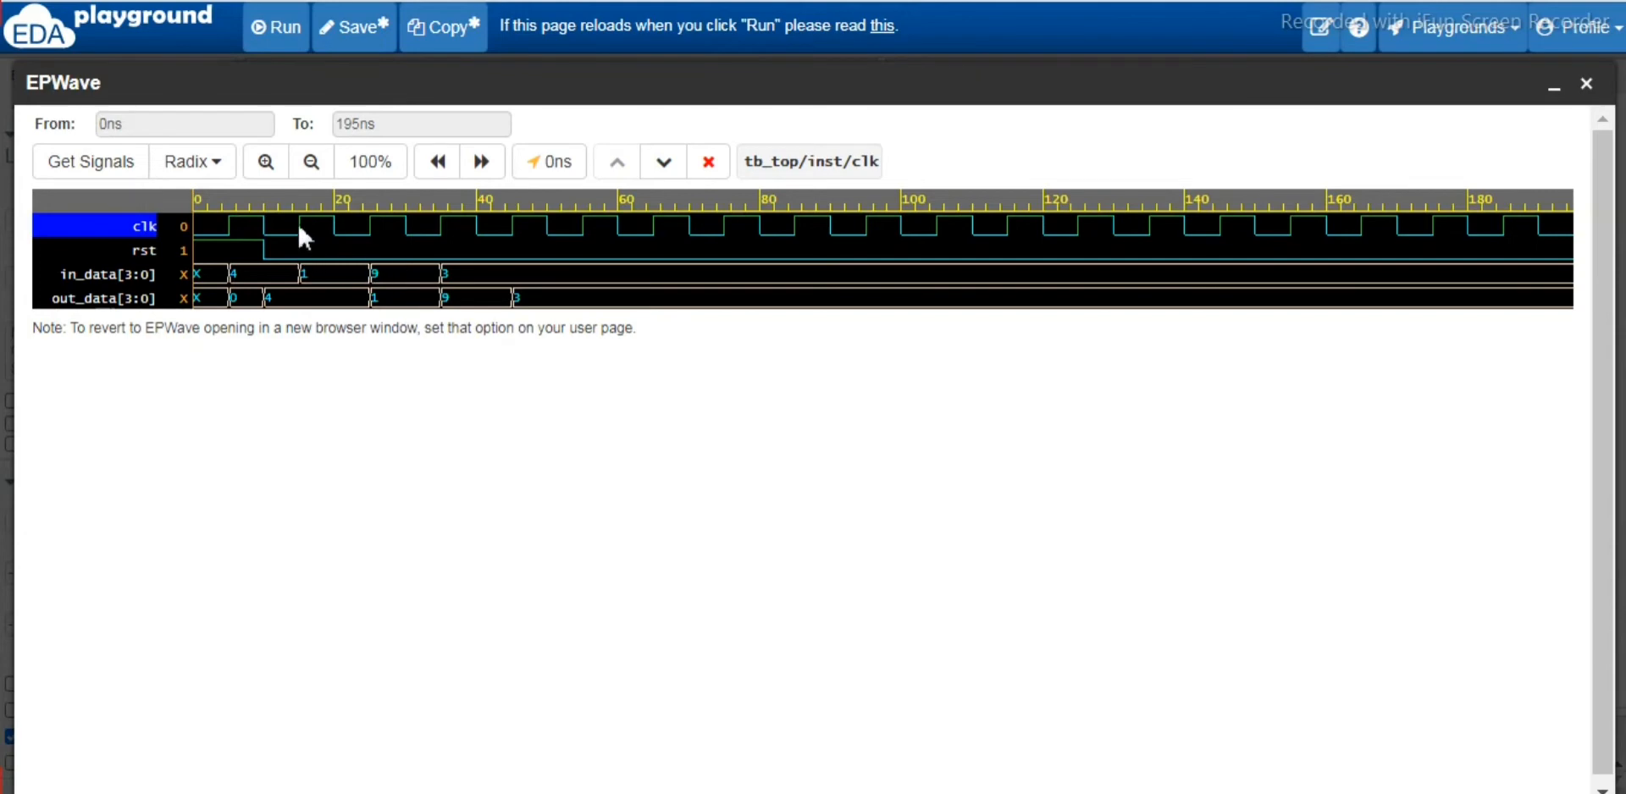
pyautogui.moveTo(262, 241)
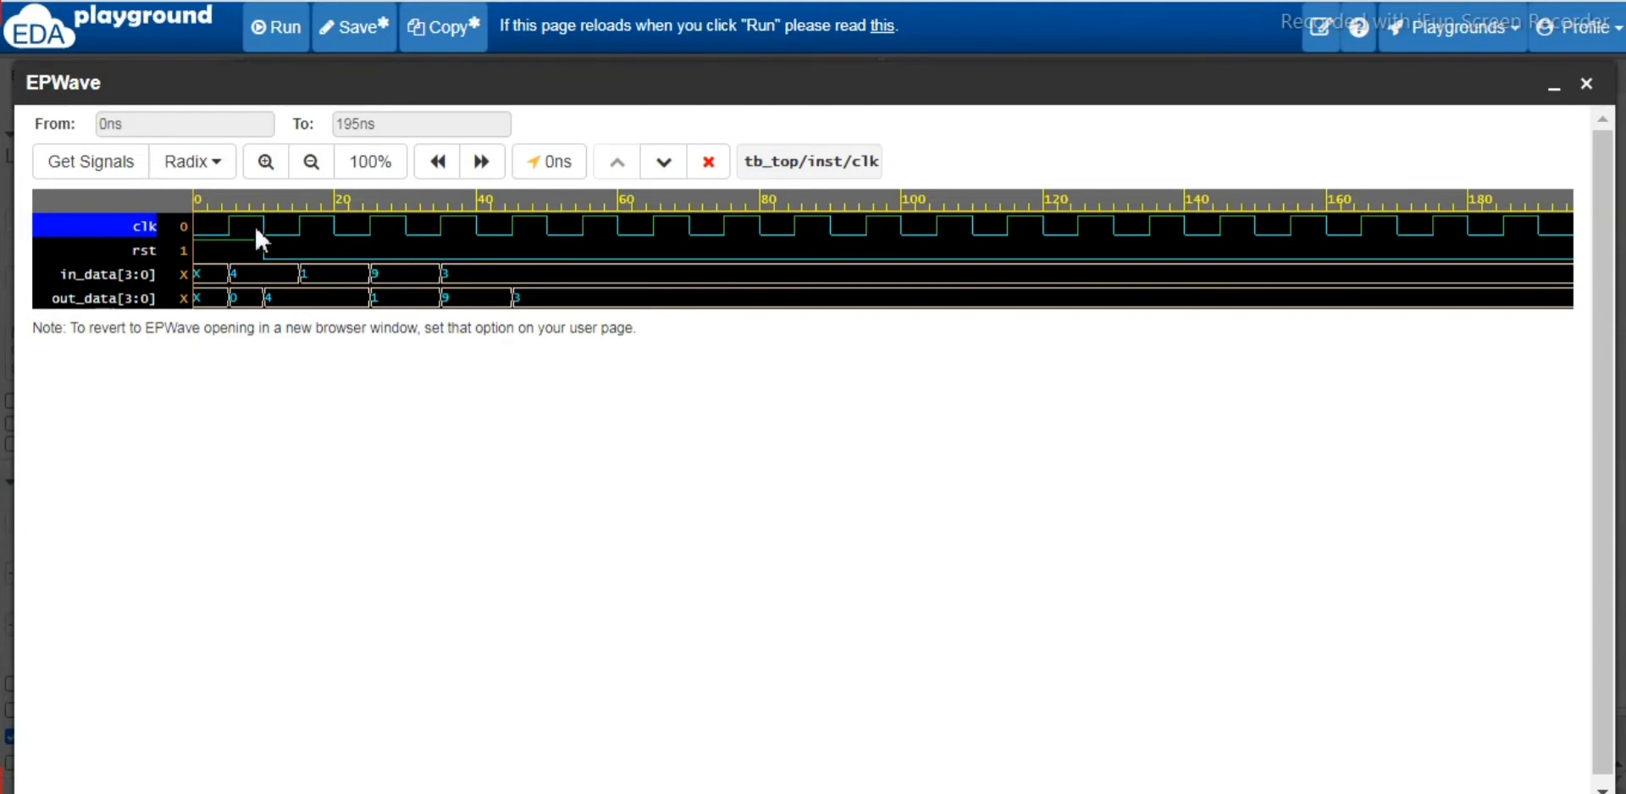
pyautogui.moveTo(297, 233)
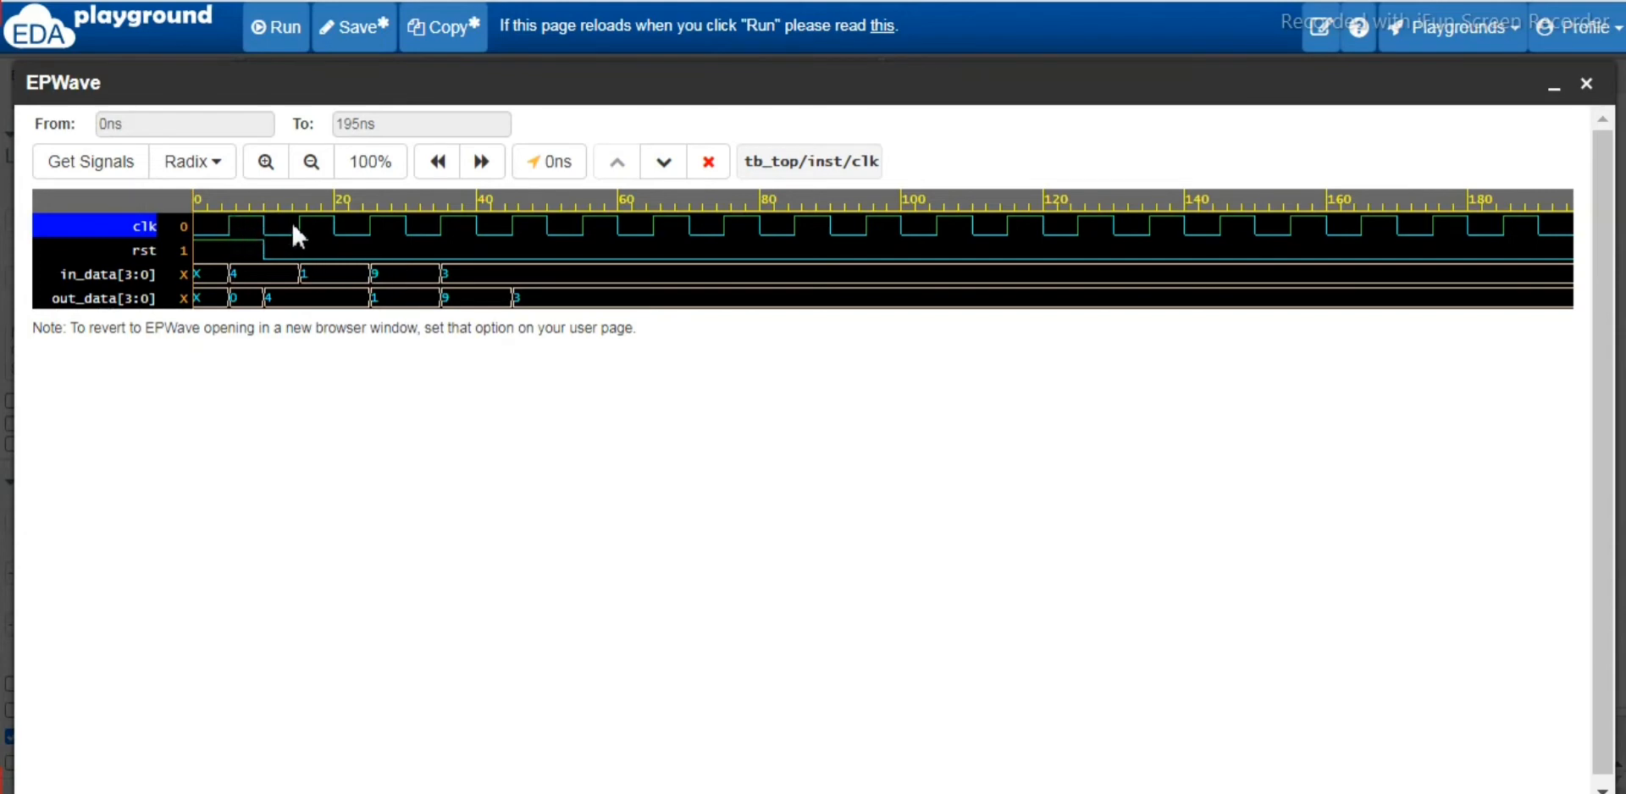
pyautogui.moveTo(209, 304)
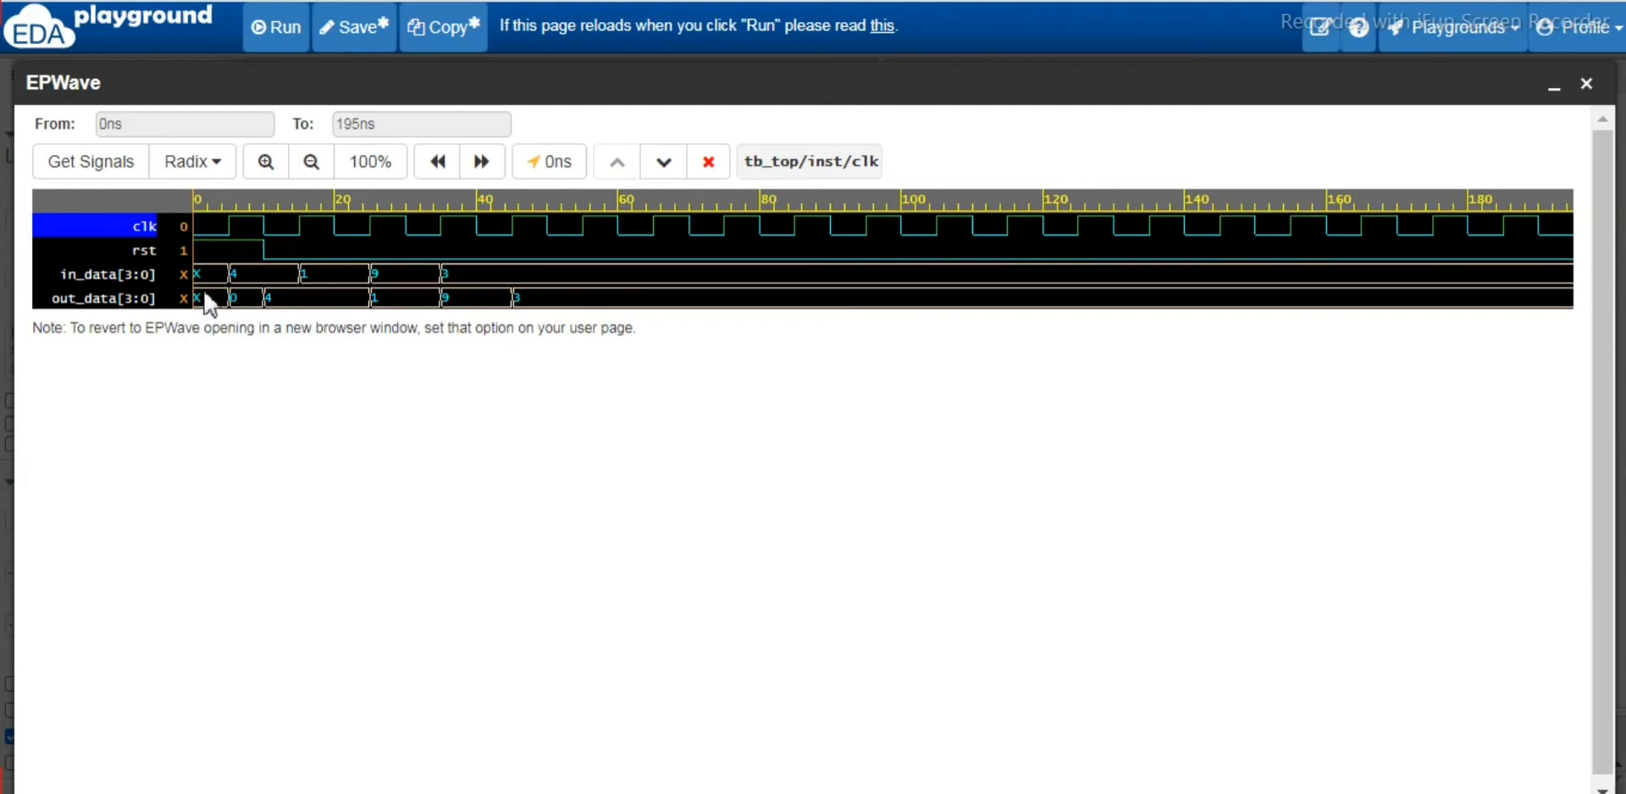
pyautogui.moveTo(212, 254)
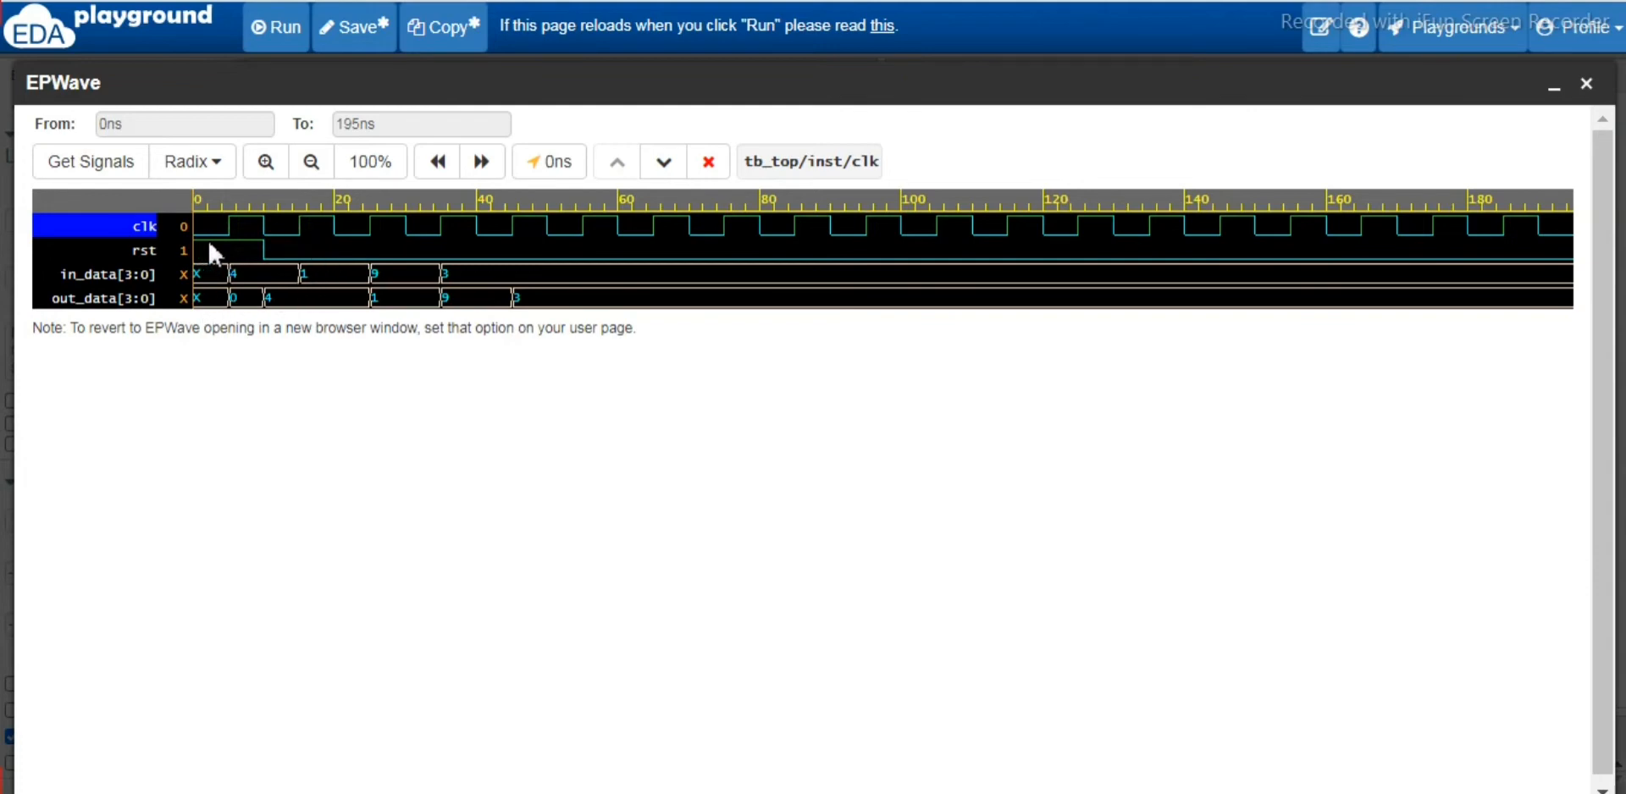
pyautogui.moveTo(268, 253)
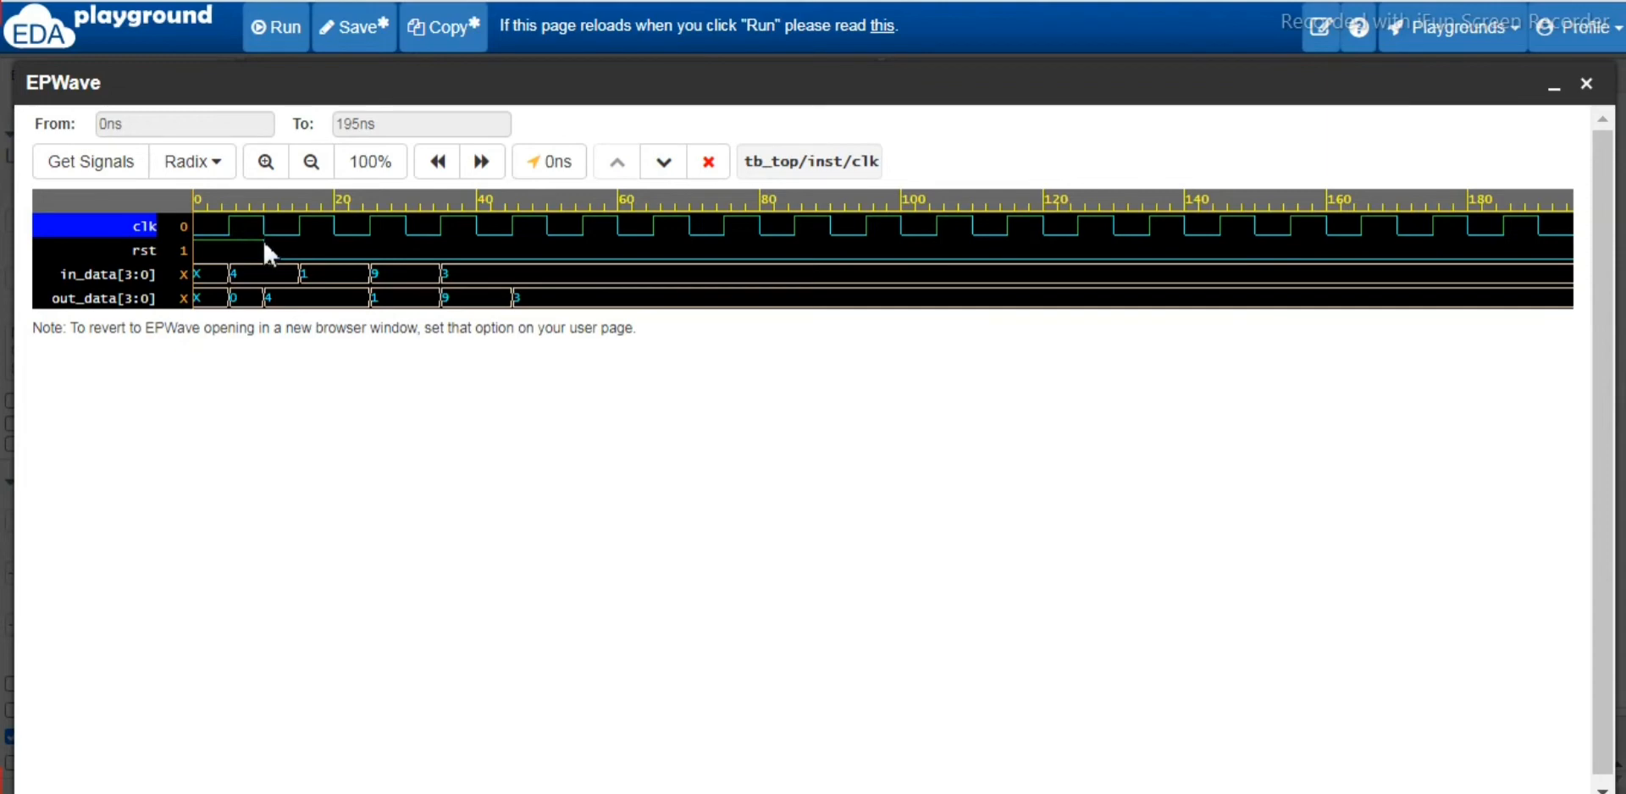
pyautogui.moveTo(273, 267)
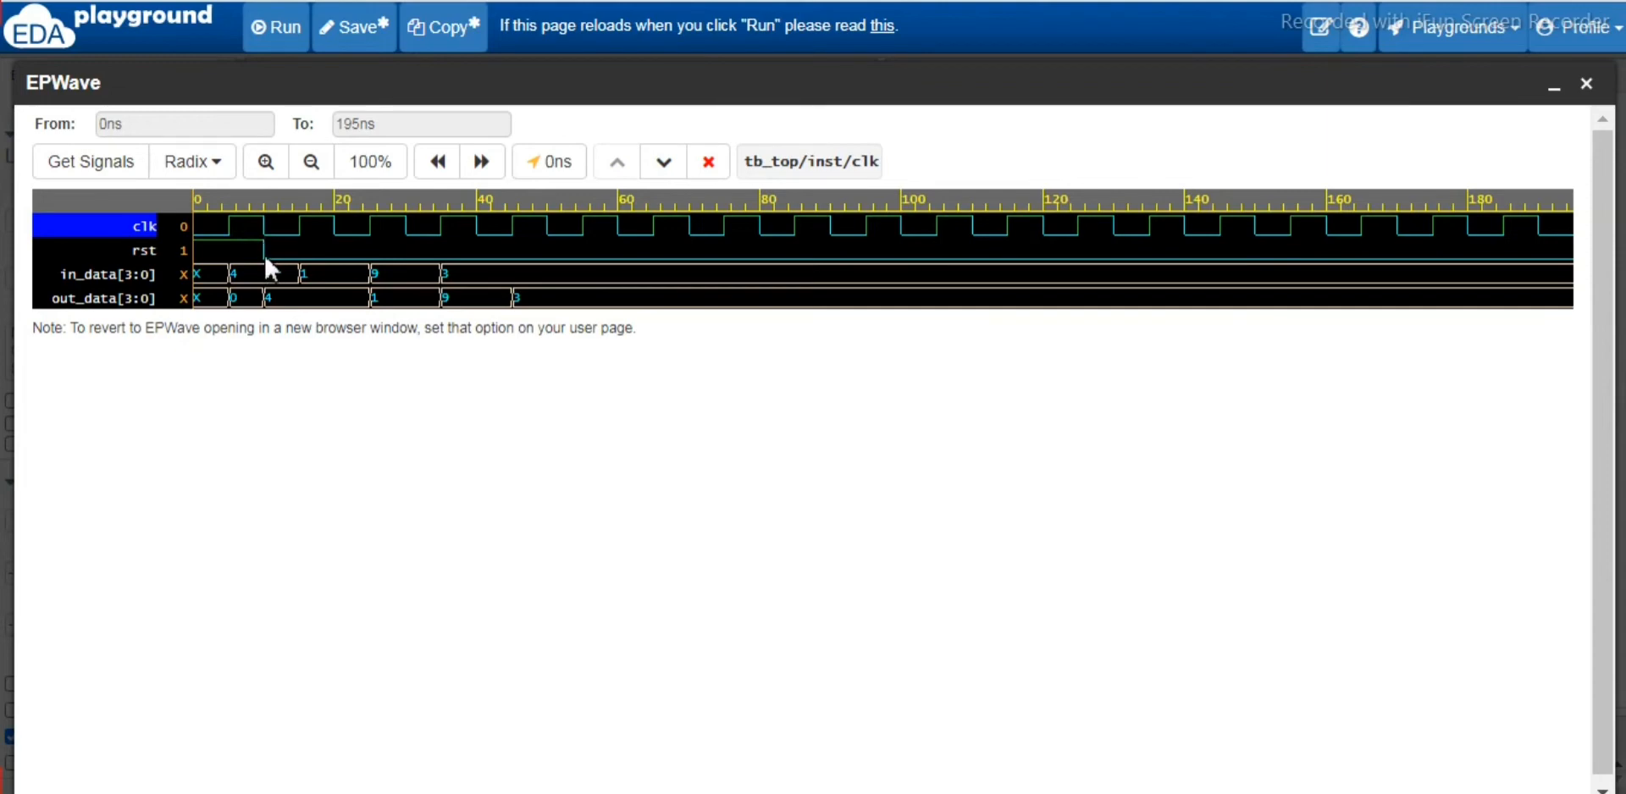
pyautogui.moveTo(269, 262)
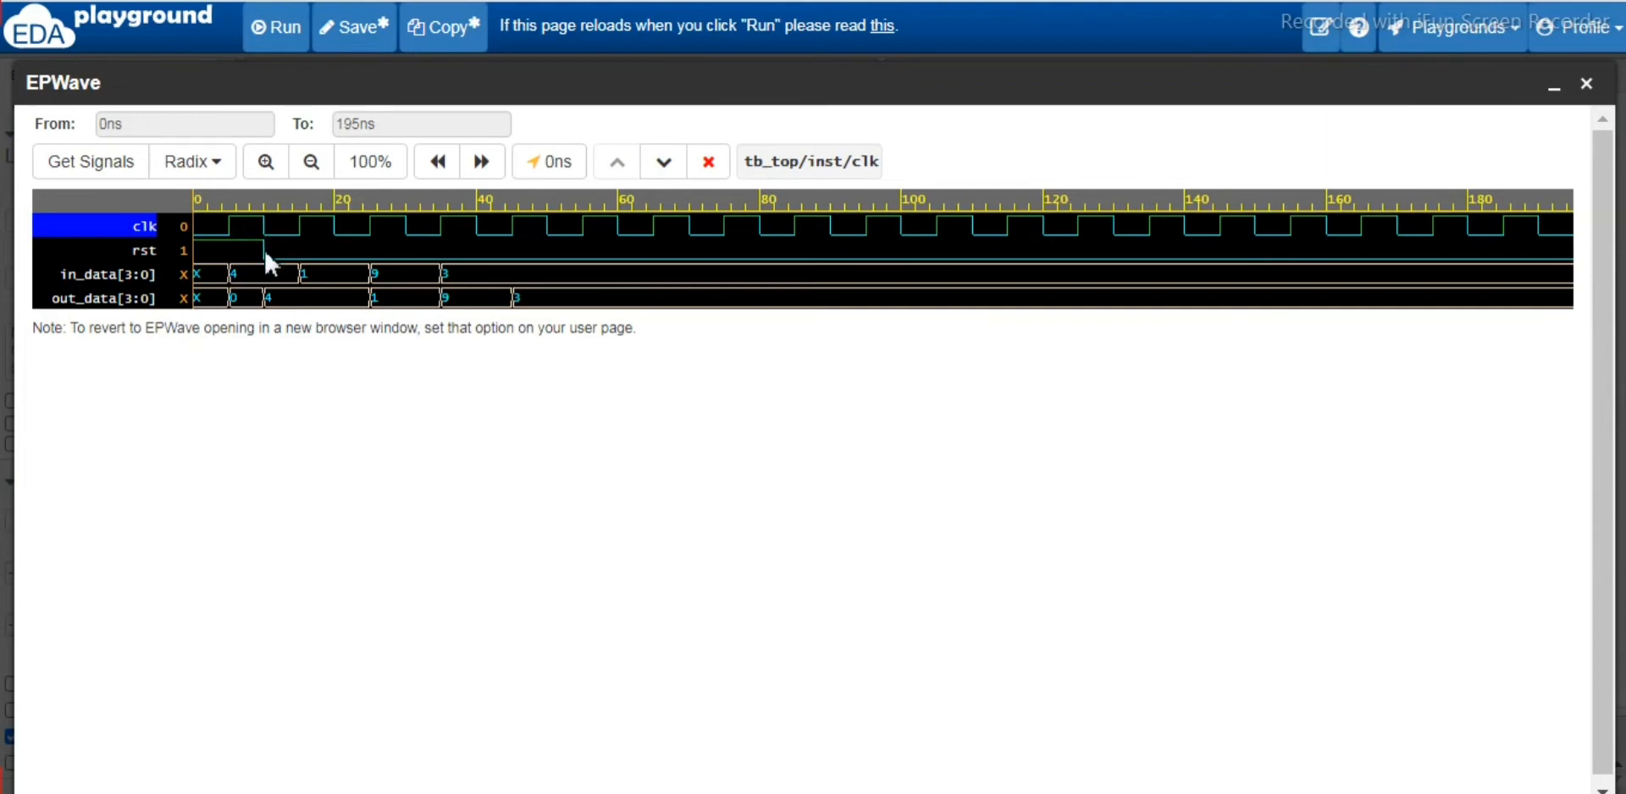
pyautogui.moveTo(309, 223)
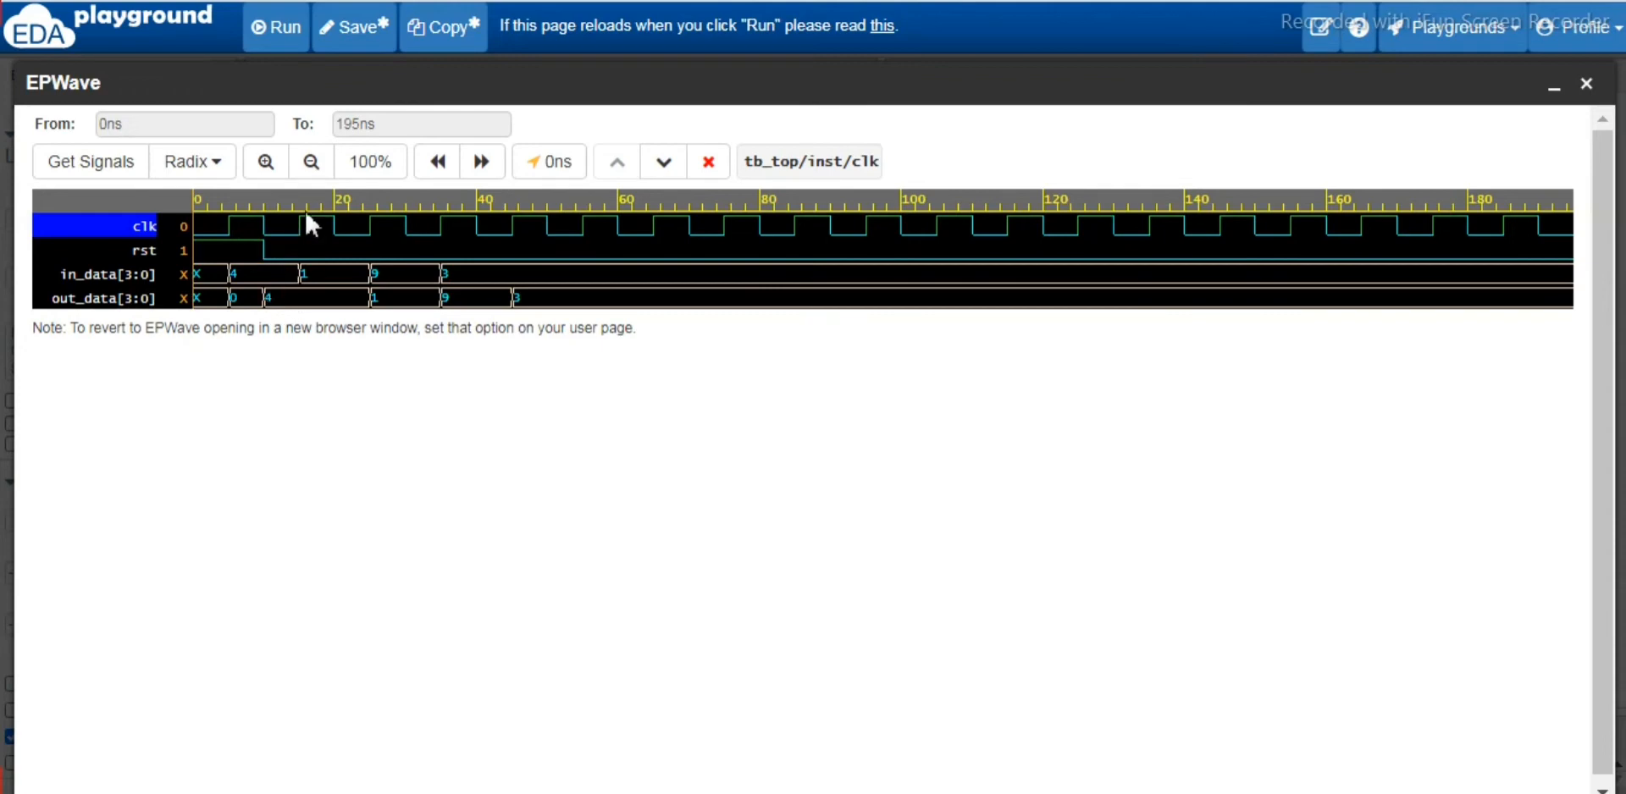
pyautogui.moveTo(306, 239)
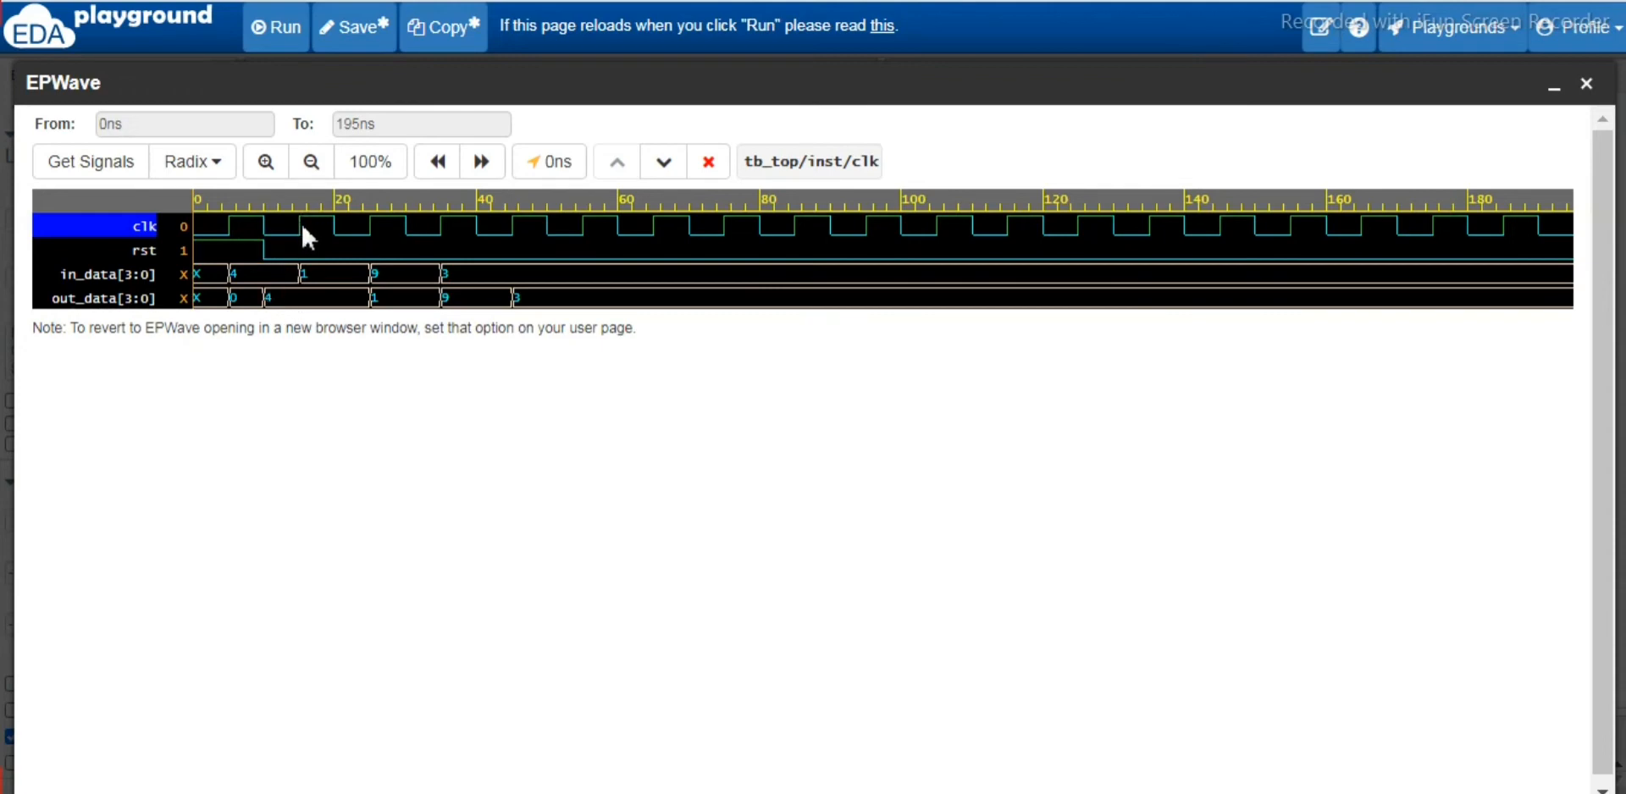
pyautogui.moveTo(171, 309)
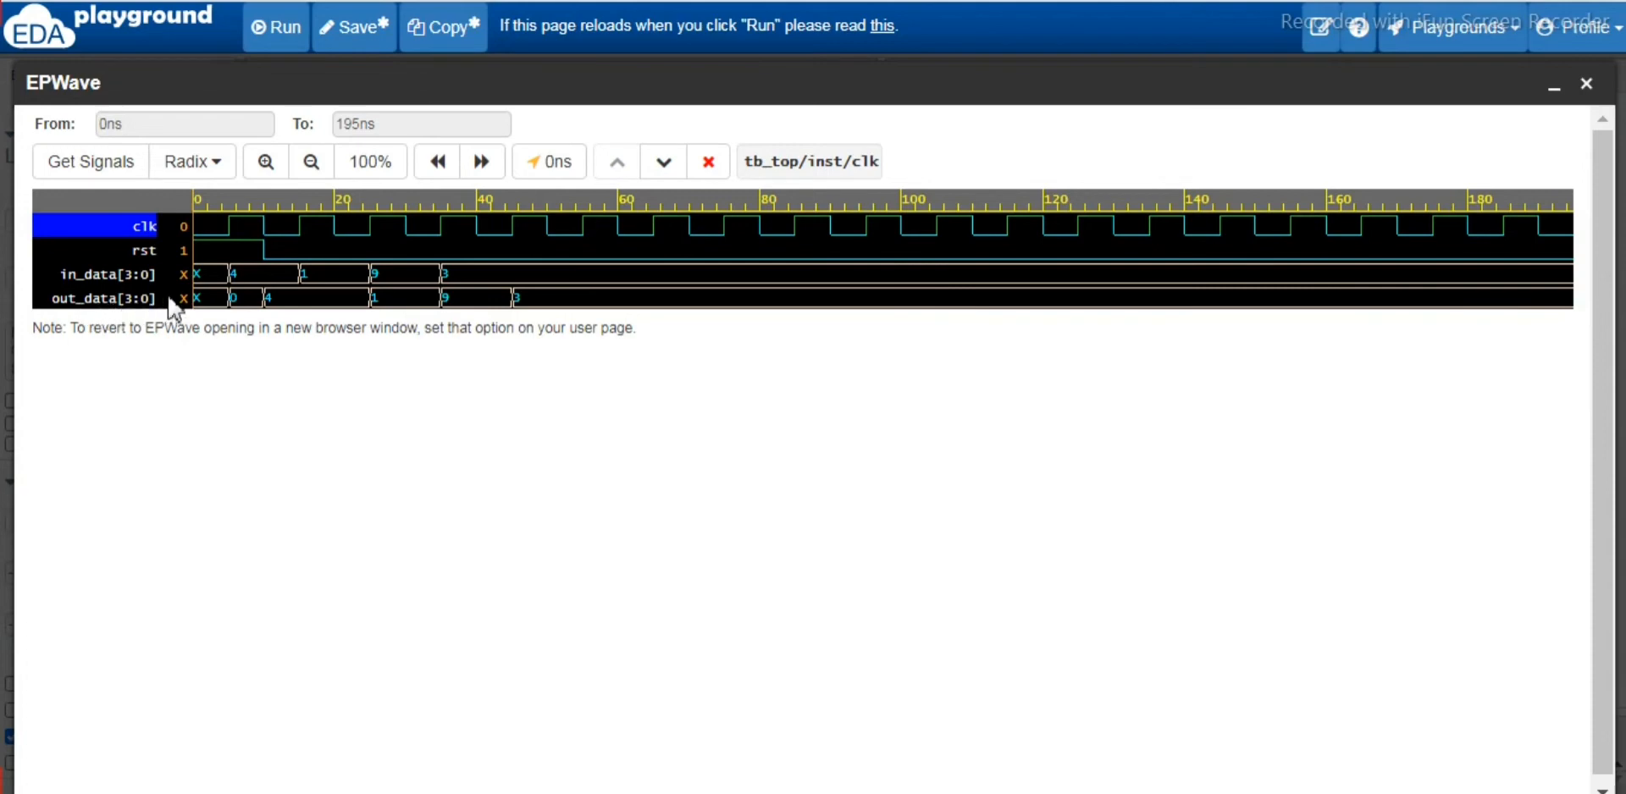
pyautogui.moveTo(288, 306)
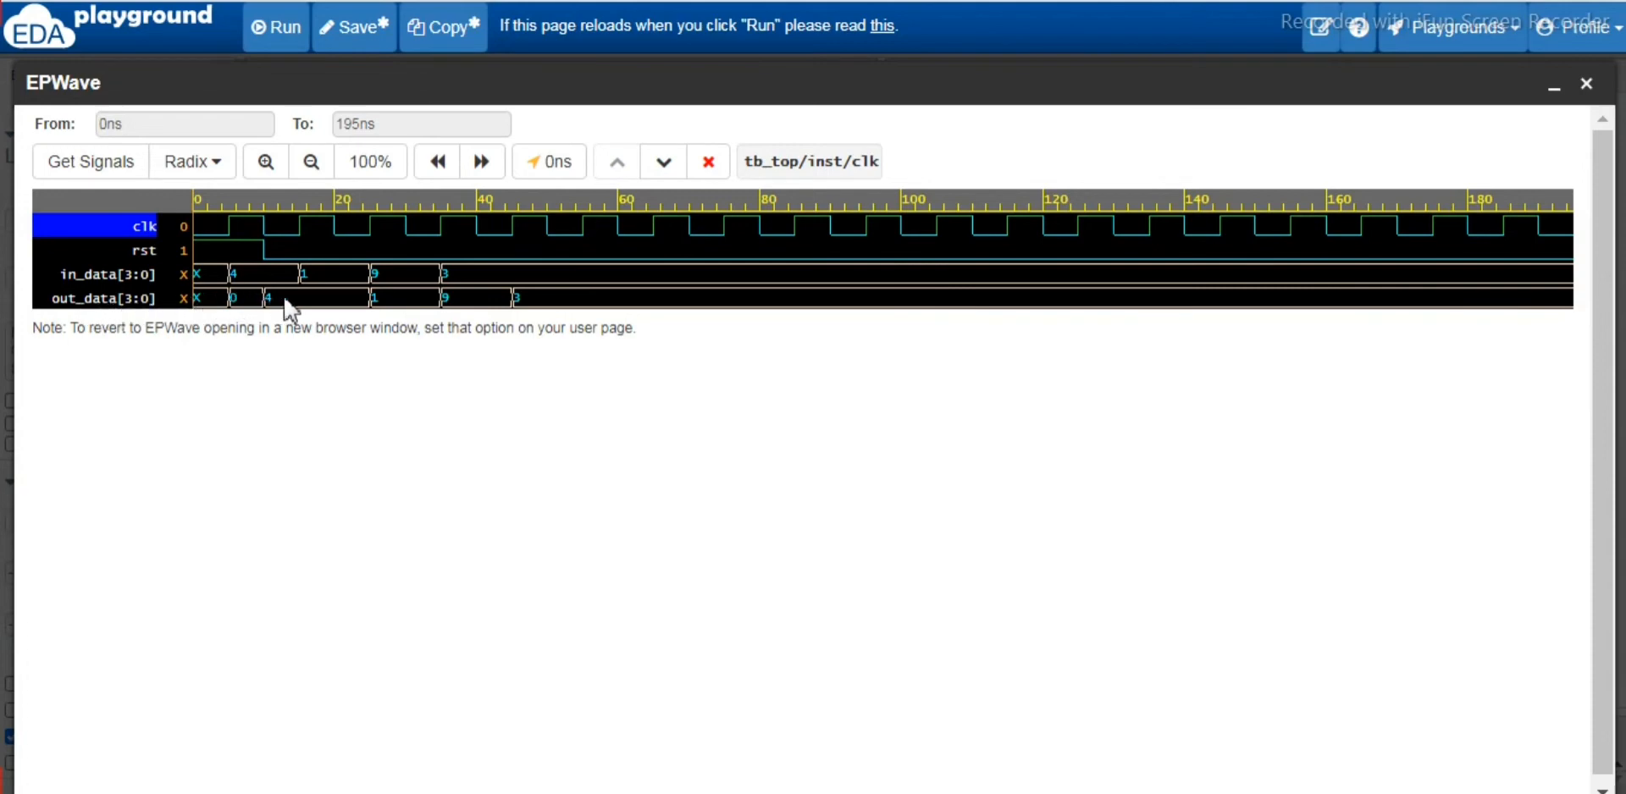
pyautogui.moveTo(278, 311)
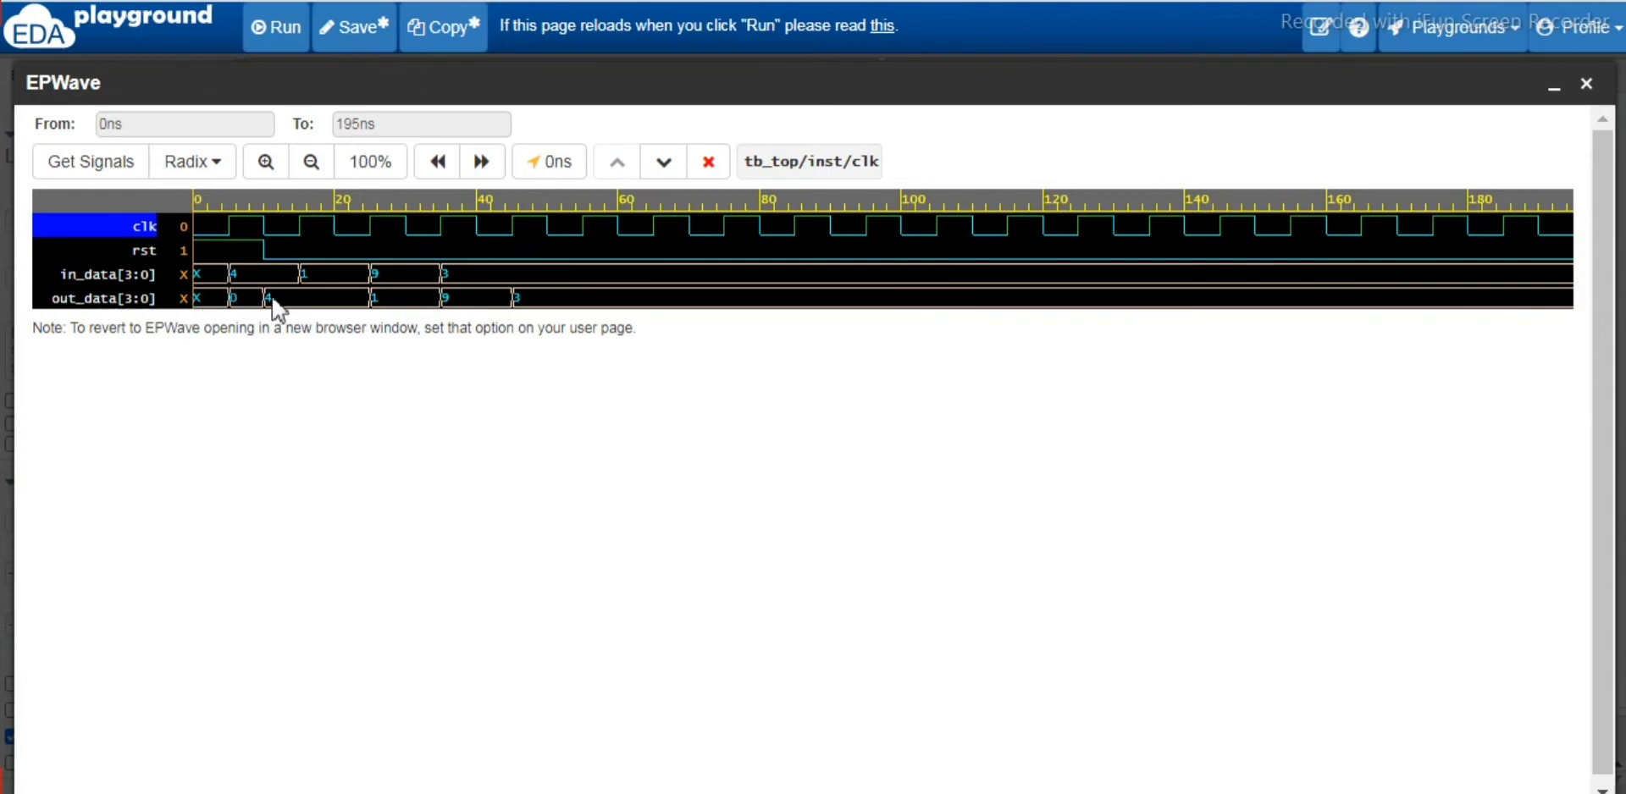
pyautogui.moveTo(252, 292)
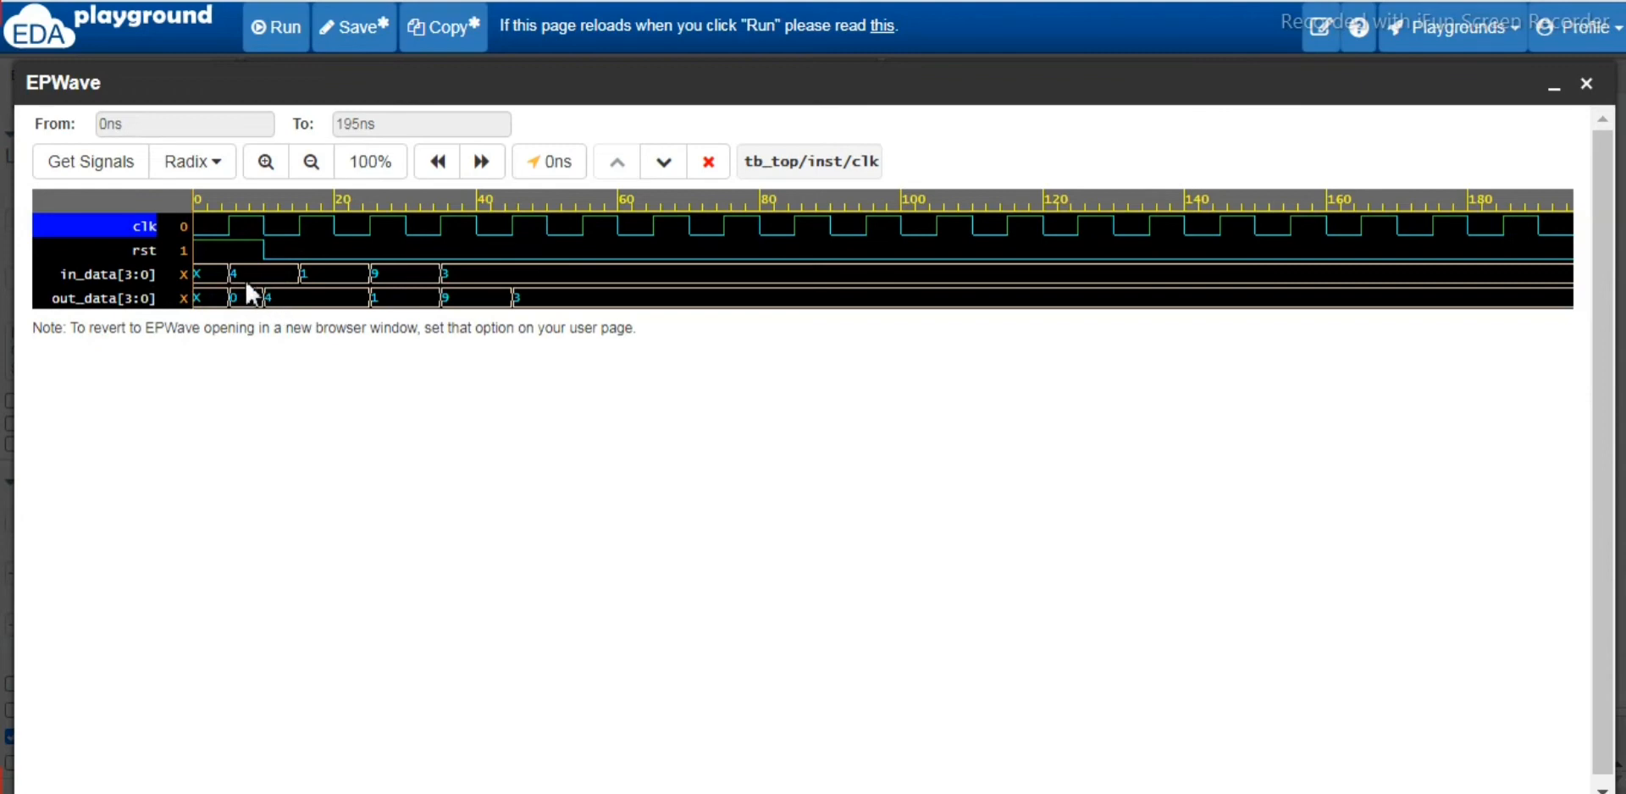
pyautogui.moveTo(249, 283)
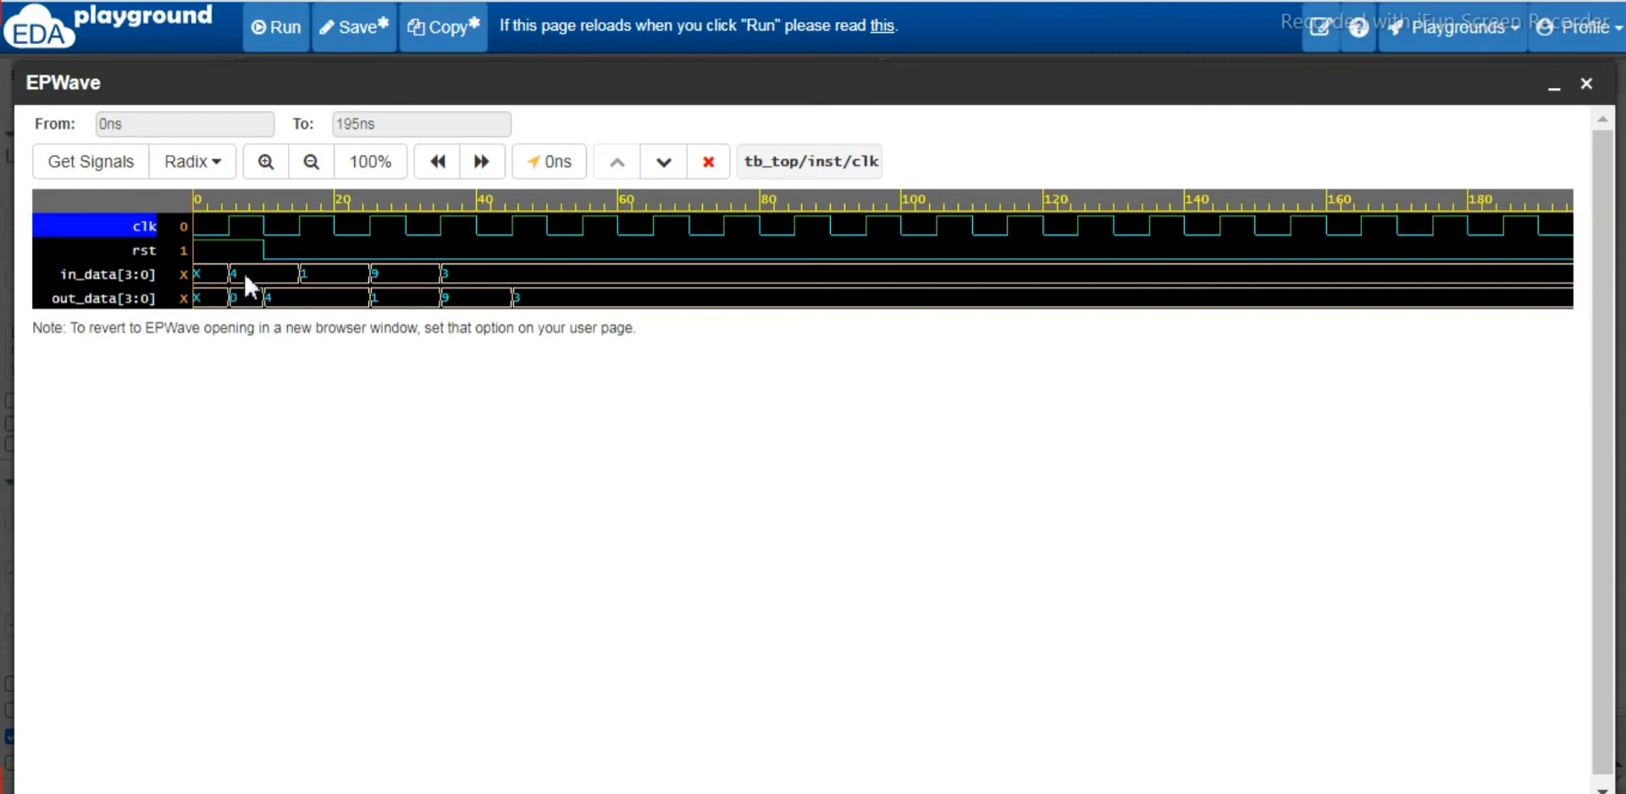
pyautogui.moveTo(258, 286)
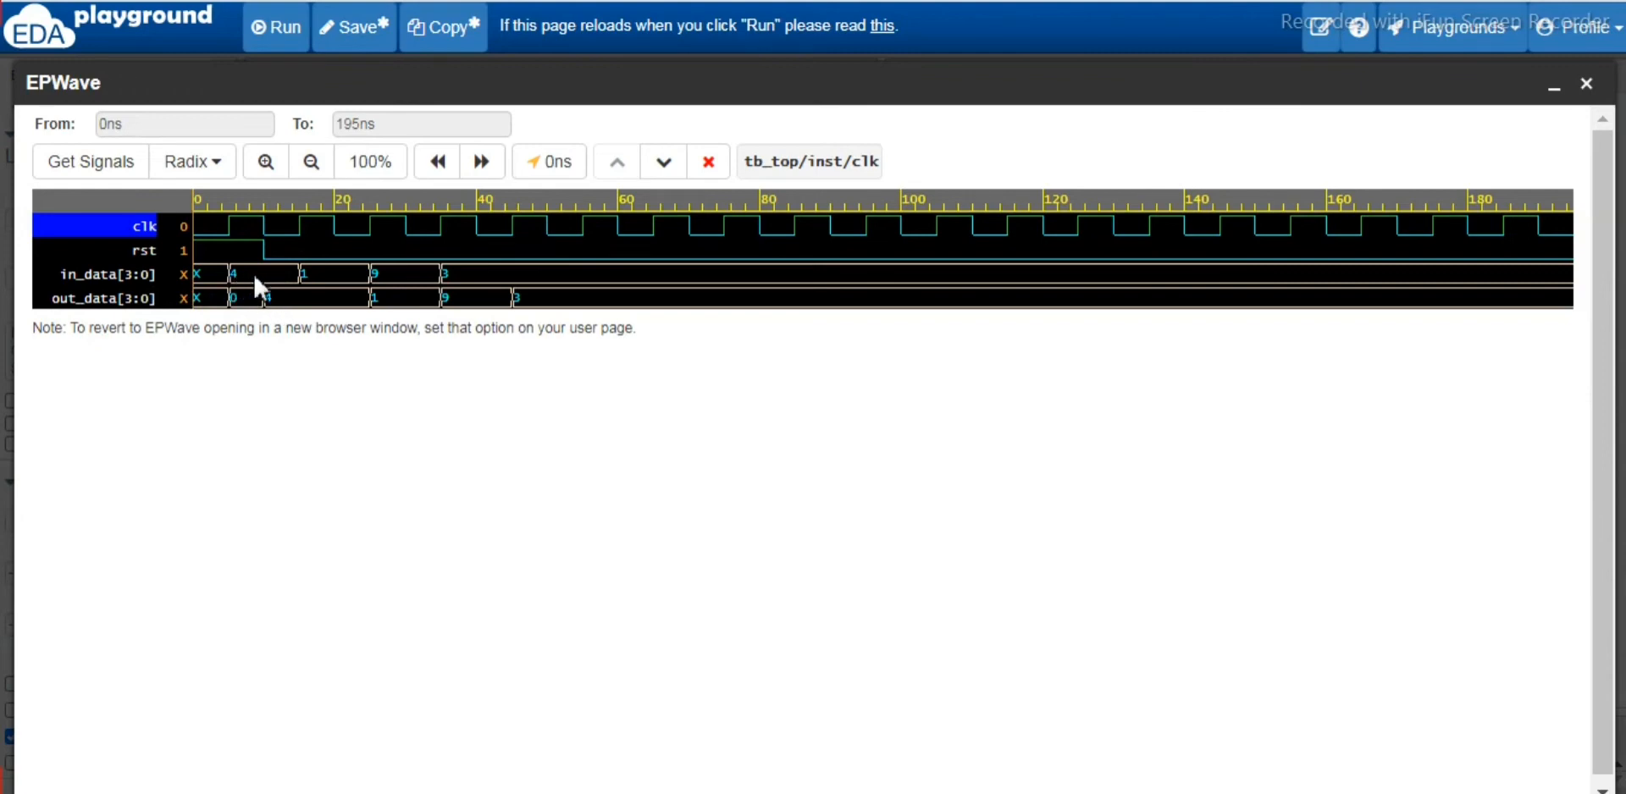
pyautogui.moveTo(467, 278)
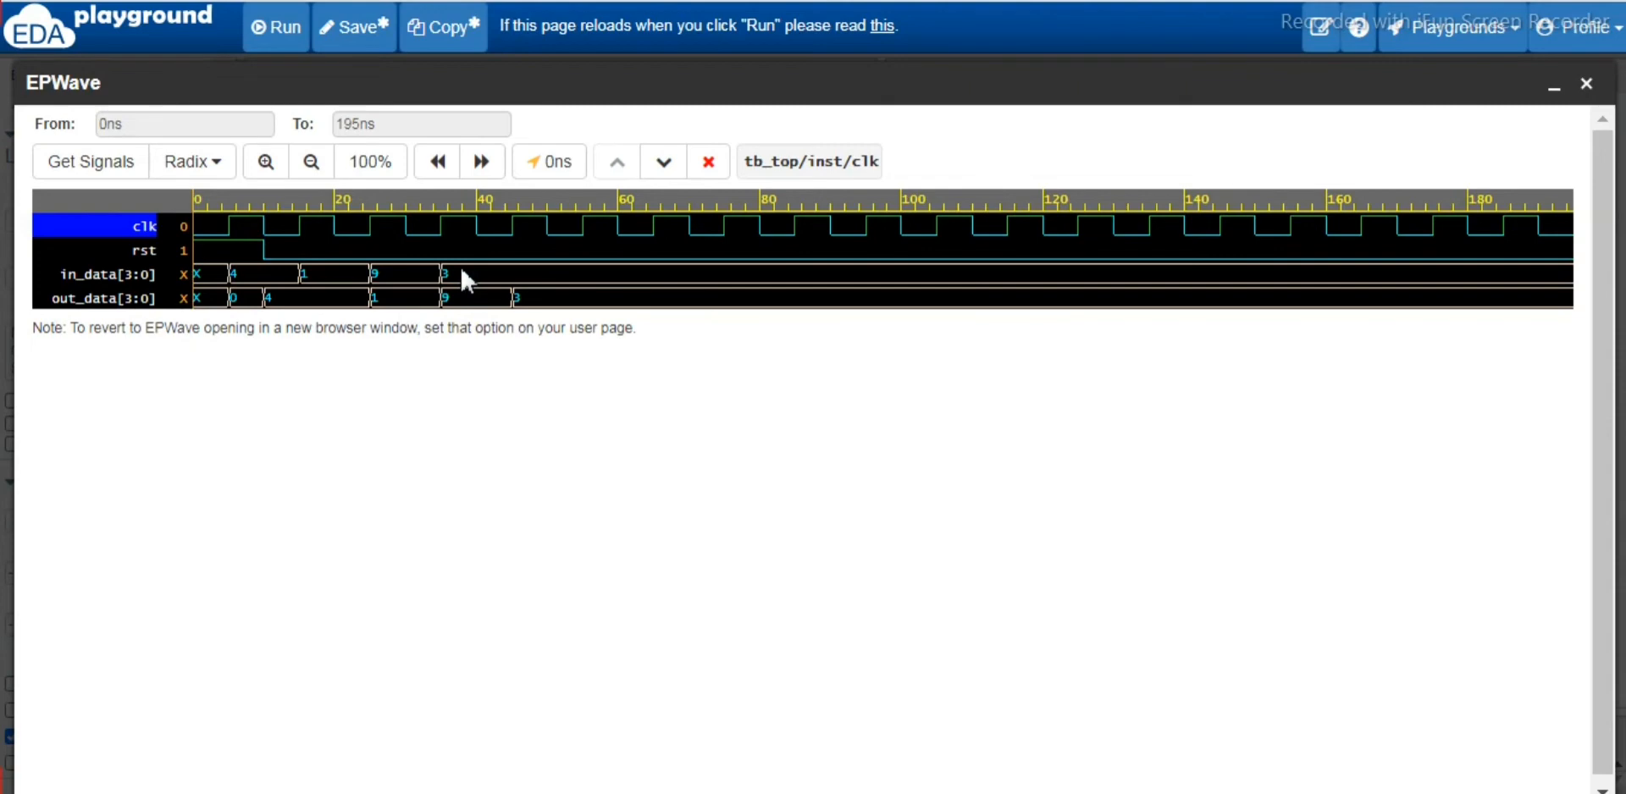
pyautogui.moveTo(261, 294)
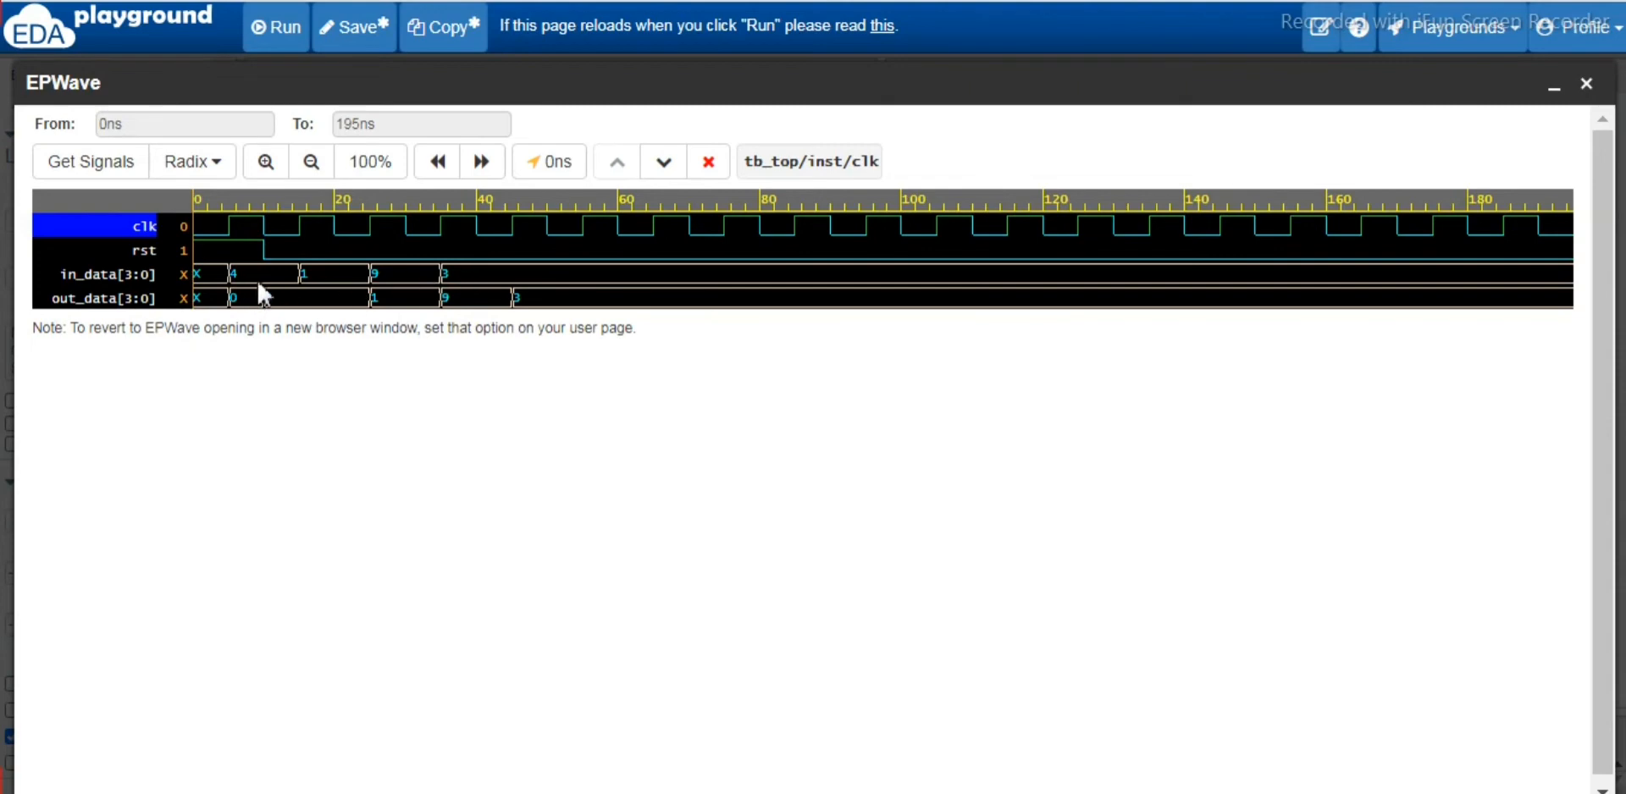
pyautogui.moveTo(249, 278)
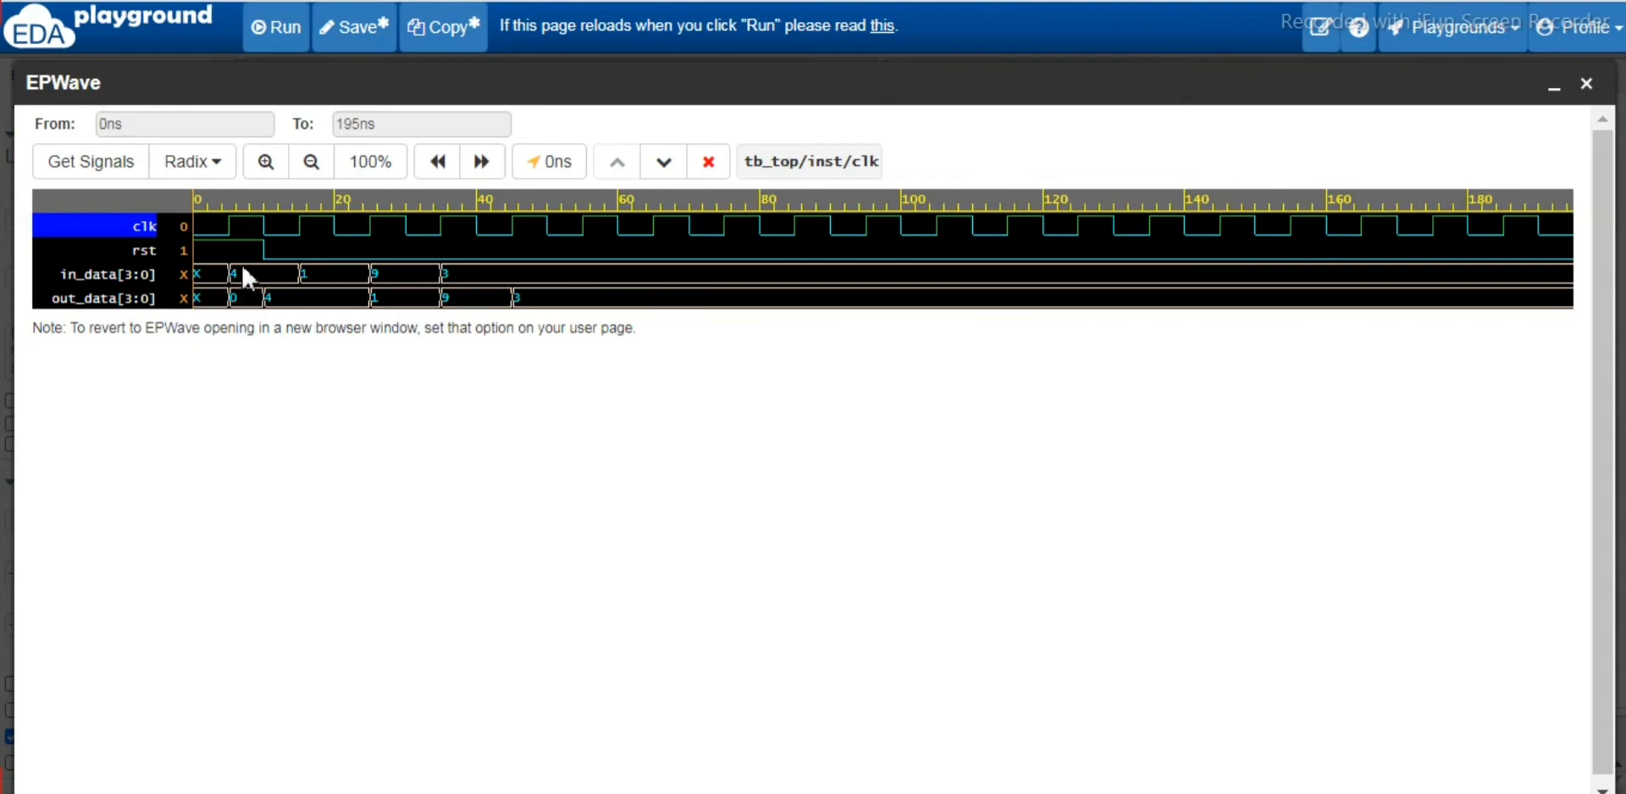
pyautogui.moveTo(288, 308)
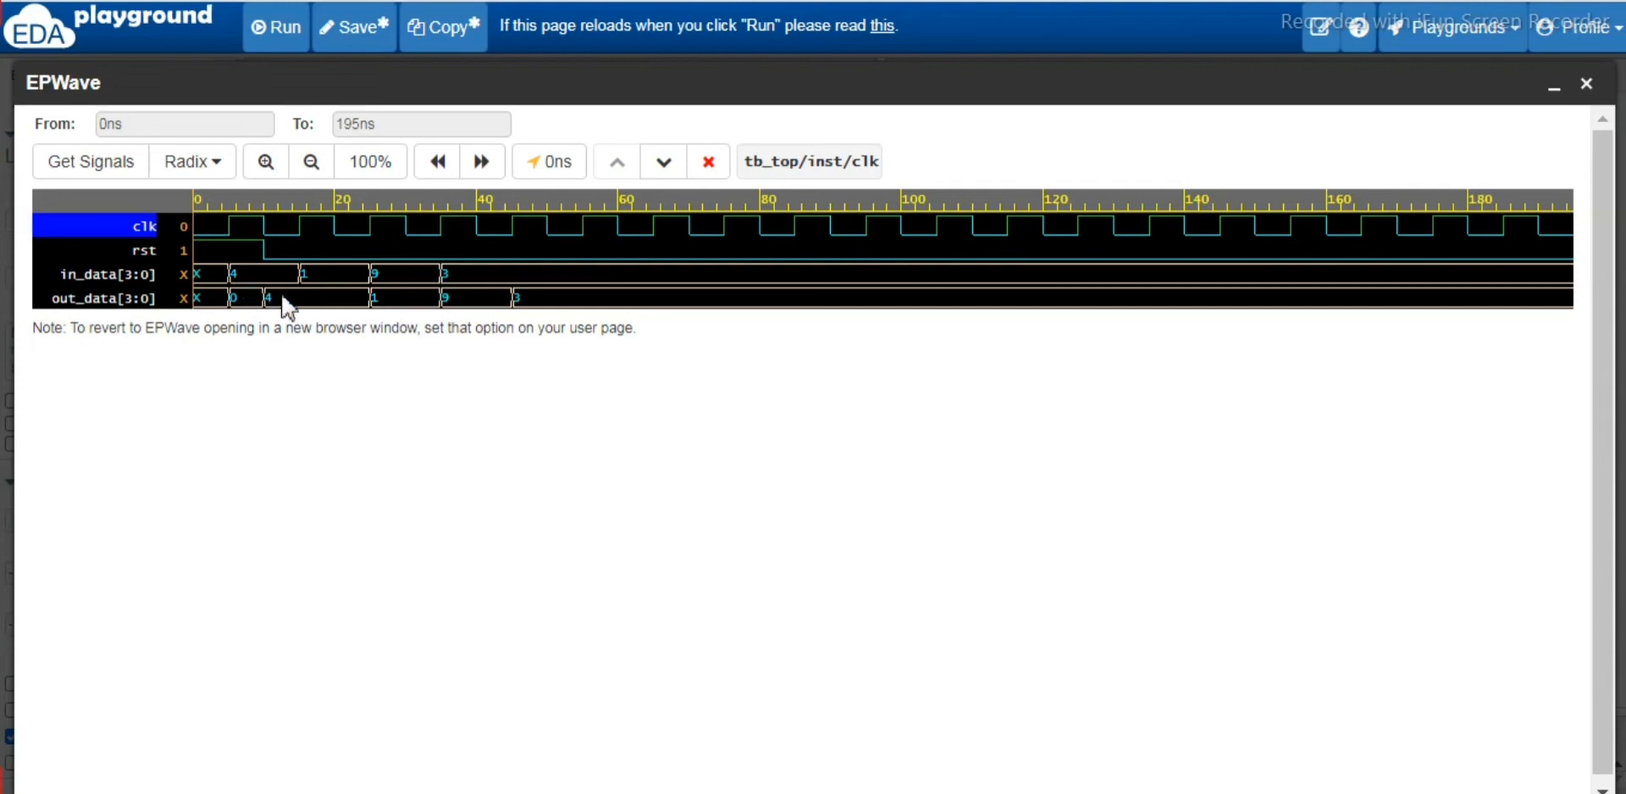
pyautogui.moveTo(269, 254)
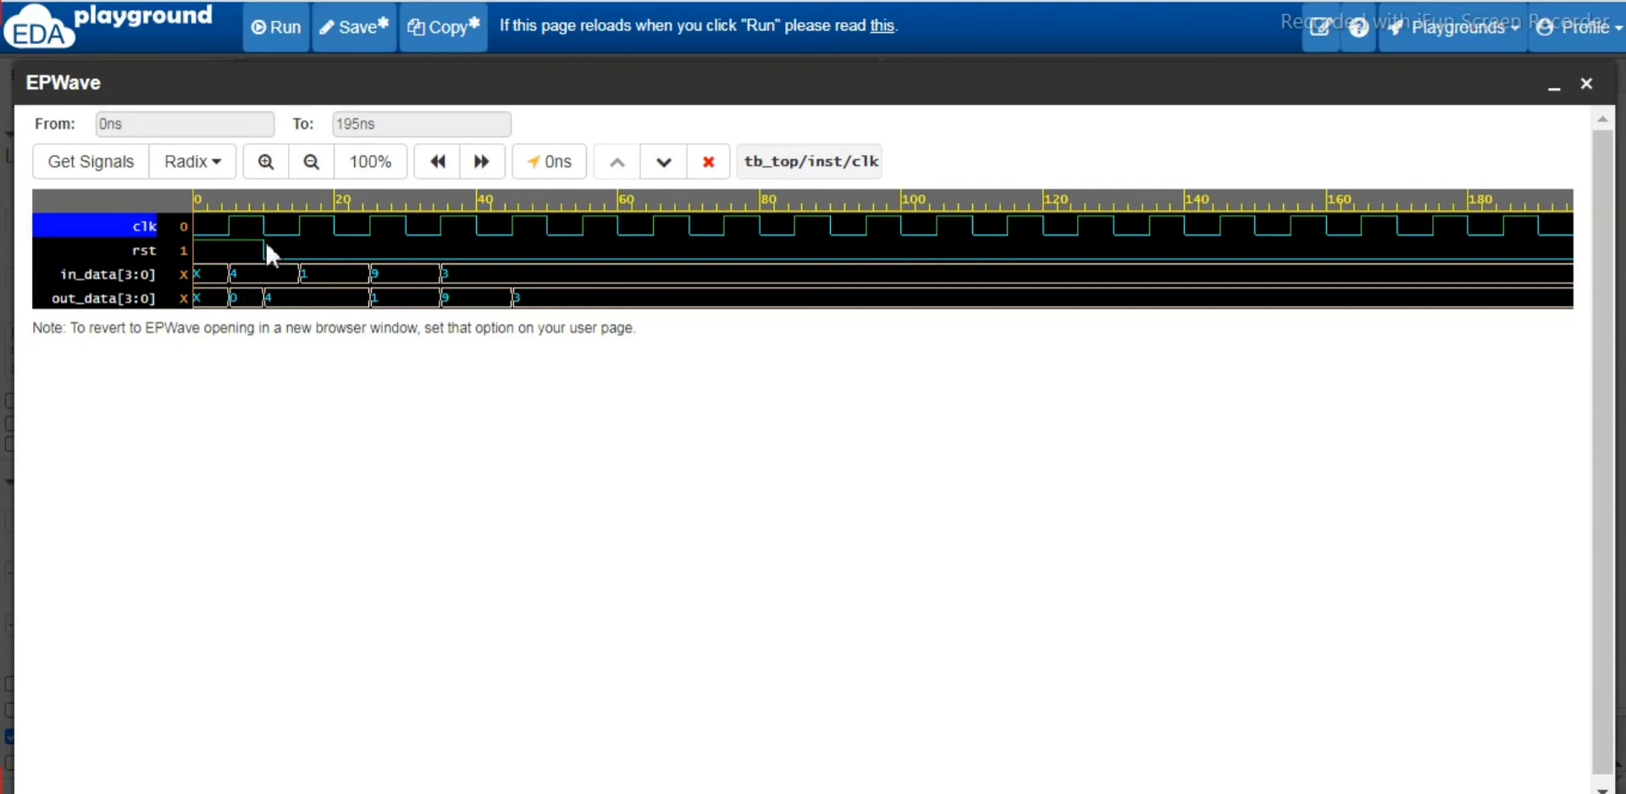
pyautogui.moveTo(429, 720)
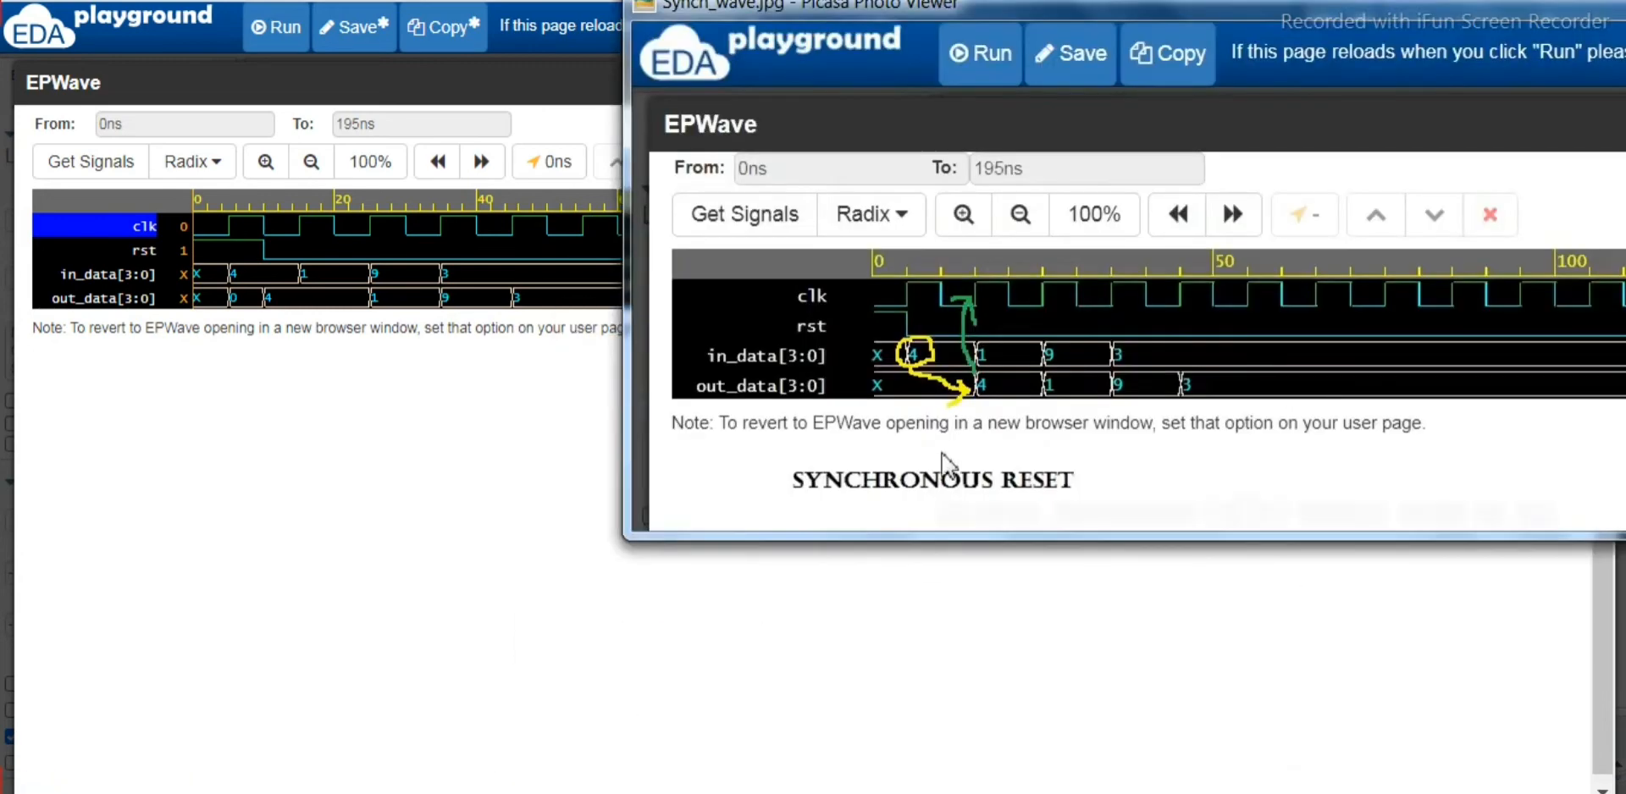
pyautogui.moveTo(934, 393)
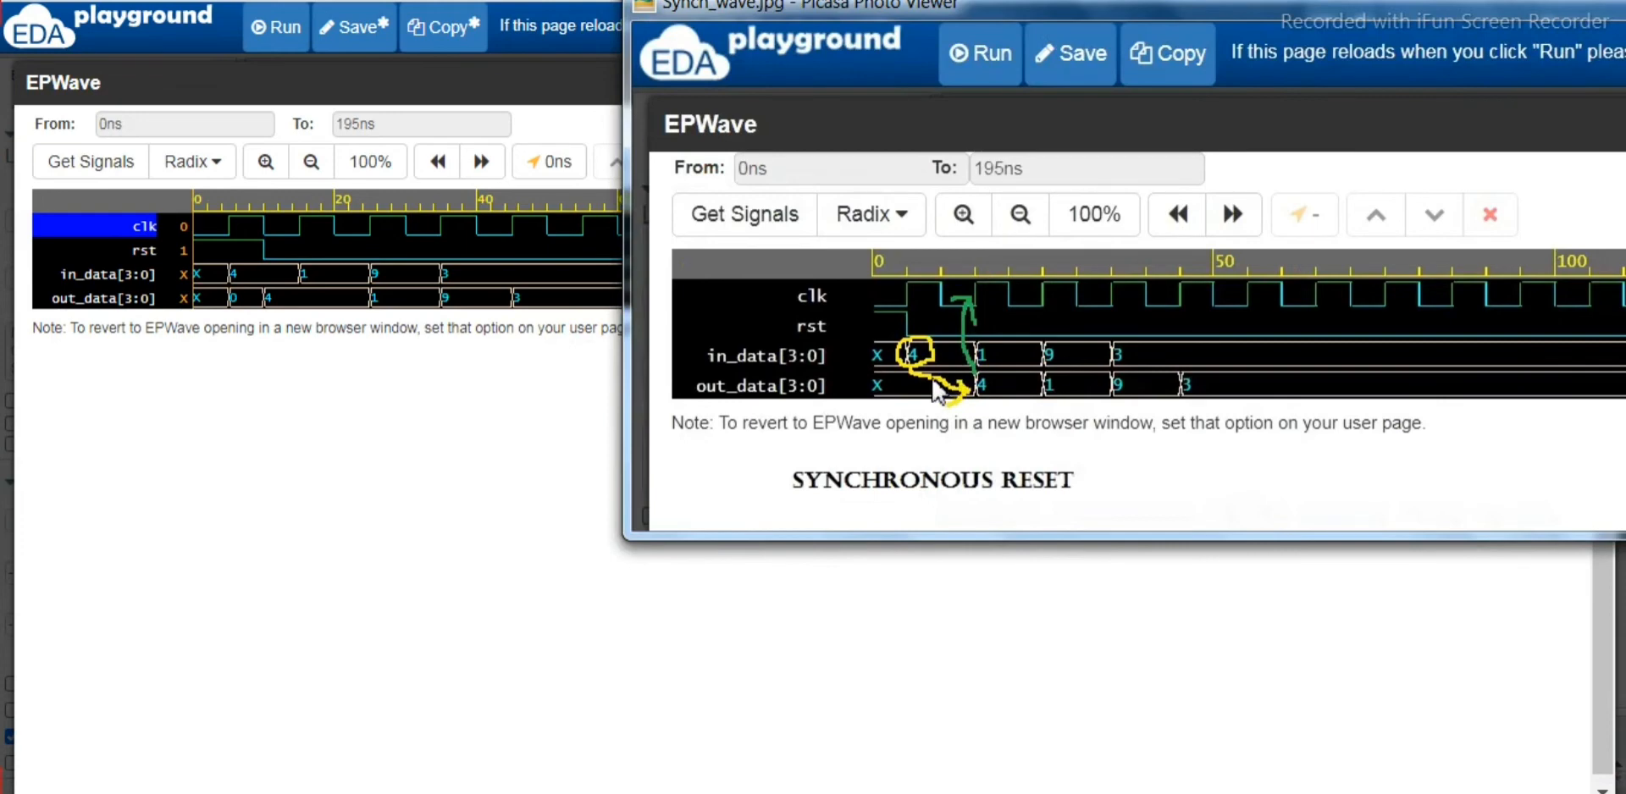
pyautogui.moveTo(920, 365)
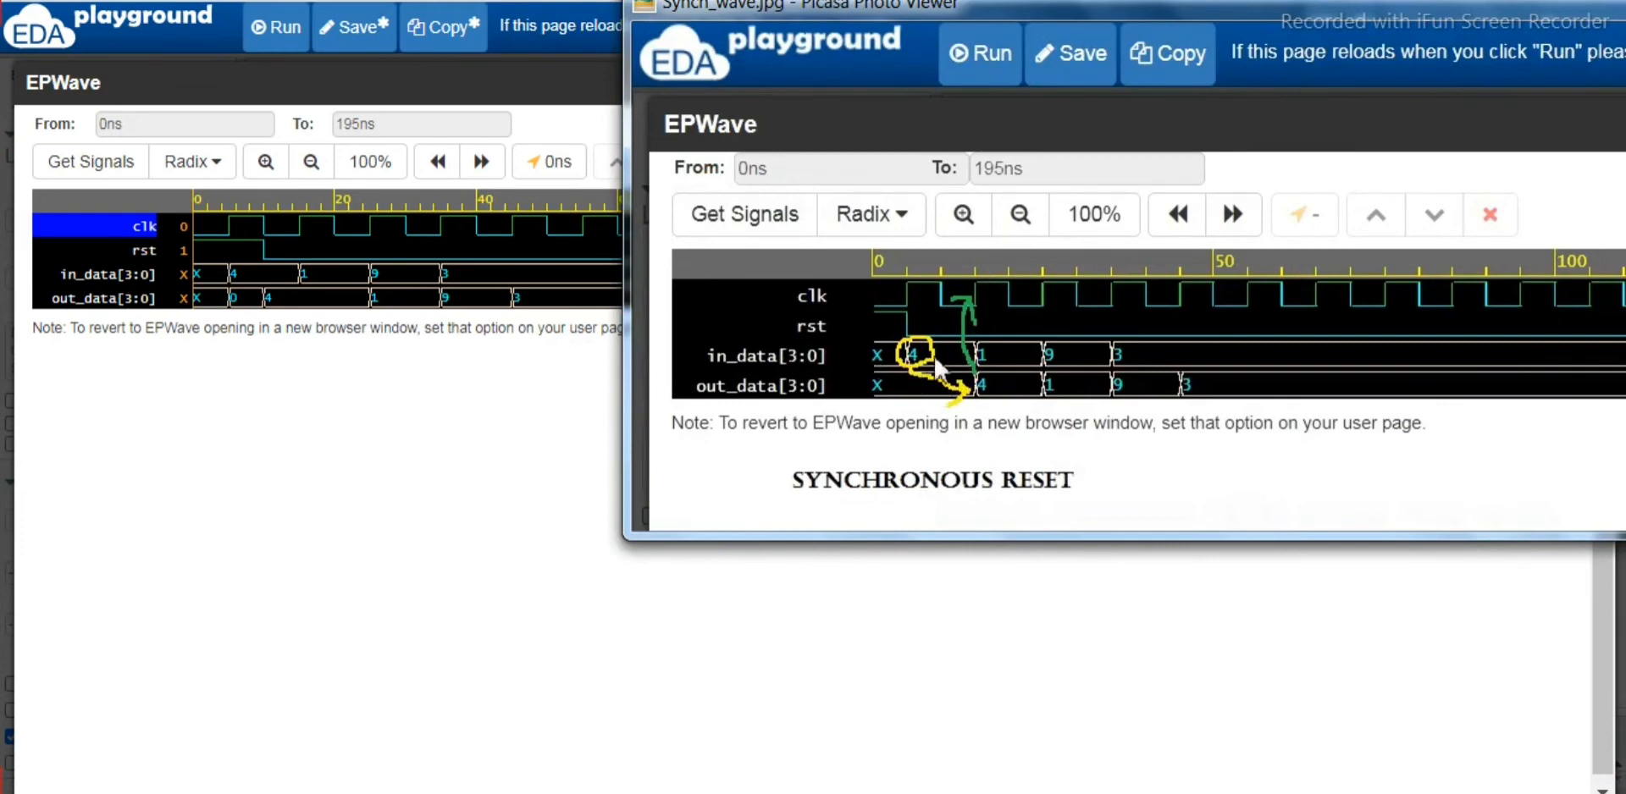
pyautogui.moveTo(980, 391)
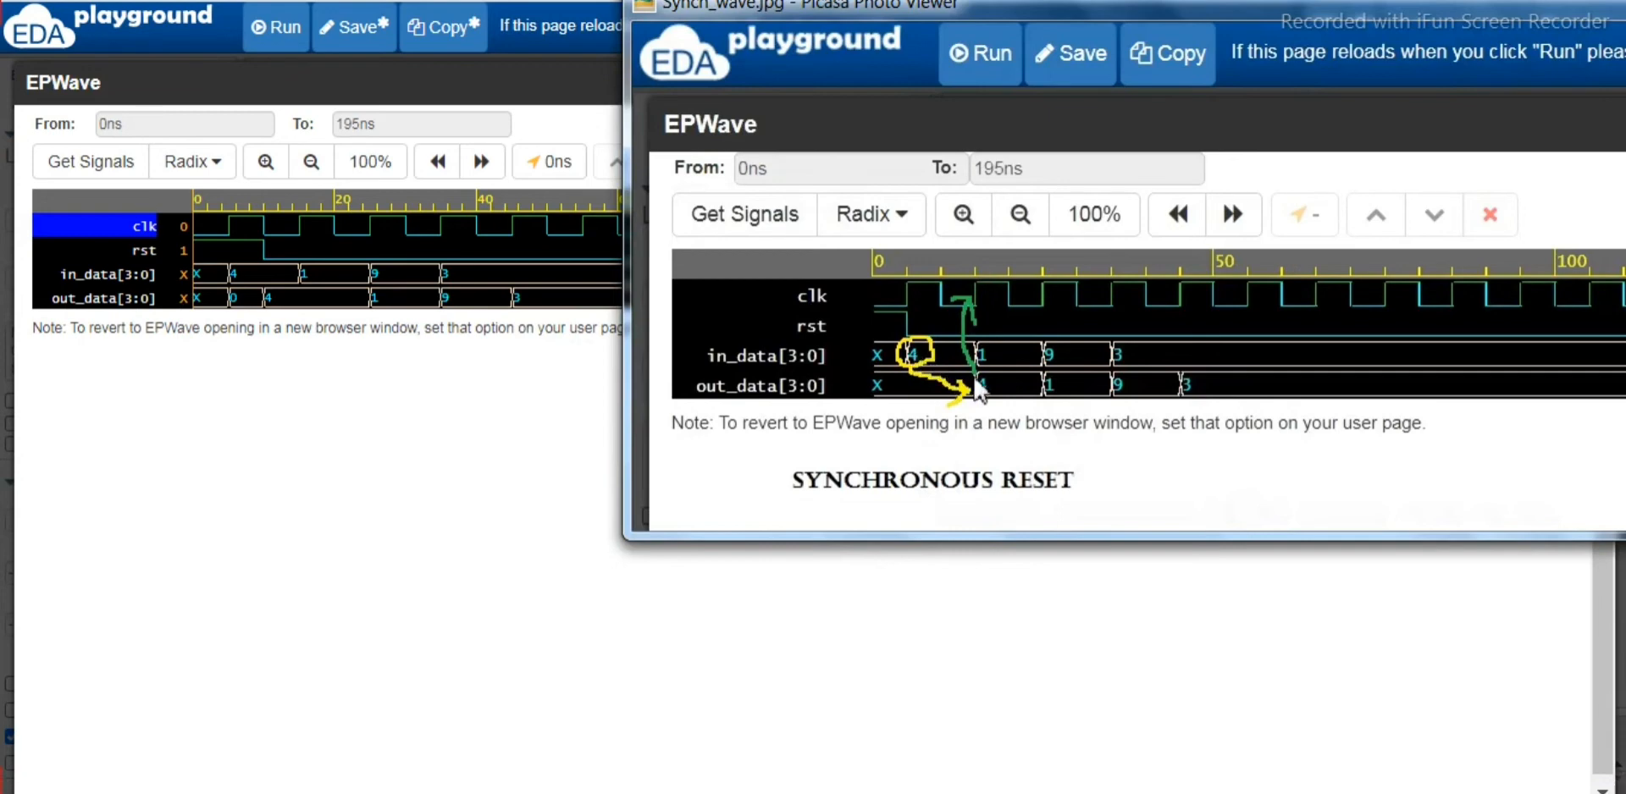
pyautogui.moveTo(900, 327)
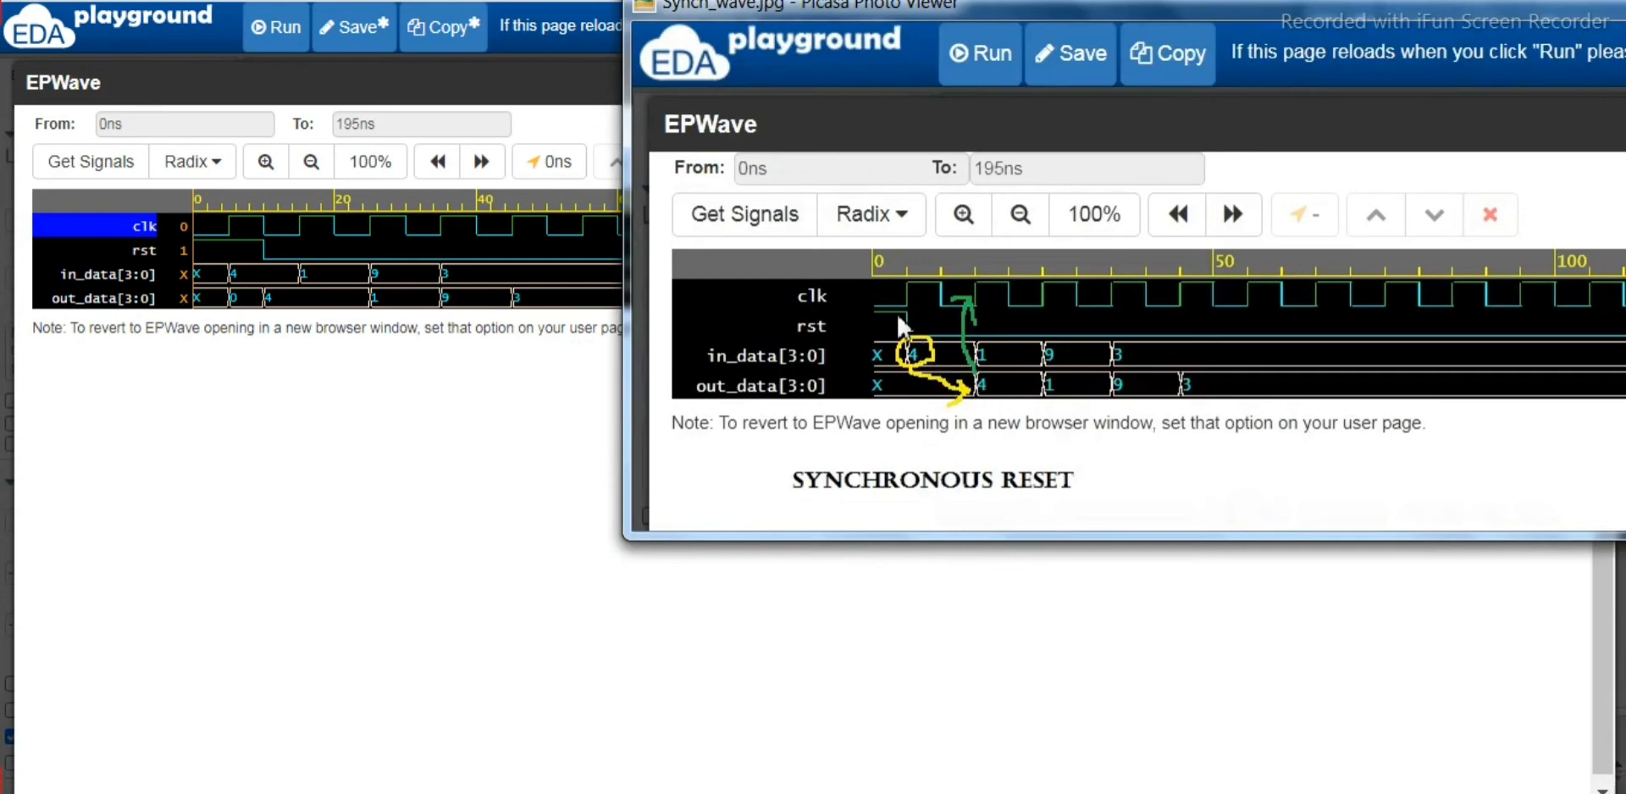
pyautogui.moveTo(973, 311)
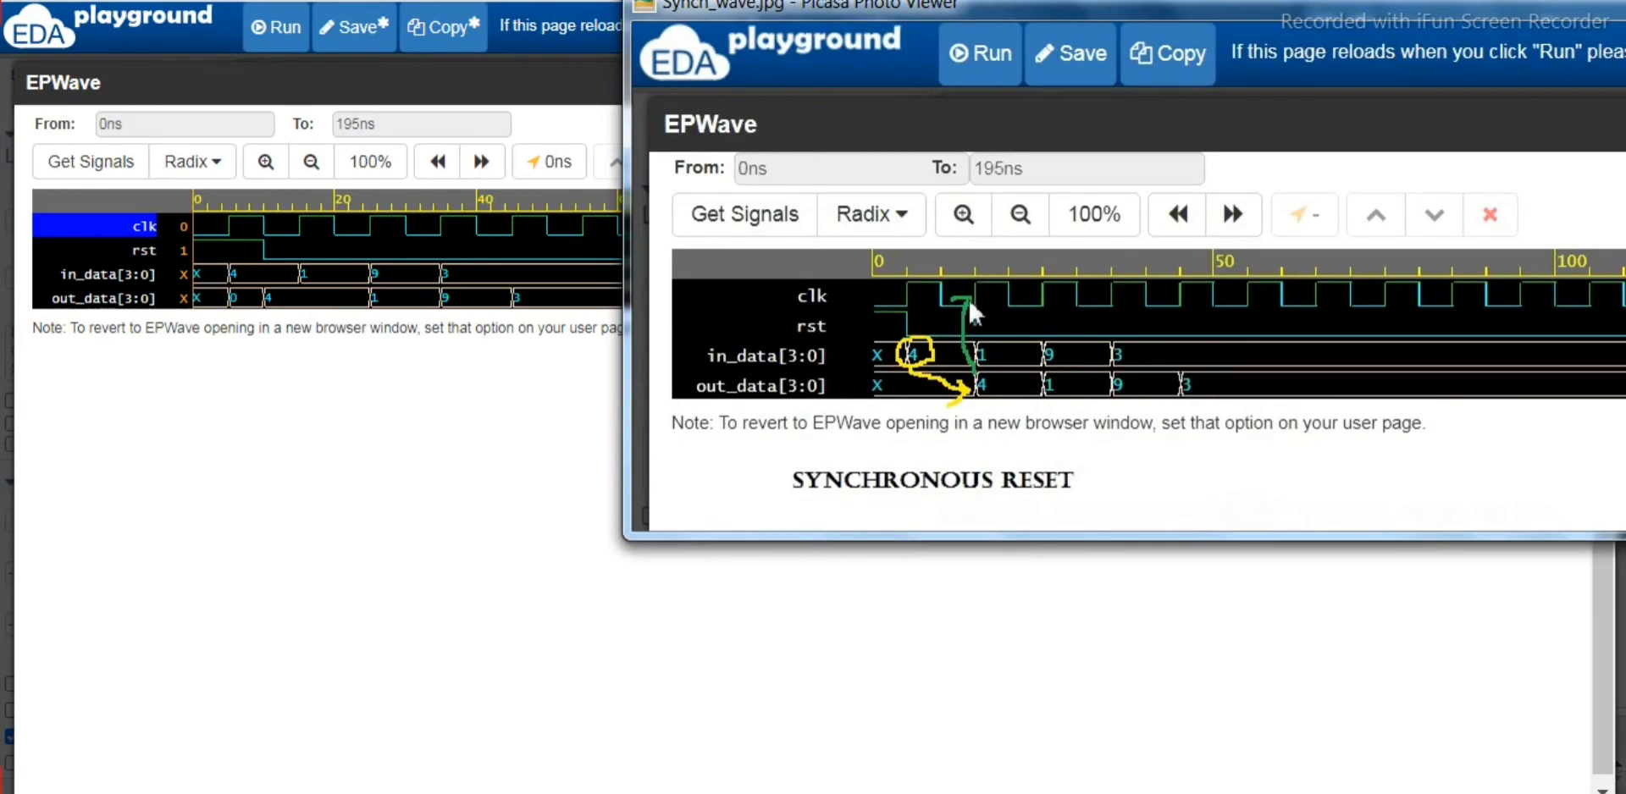
pyautogui.moveTo(981, 333)
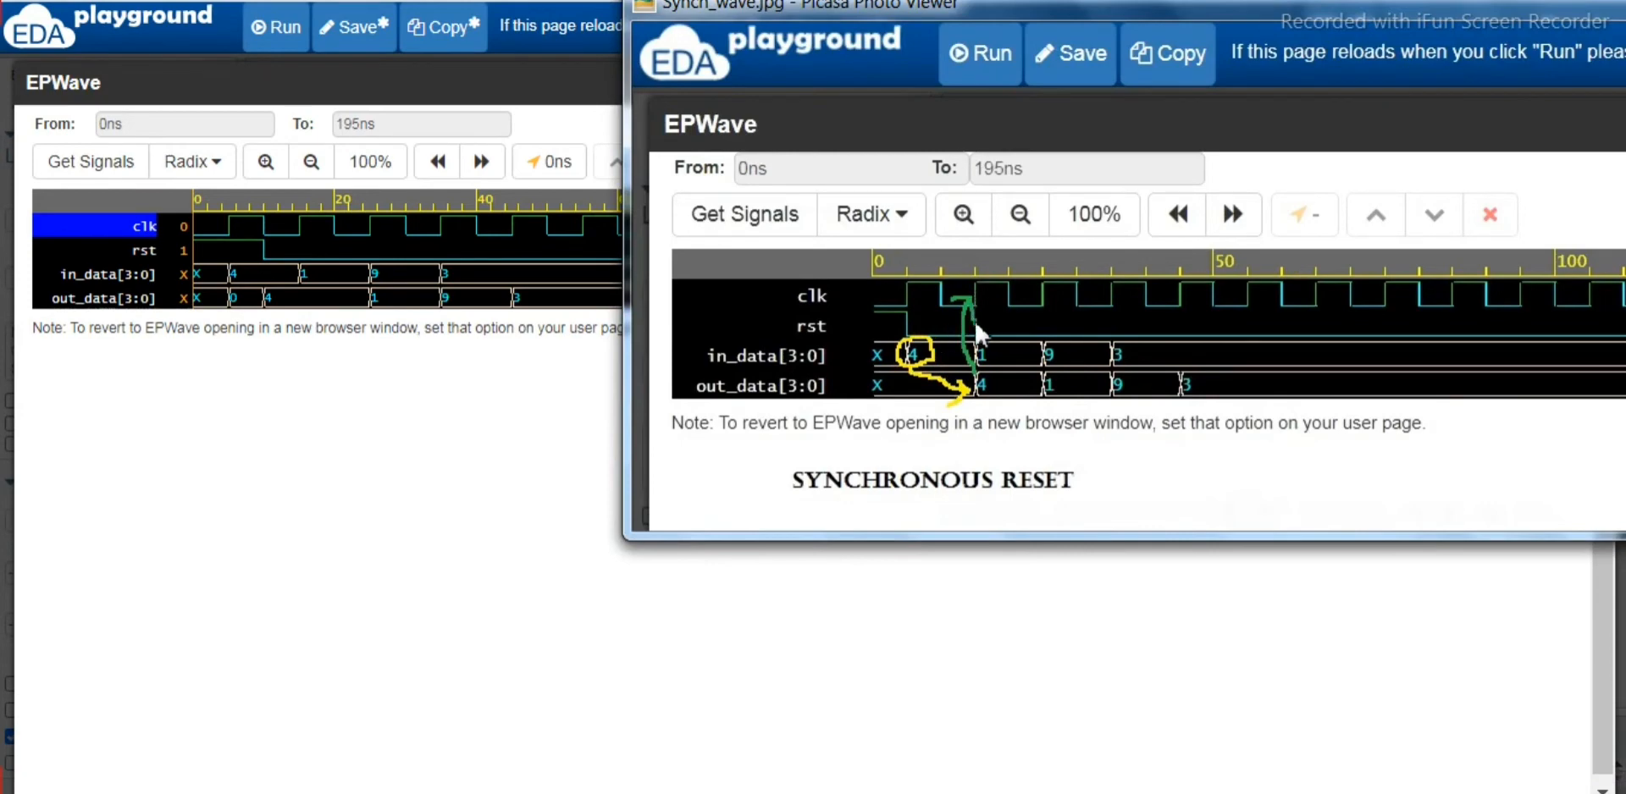
pyautogui.moveTo(980, 319)
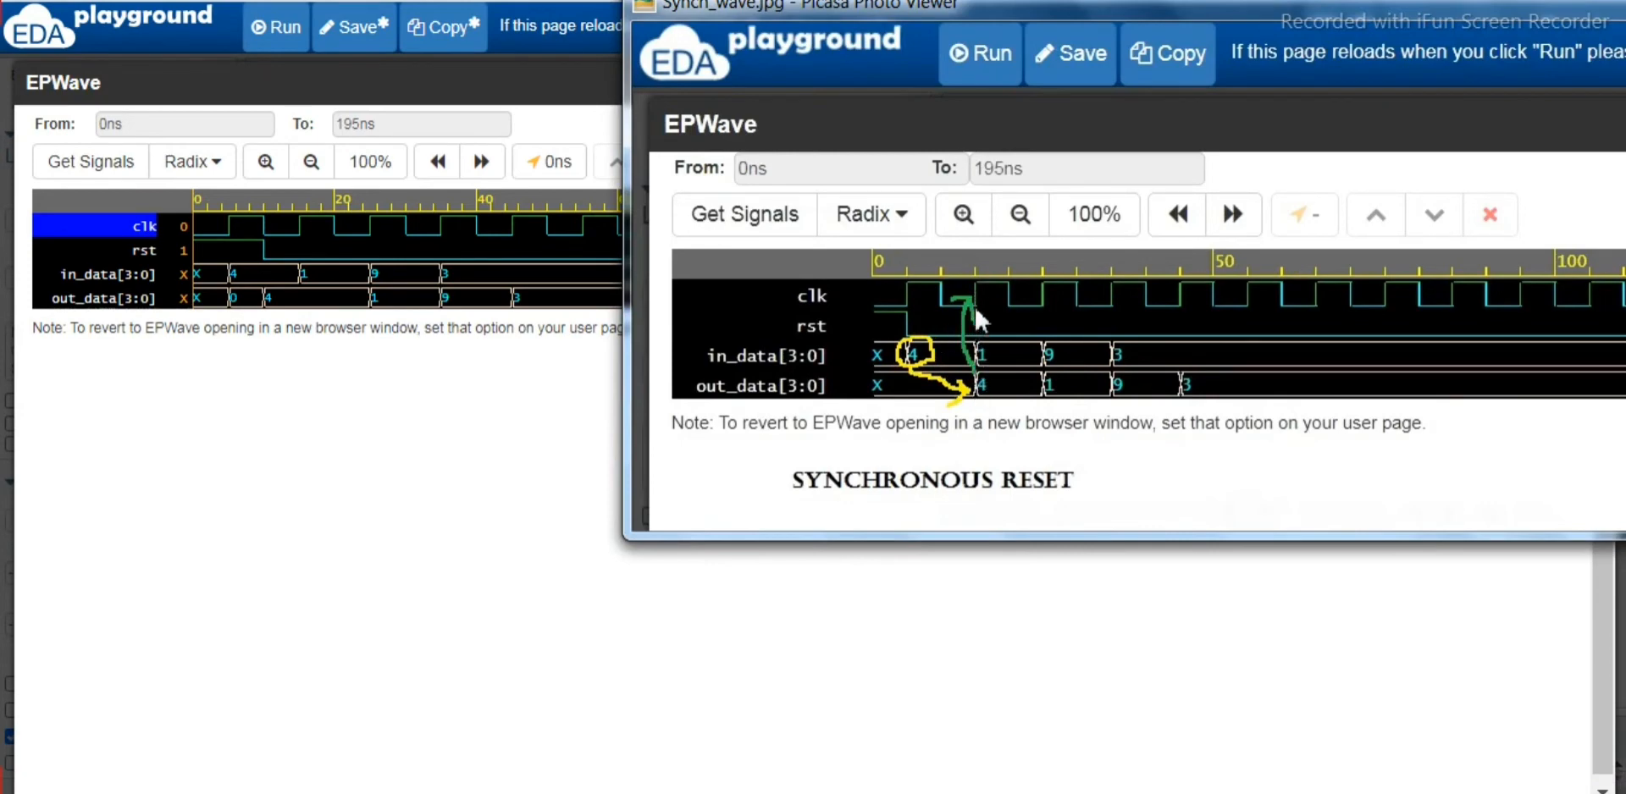
pyautogui.moveTo(980, 381)
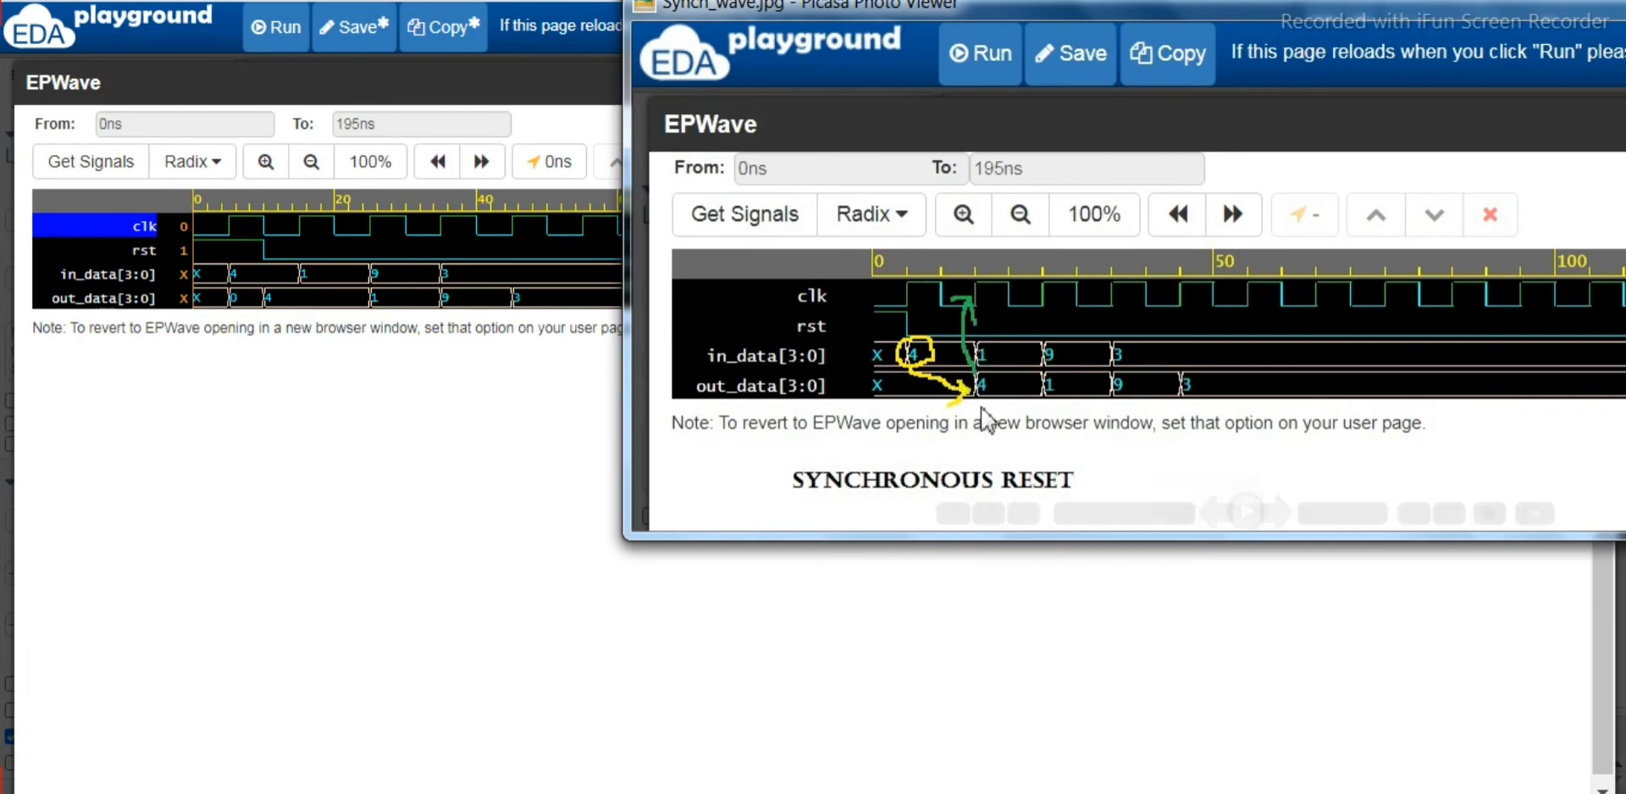
pyautogui.moveTo(172, 263)
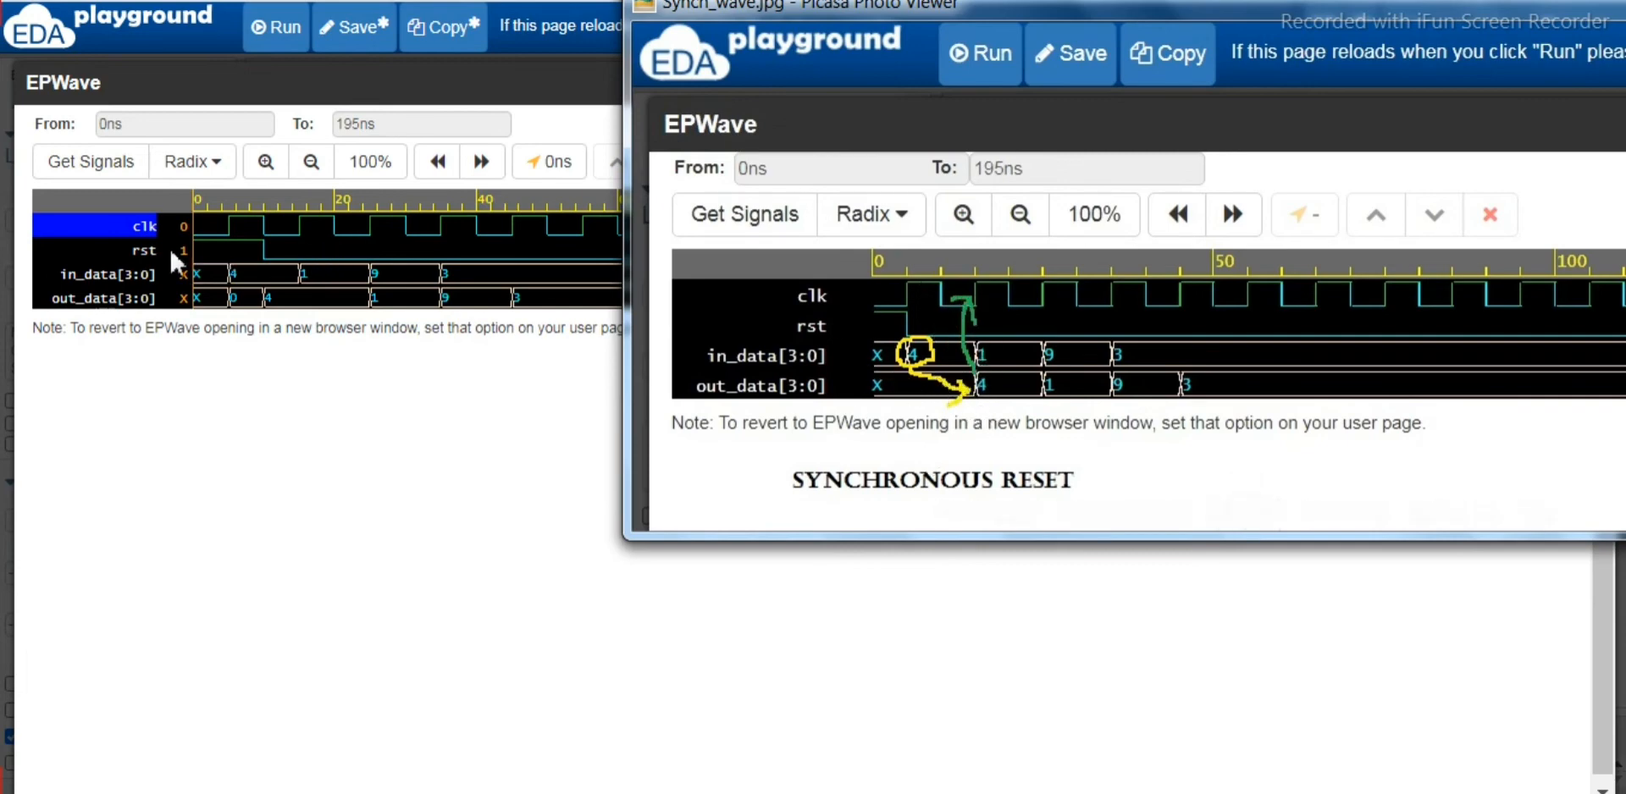
pyautogui.moveTo(226, 299)
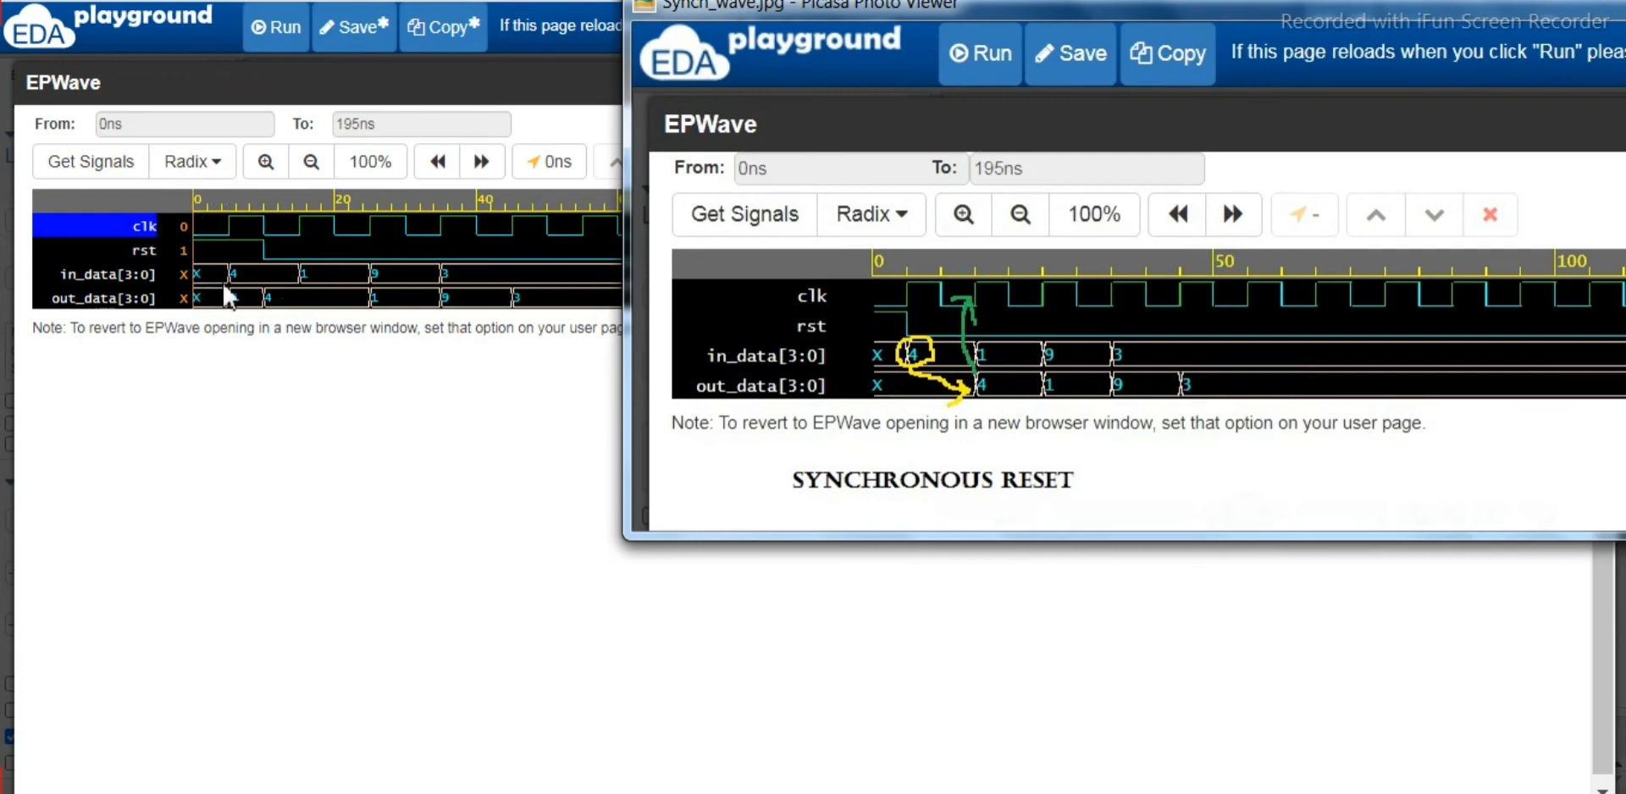
pyautogui.moveTo(267, 310)
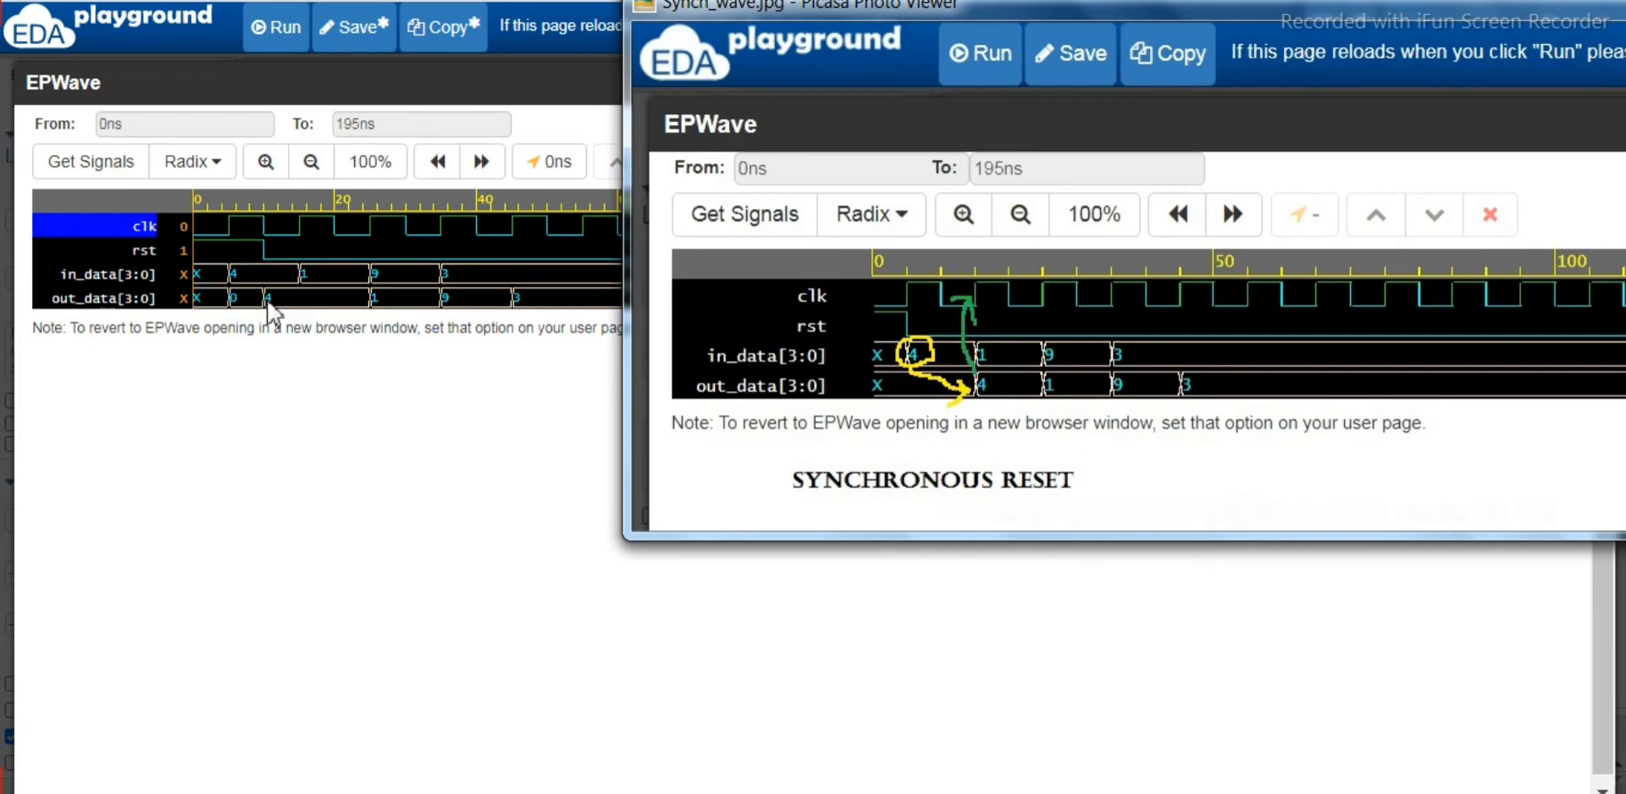
pyautogui.moveTo(274, 270)
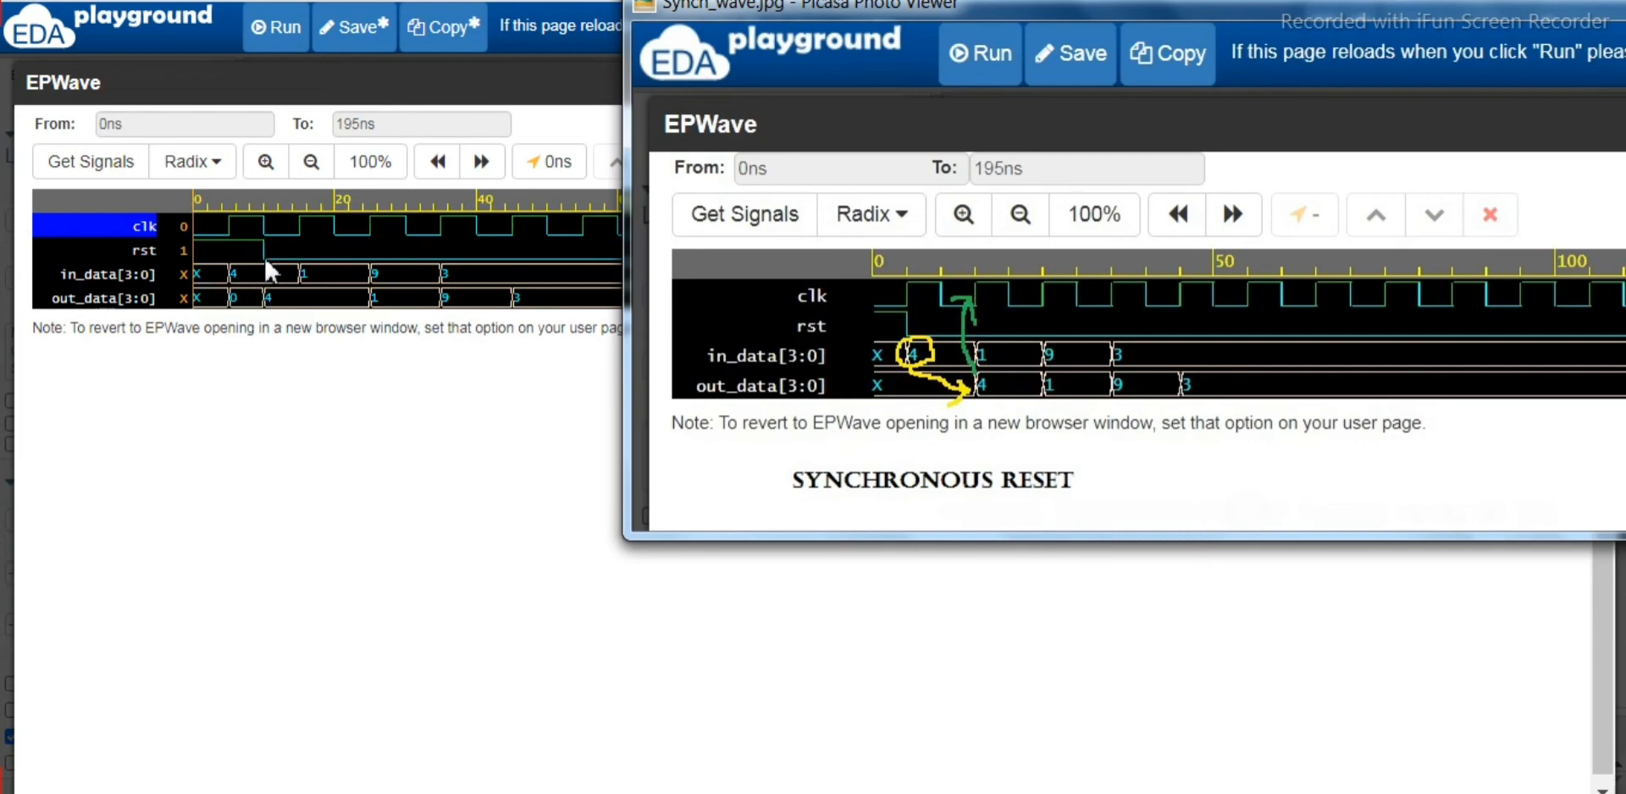
pyautogui.moveTo(269, 295)
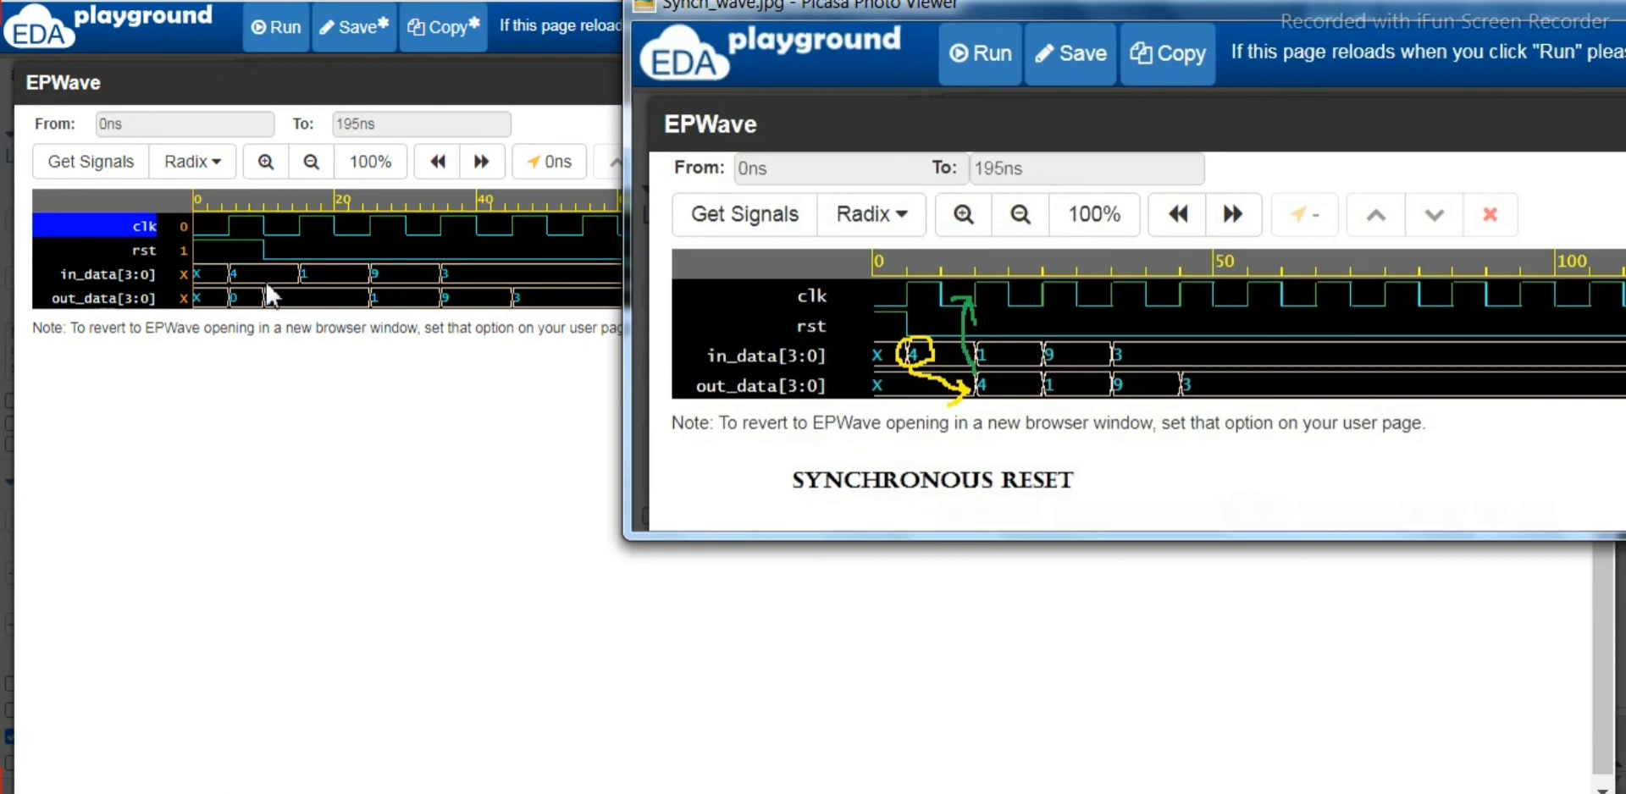
pyautogui.moveTo(954, 397)
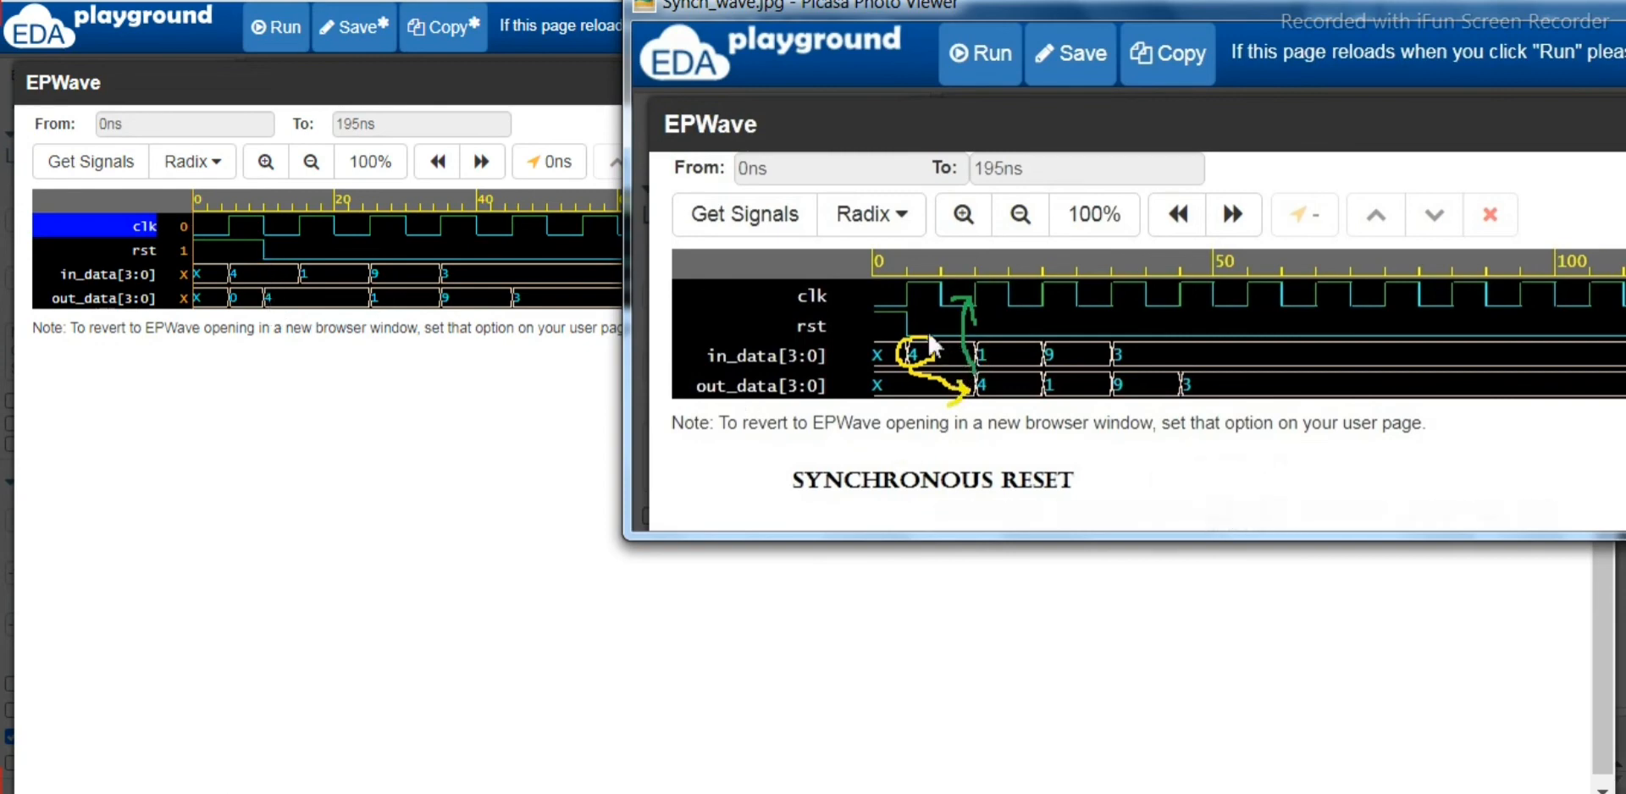
pyautogui.moveTo(921, 356)
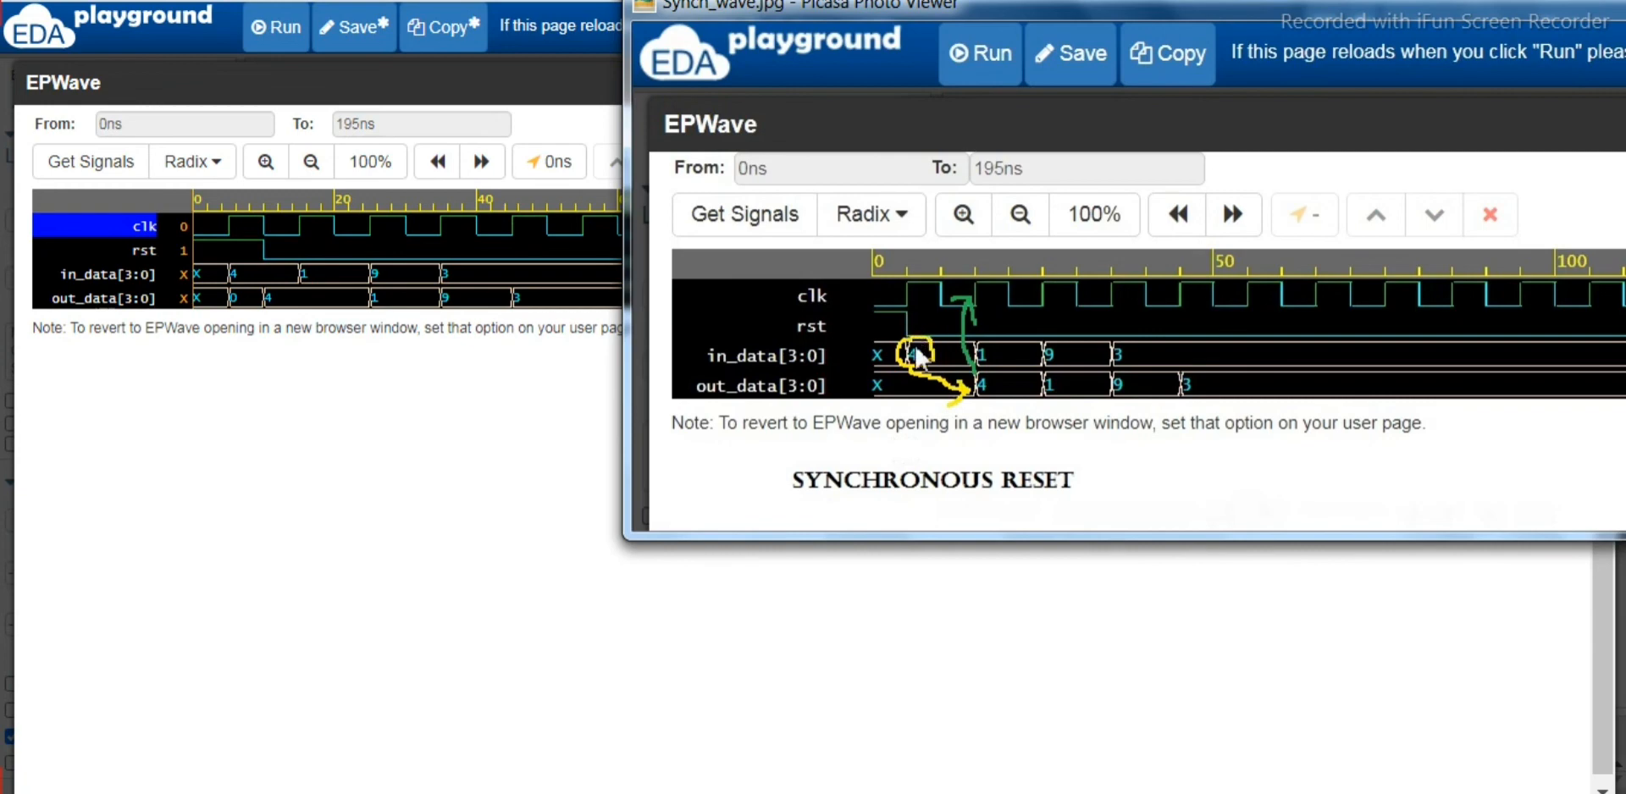
pyautogui.moveTo(934, 368)
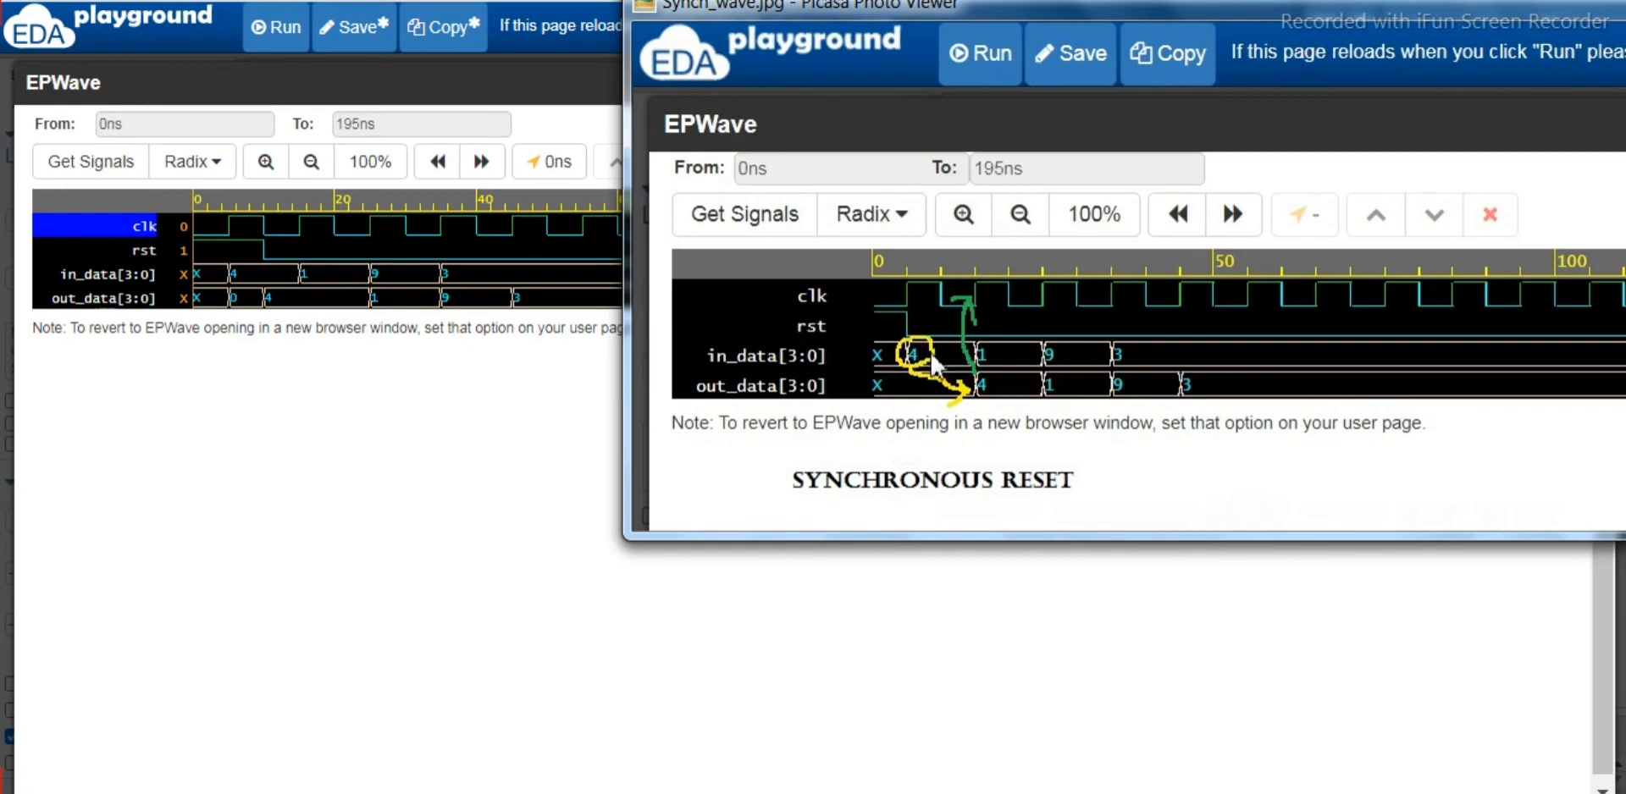
pyautogui.moveTo(923, 365)
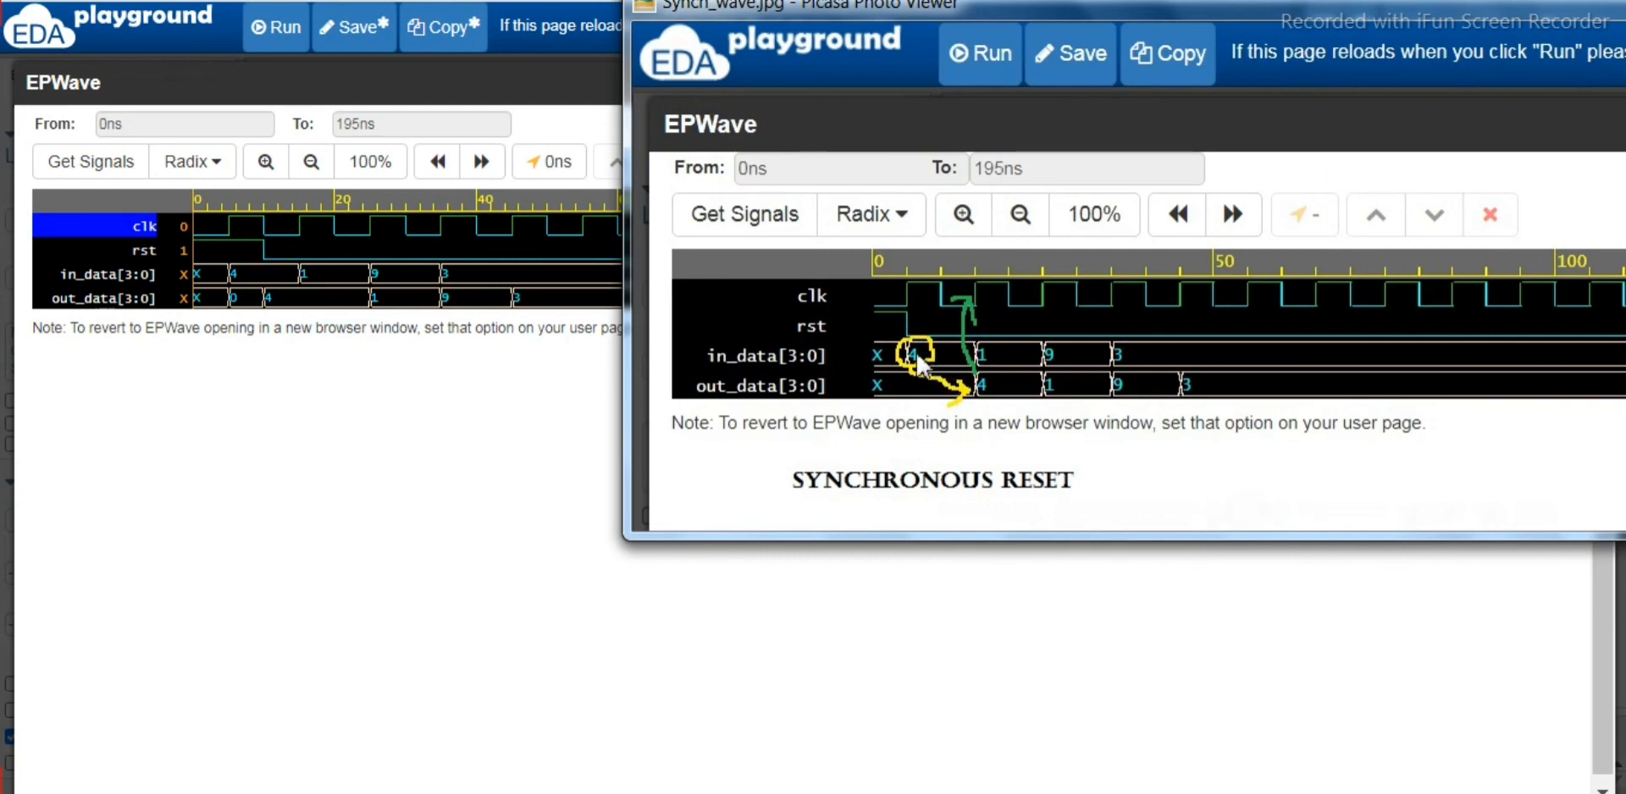
pyautogui.moveTo(980, 310)
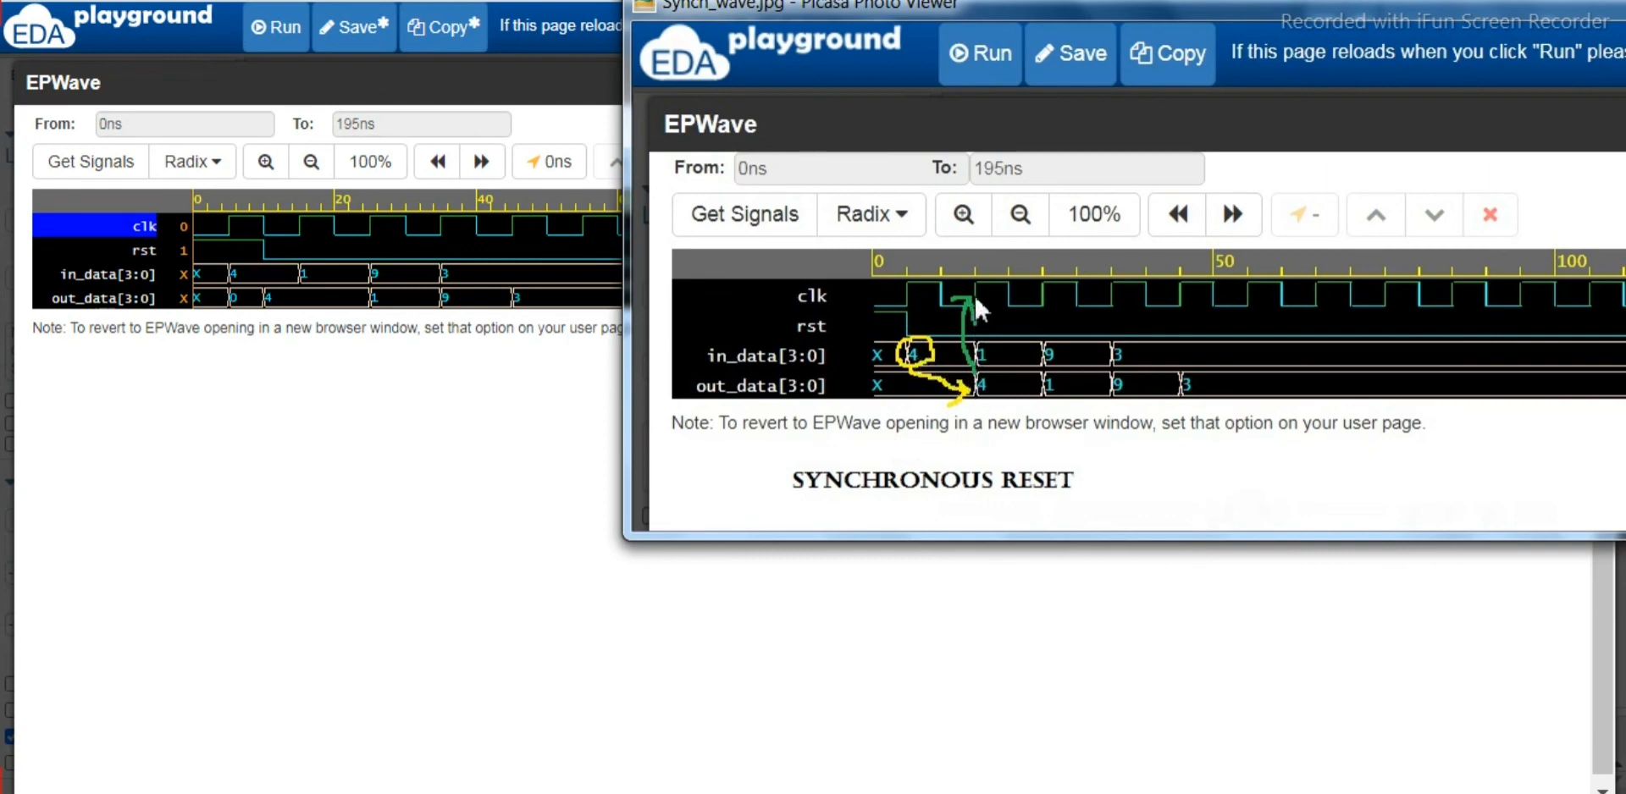
pyautogui.moveTo(974, 309)
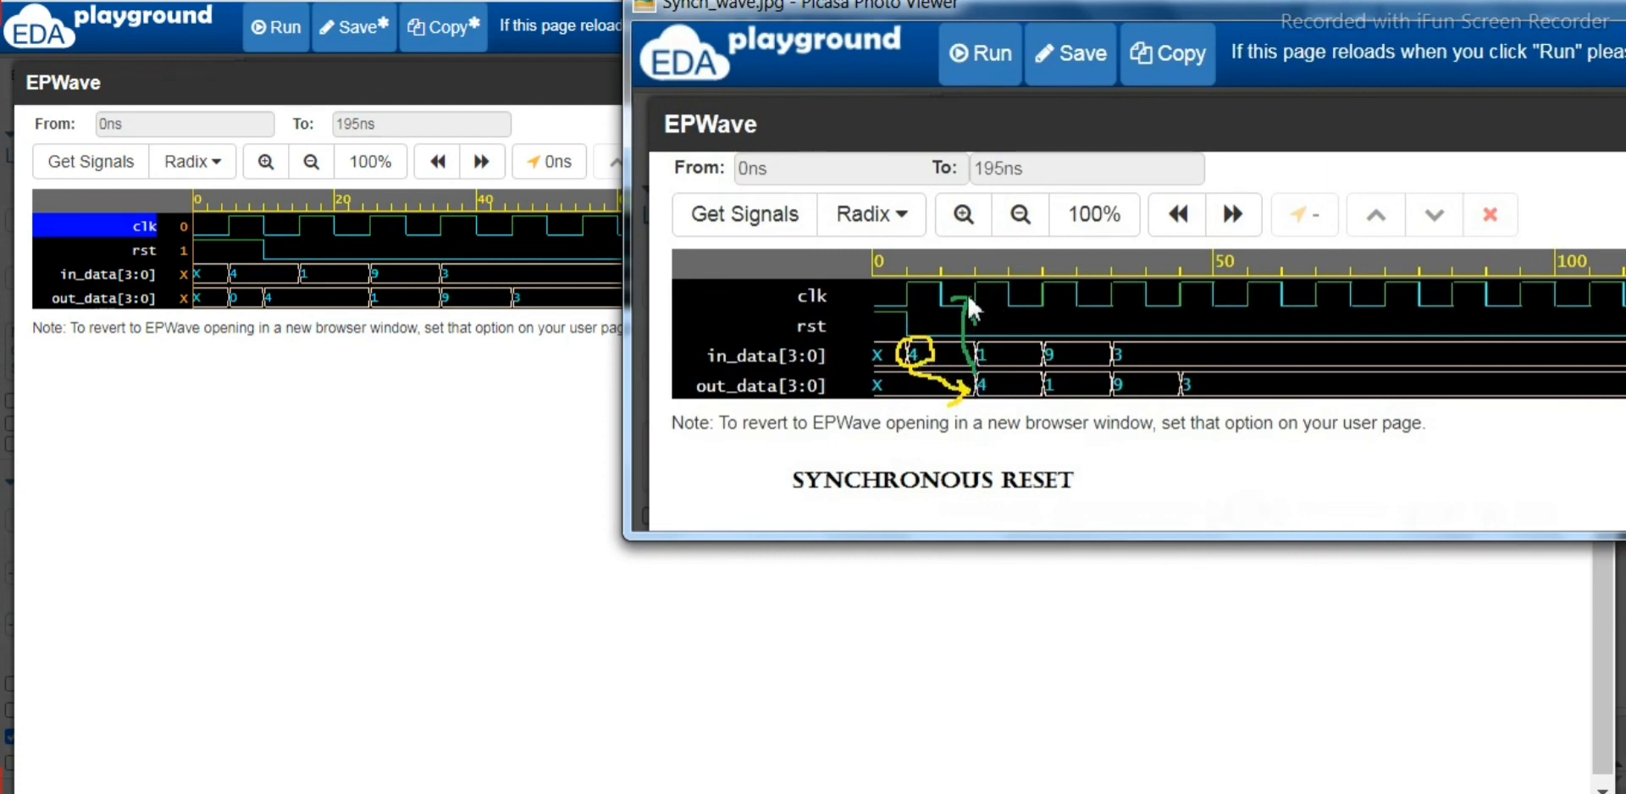
pyautogui.moveTo(990, 385)
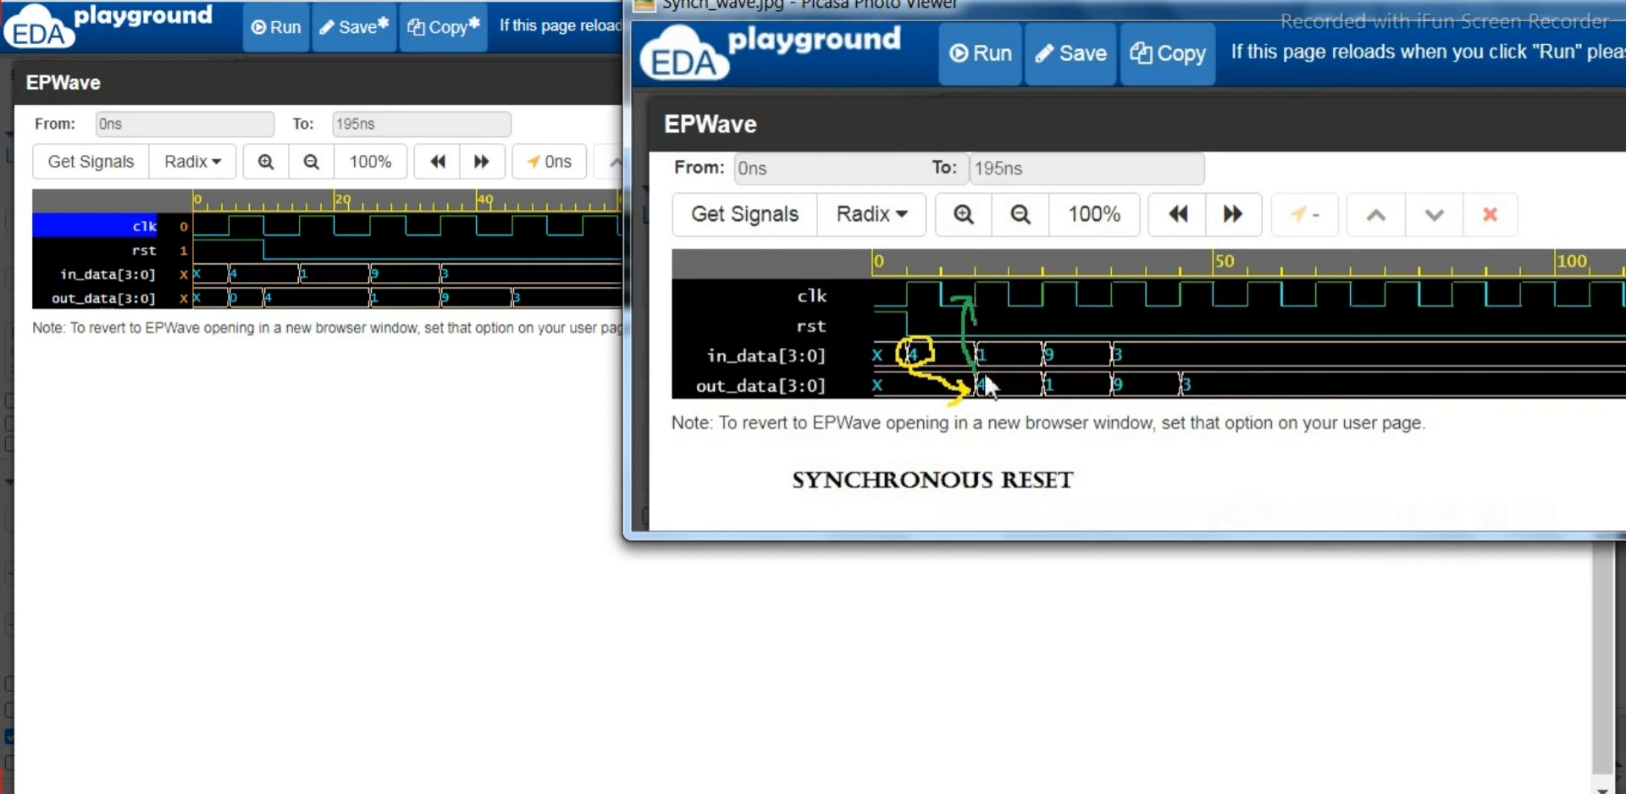
pyautogui.moveTo(291, 254)
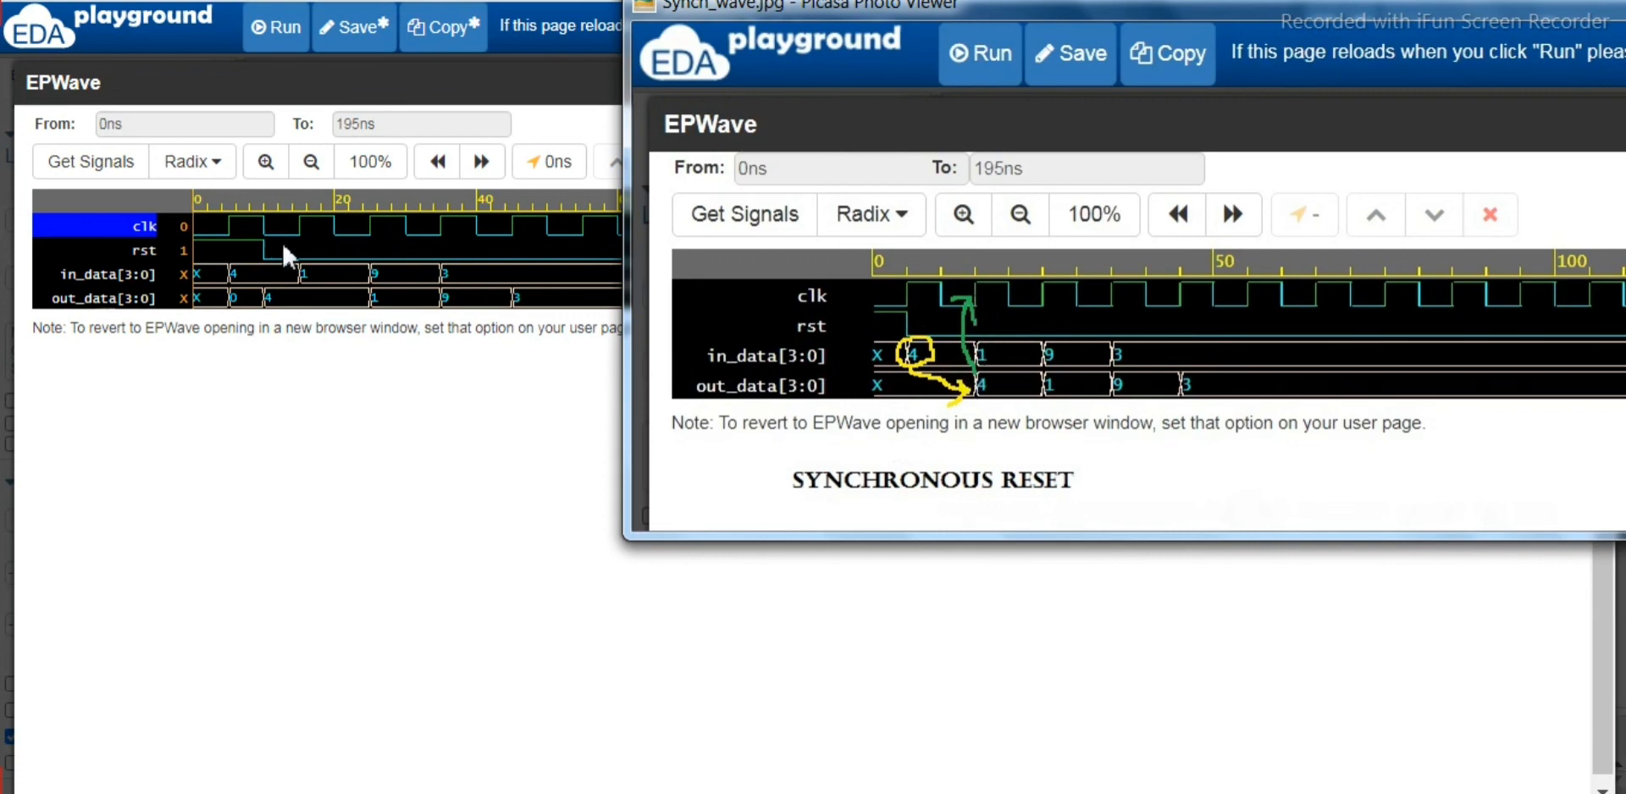
pyautogui.moveTo(1060, 407)
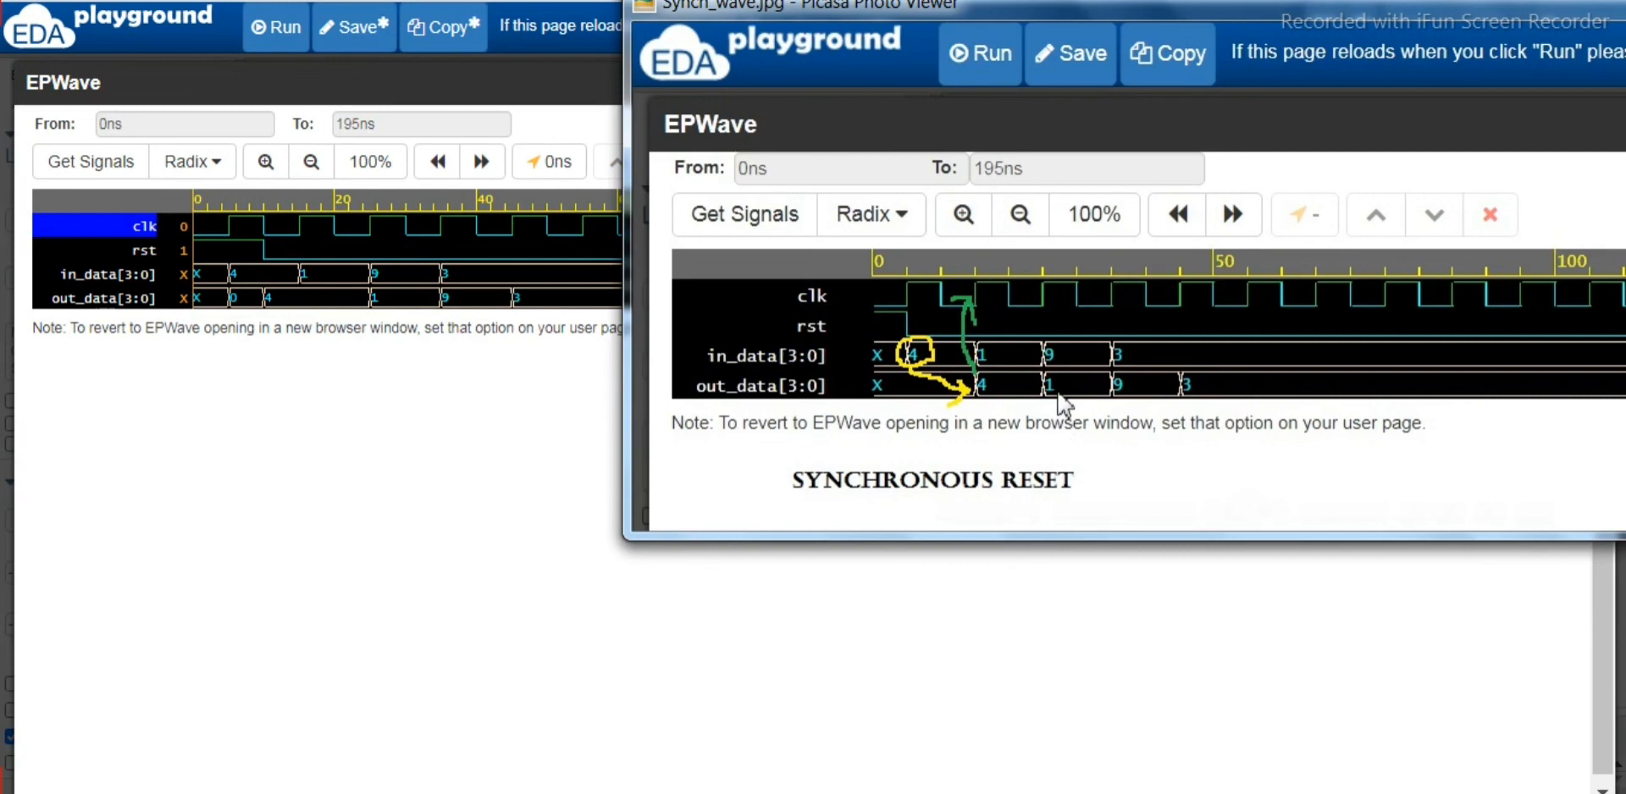
pyautogui.moveTo(1112, 484)
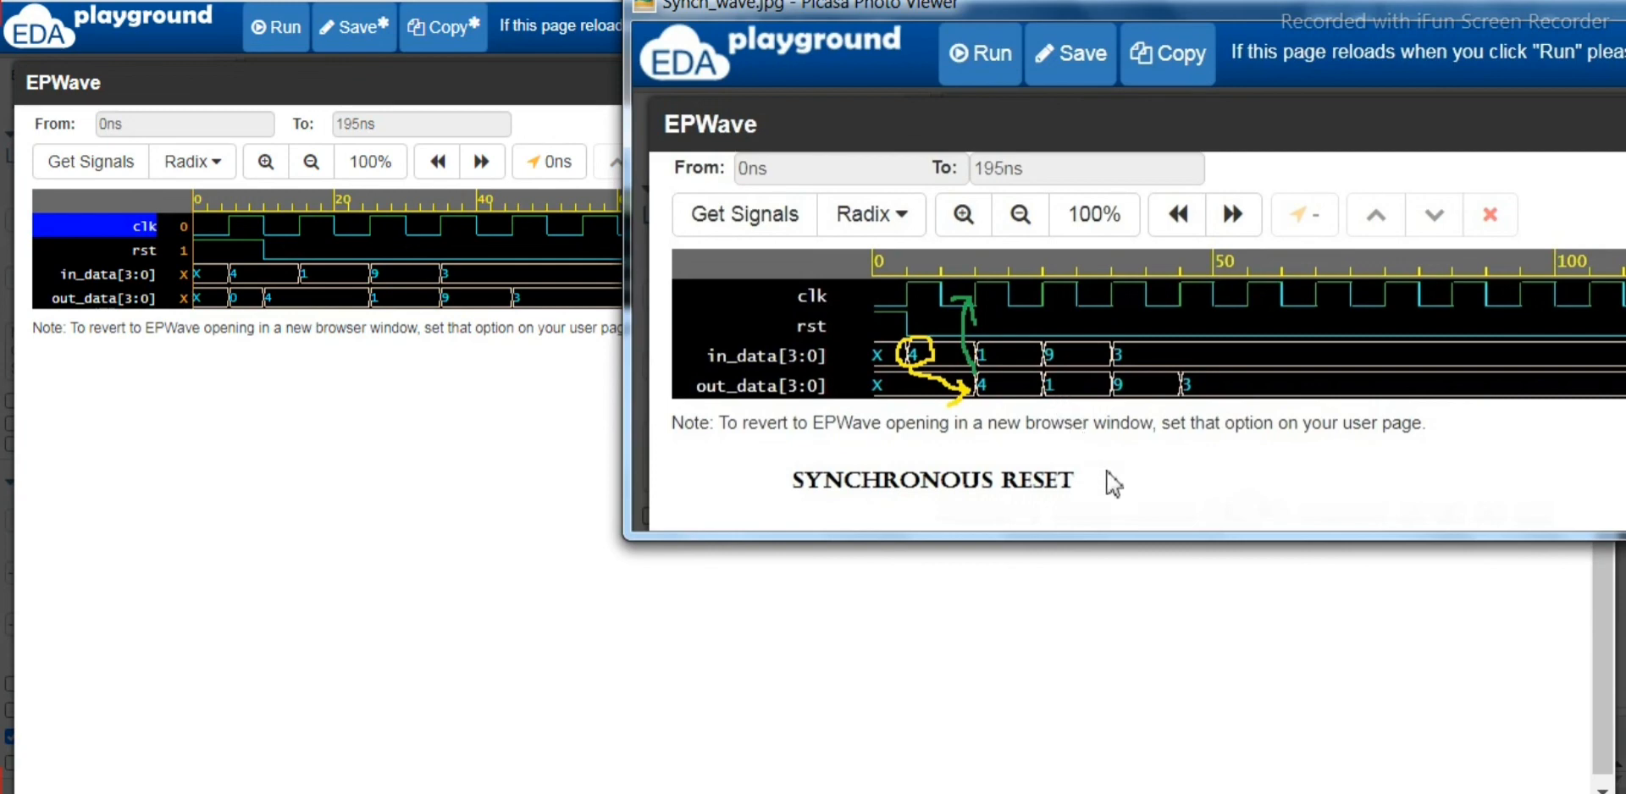